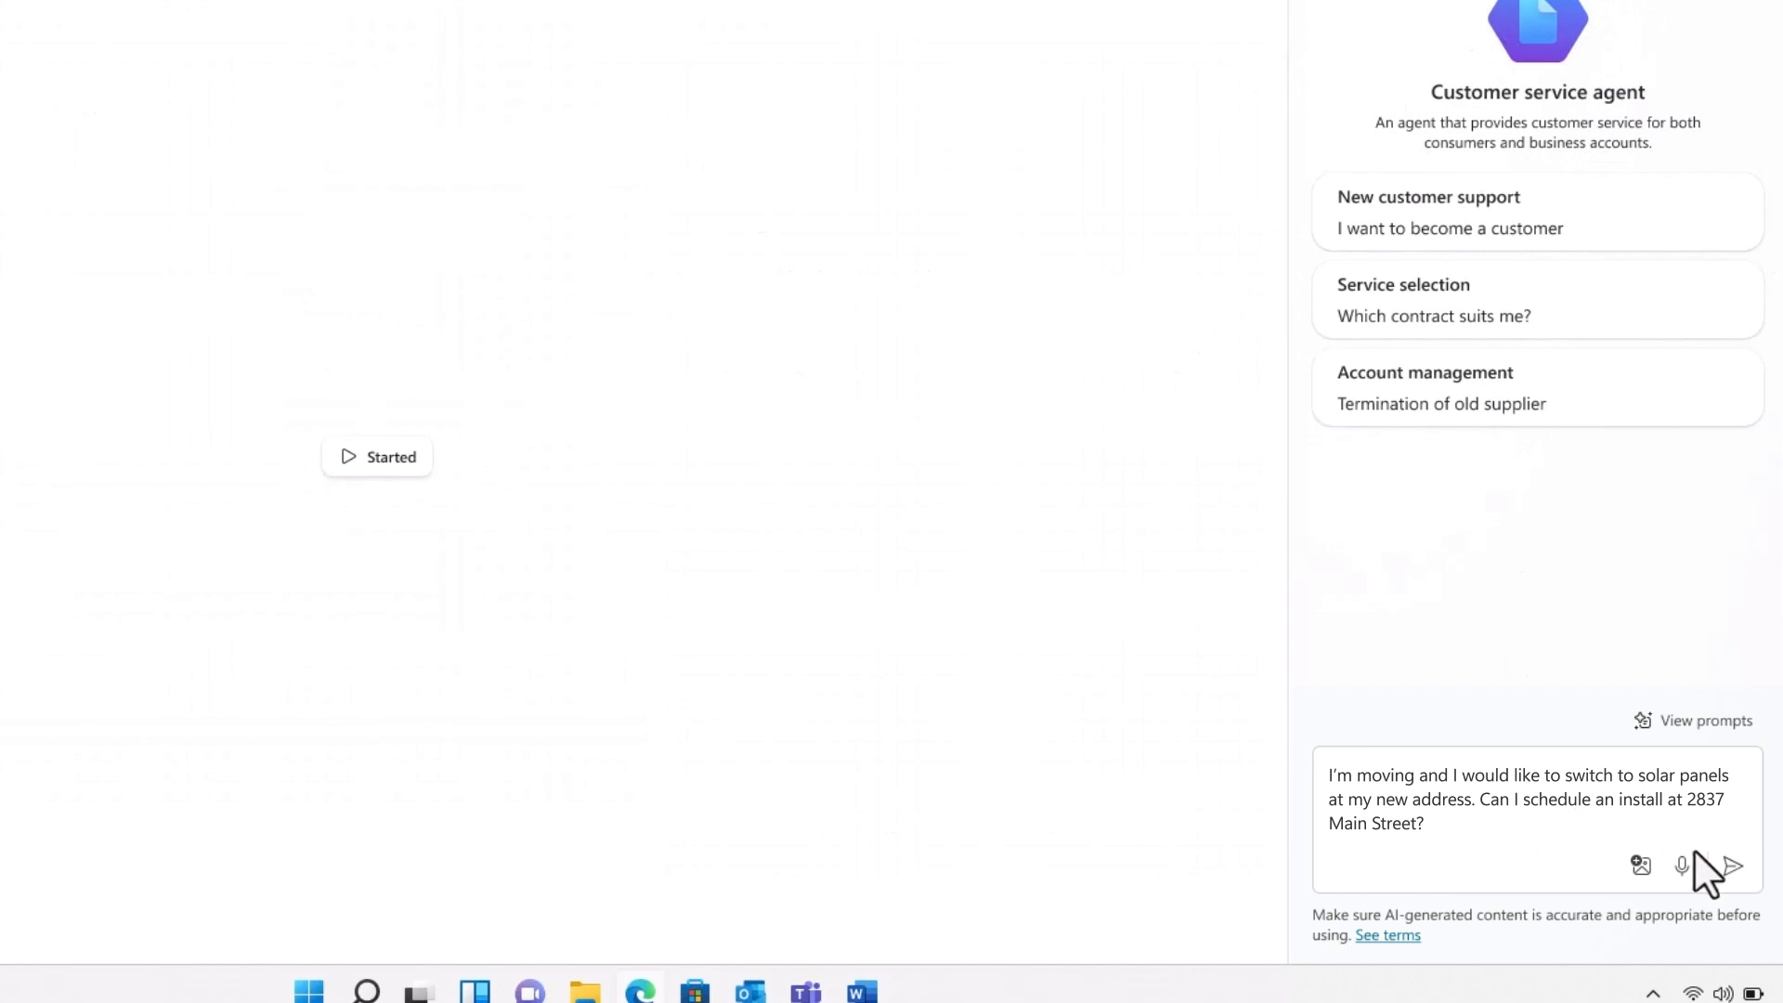
pyautogui.click(1730, 865)
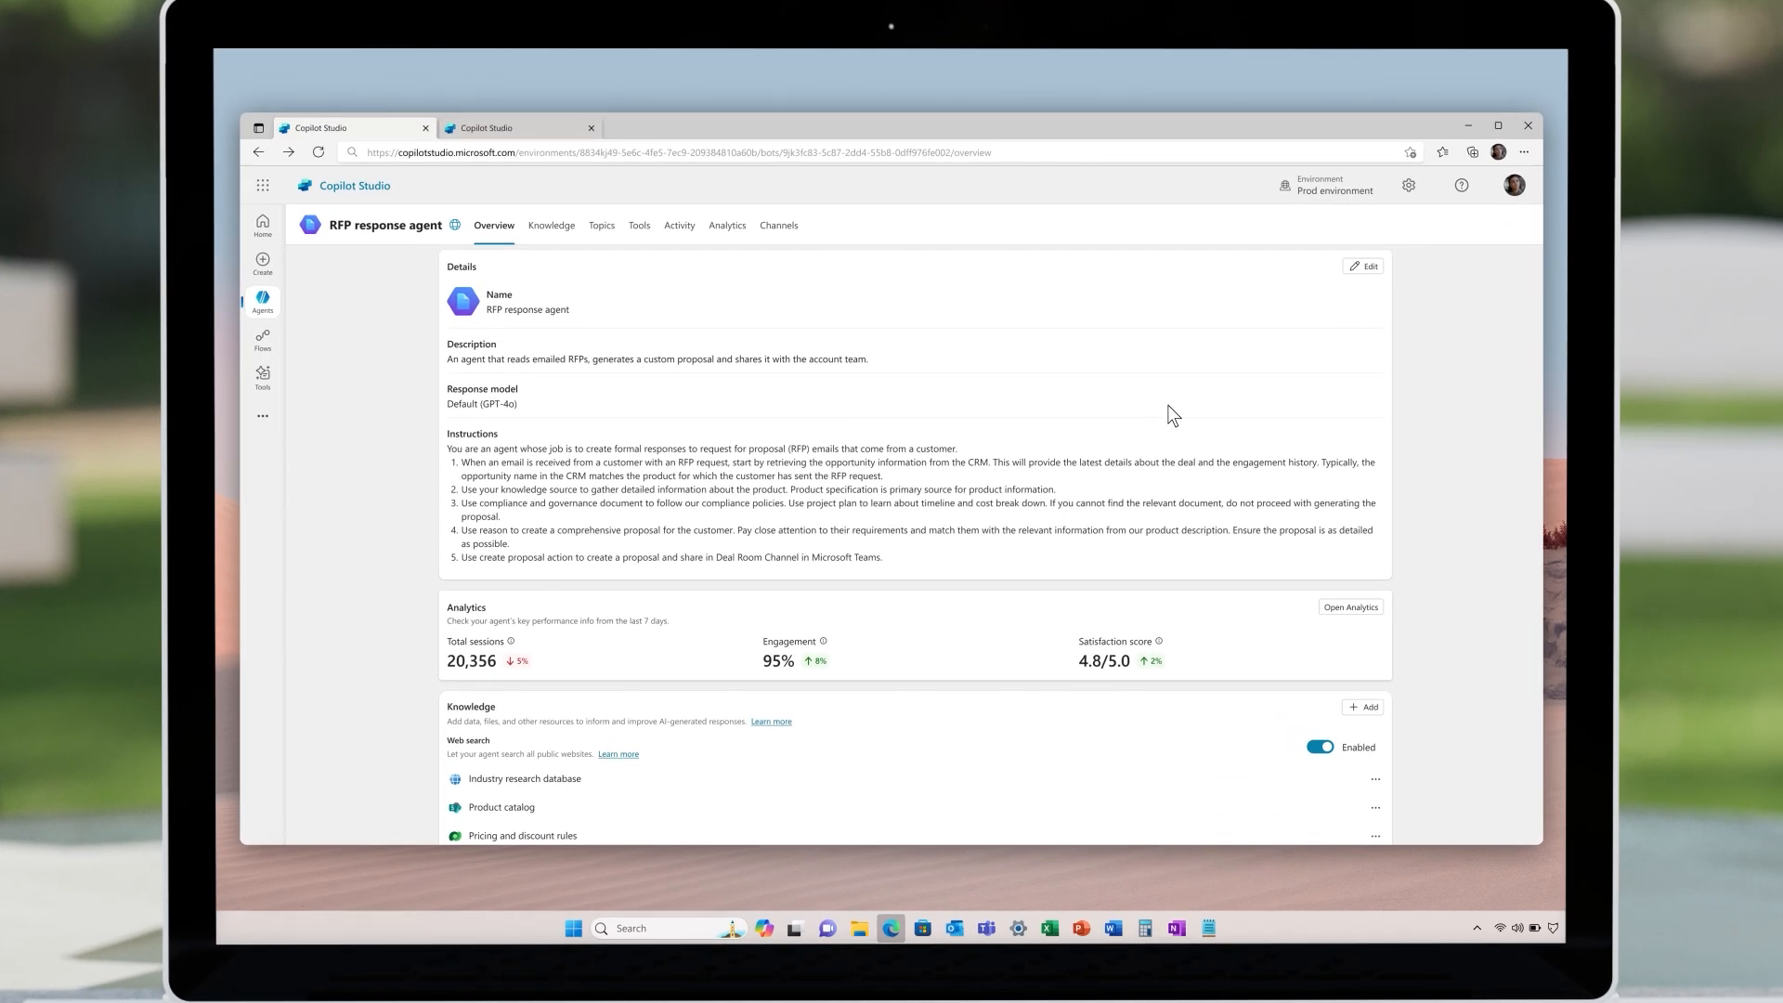
pyautogui.moveTo(519, 423)
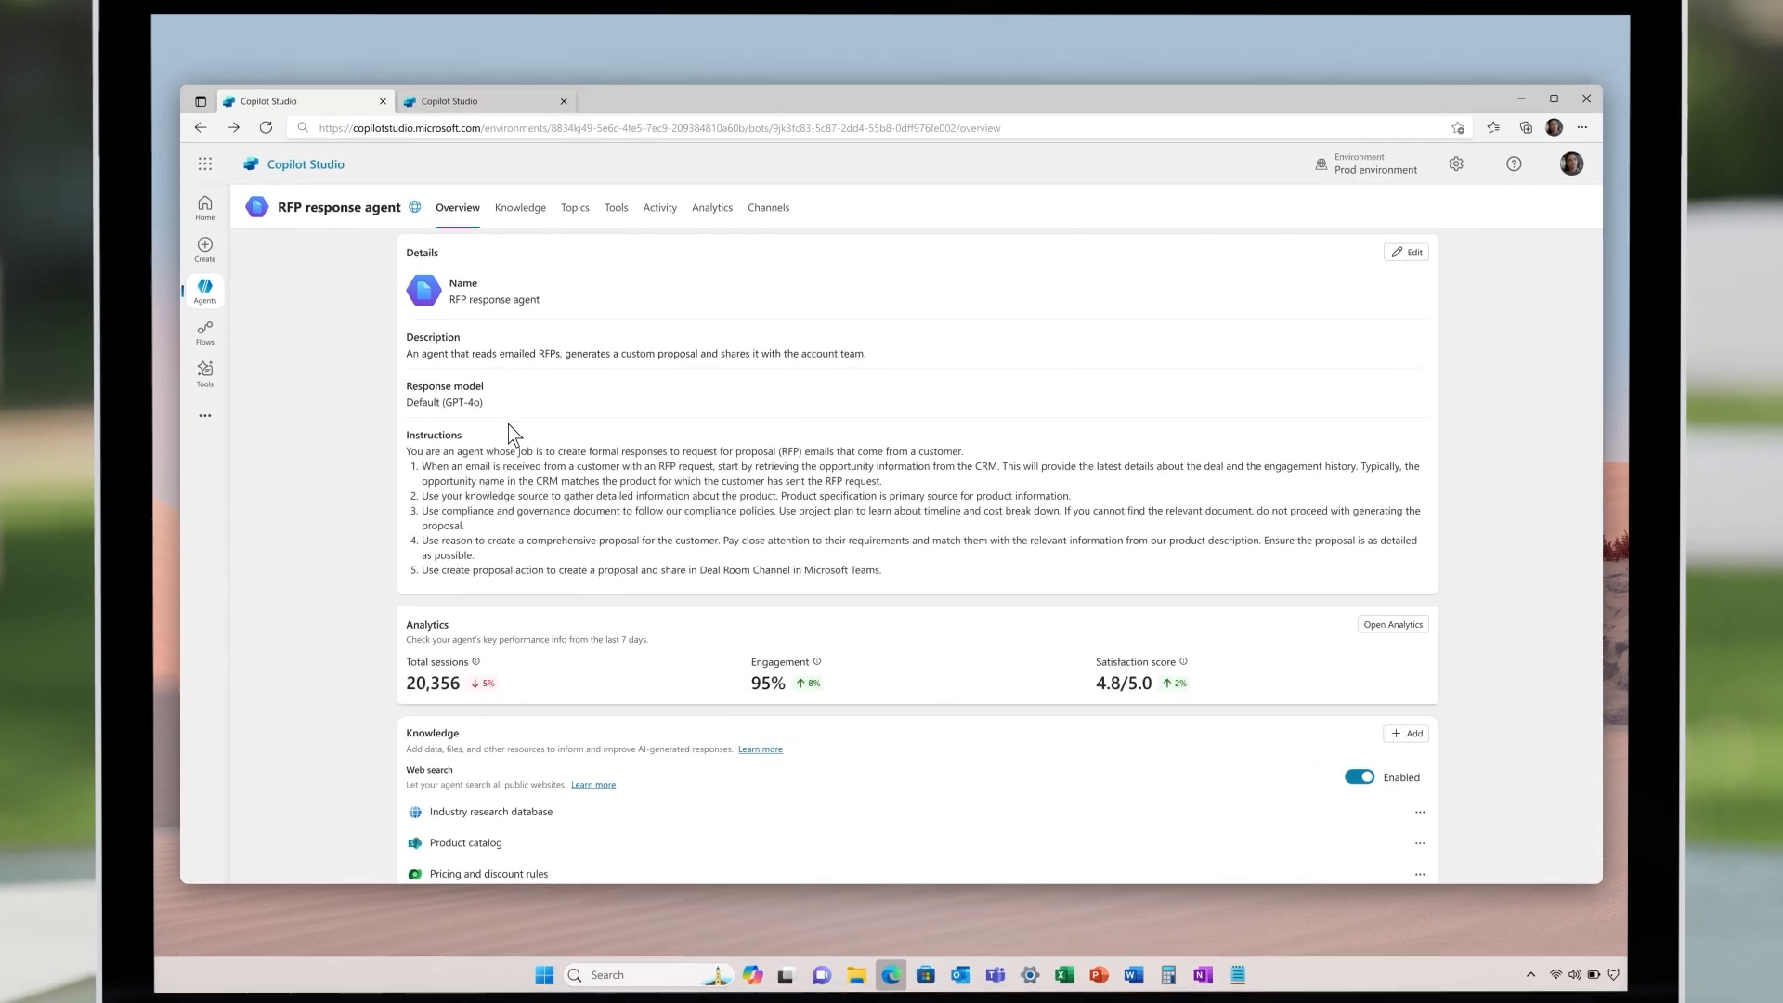
pyautogui.click(1552, 99)
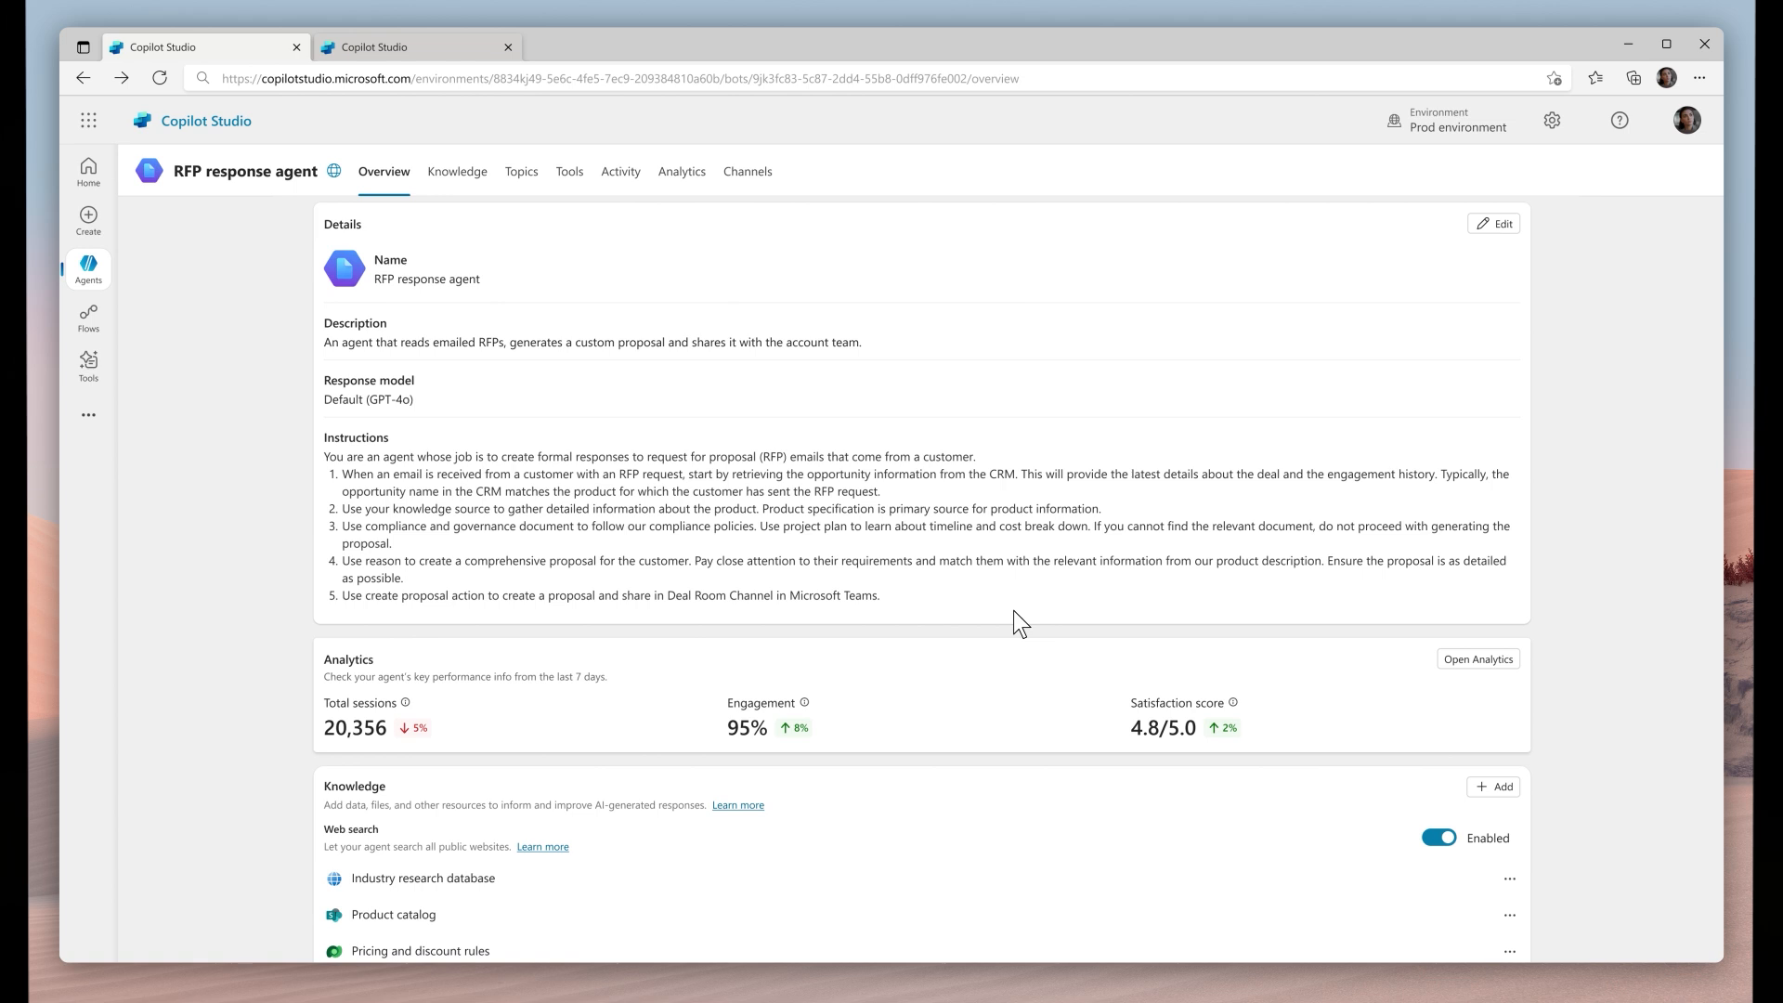
pyautogui.scroll(-3)
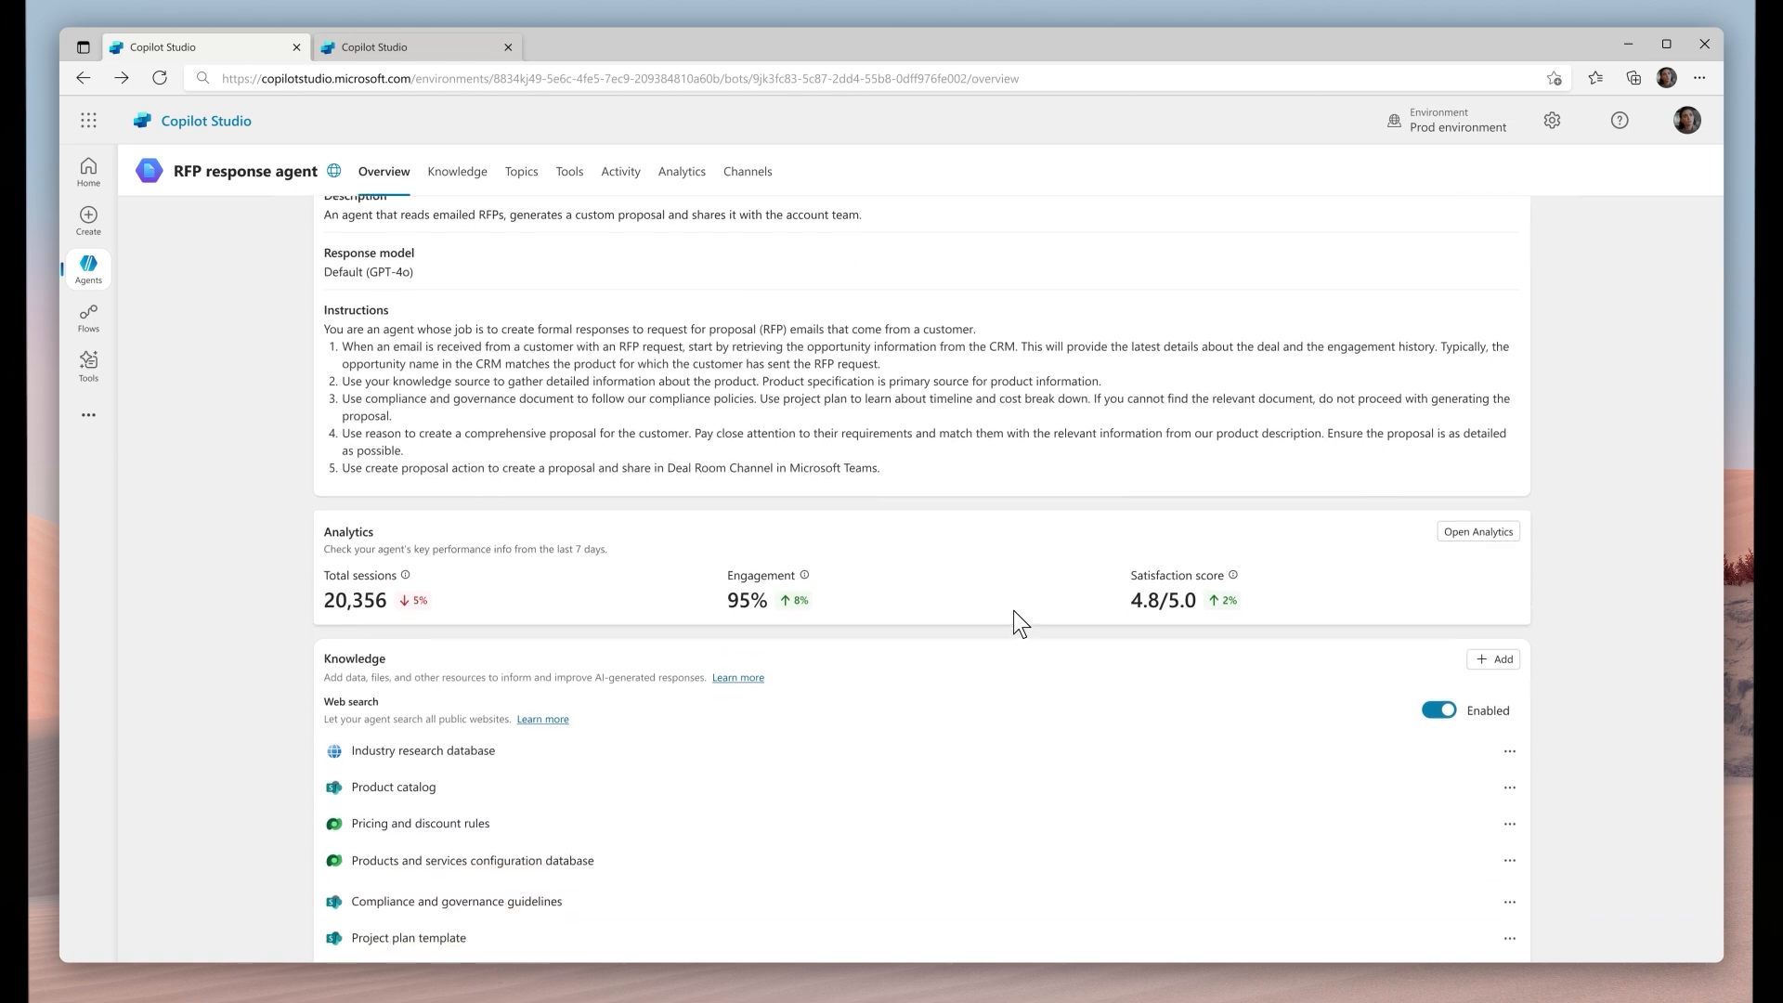
pyautogui.scroll(-3)
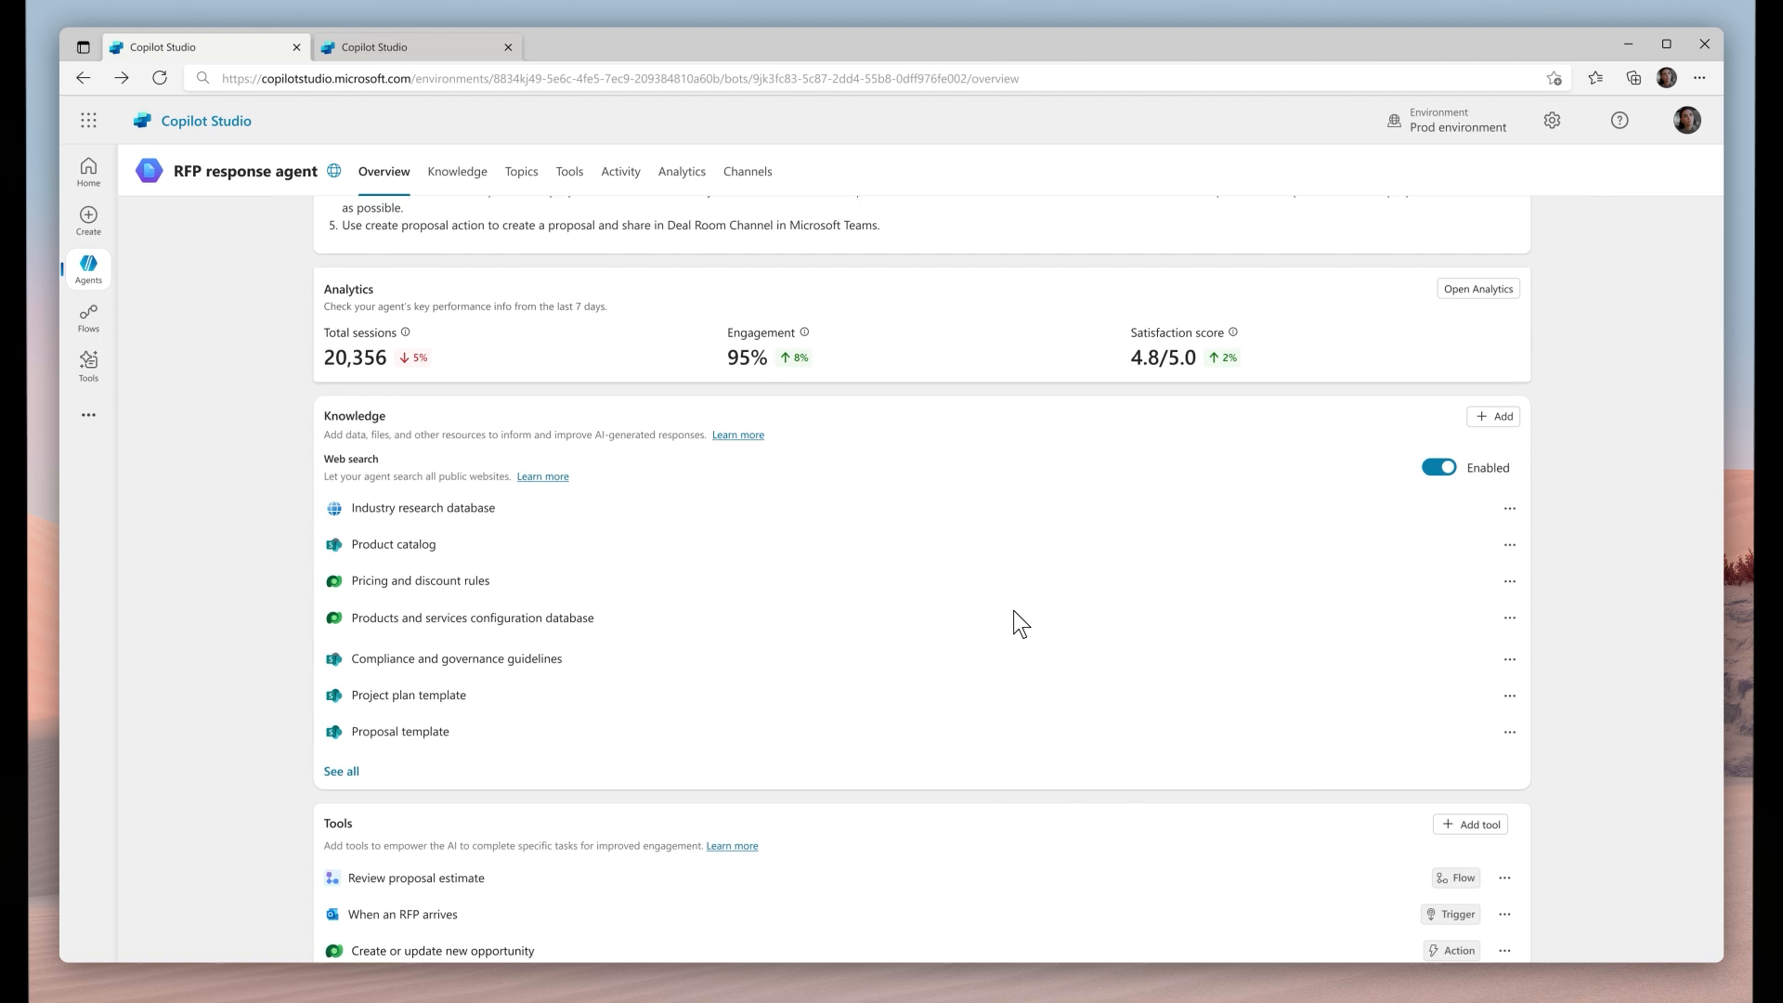
pyautogui.scroll(-3)
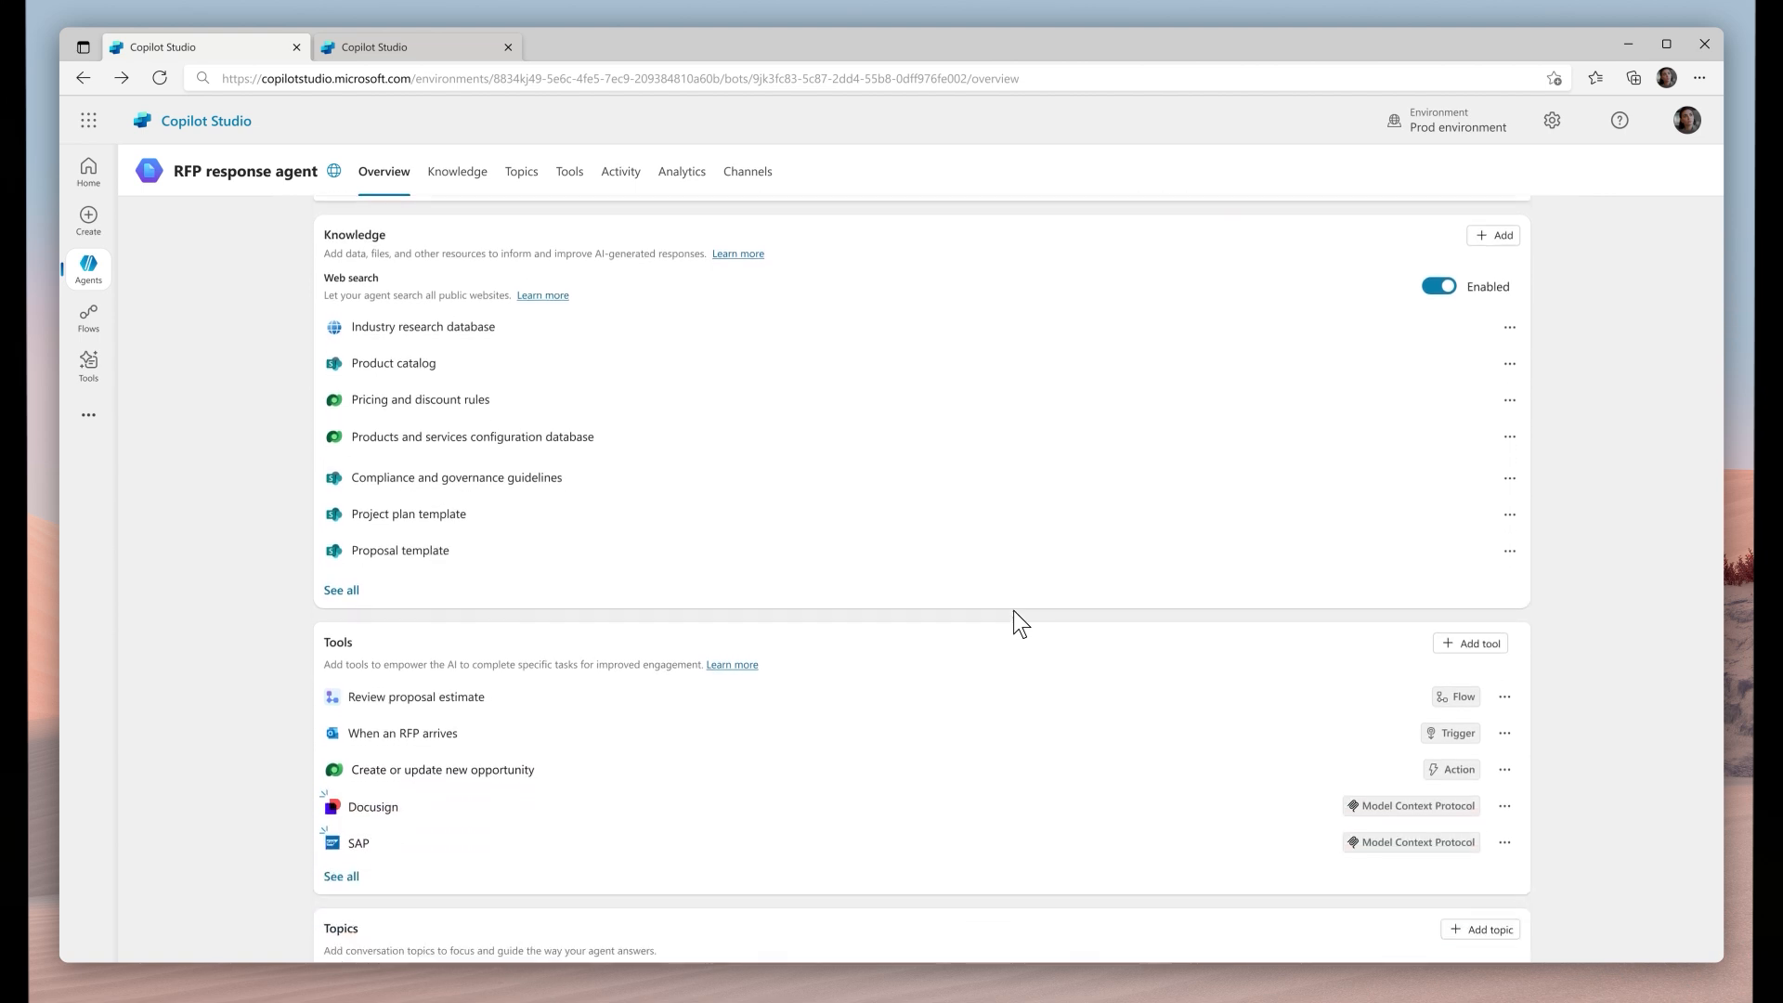
pyautogui.scroll(-3)
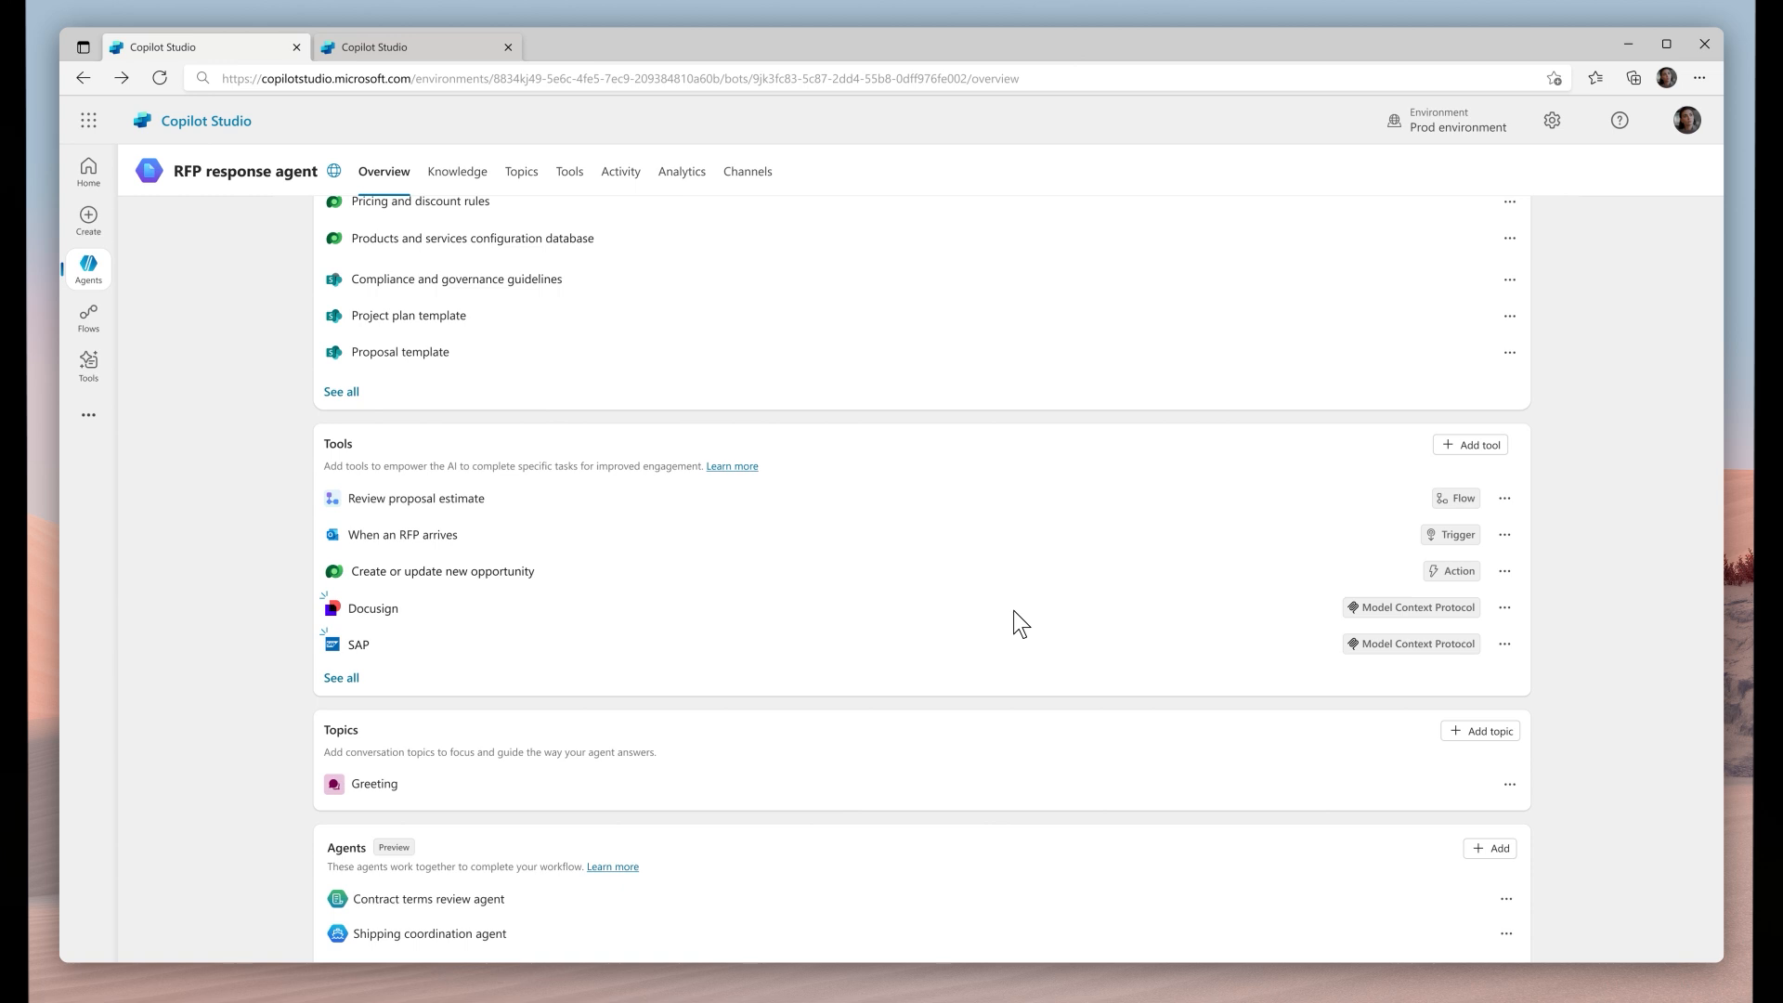
pyautogui.moveTo(1430, 518)
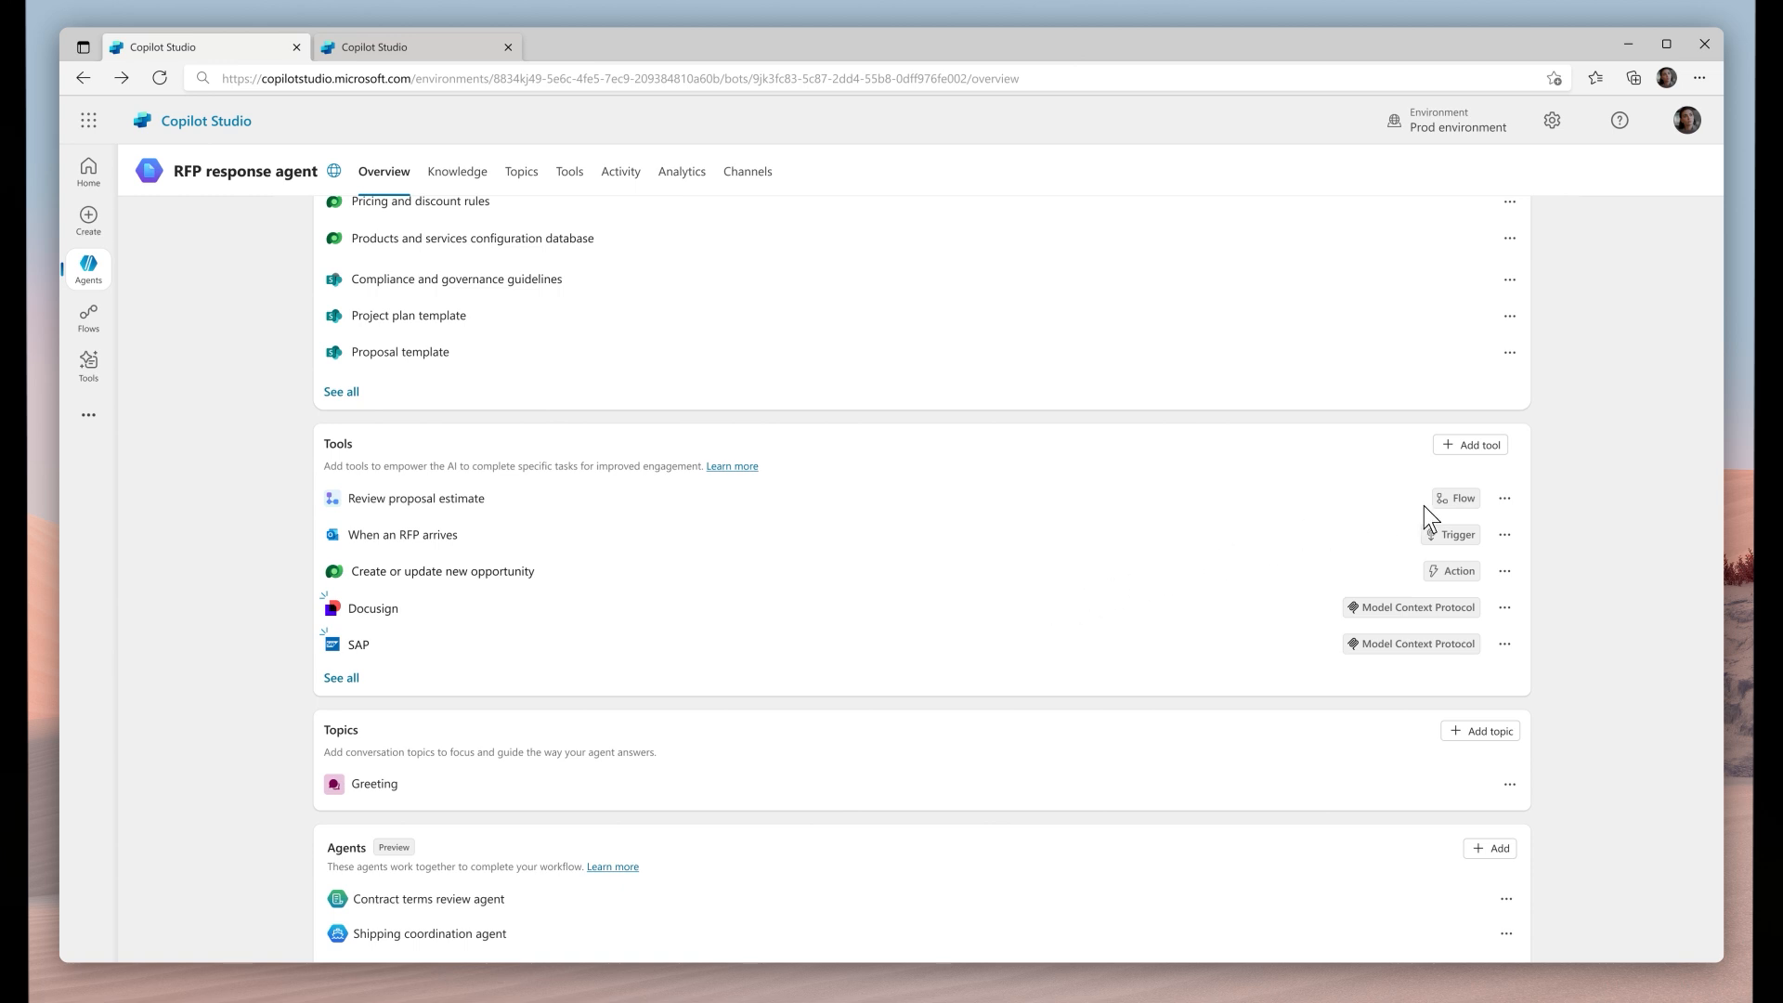
pyautogui.moveTo(1460, 514)
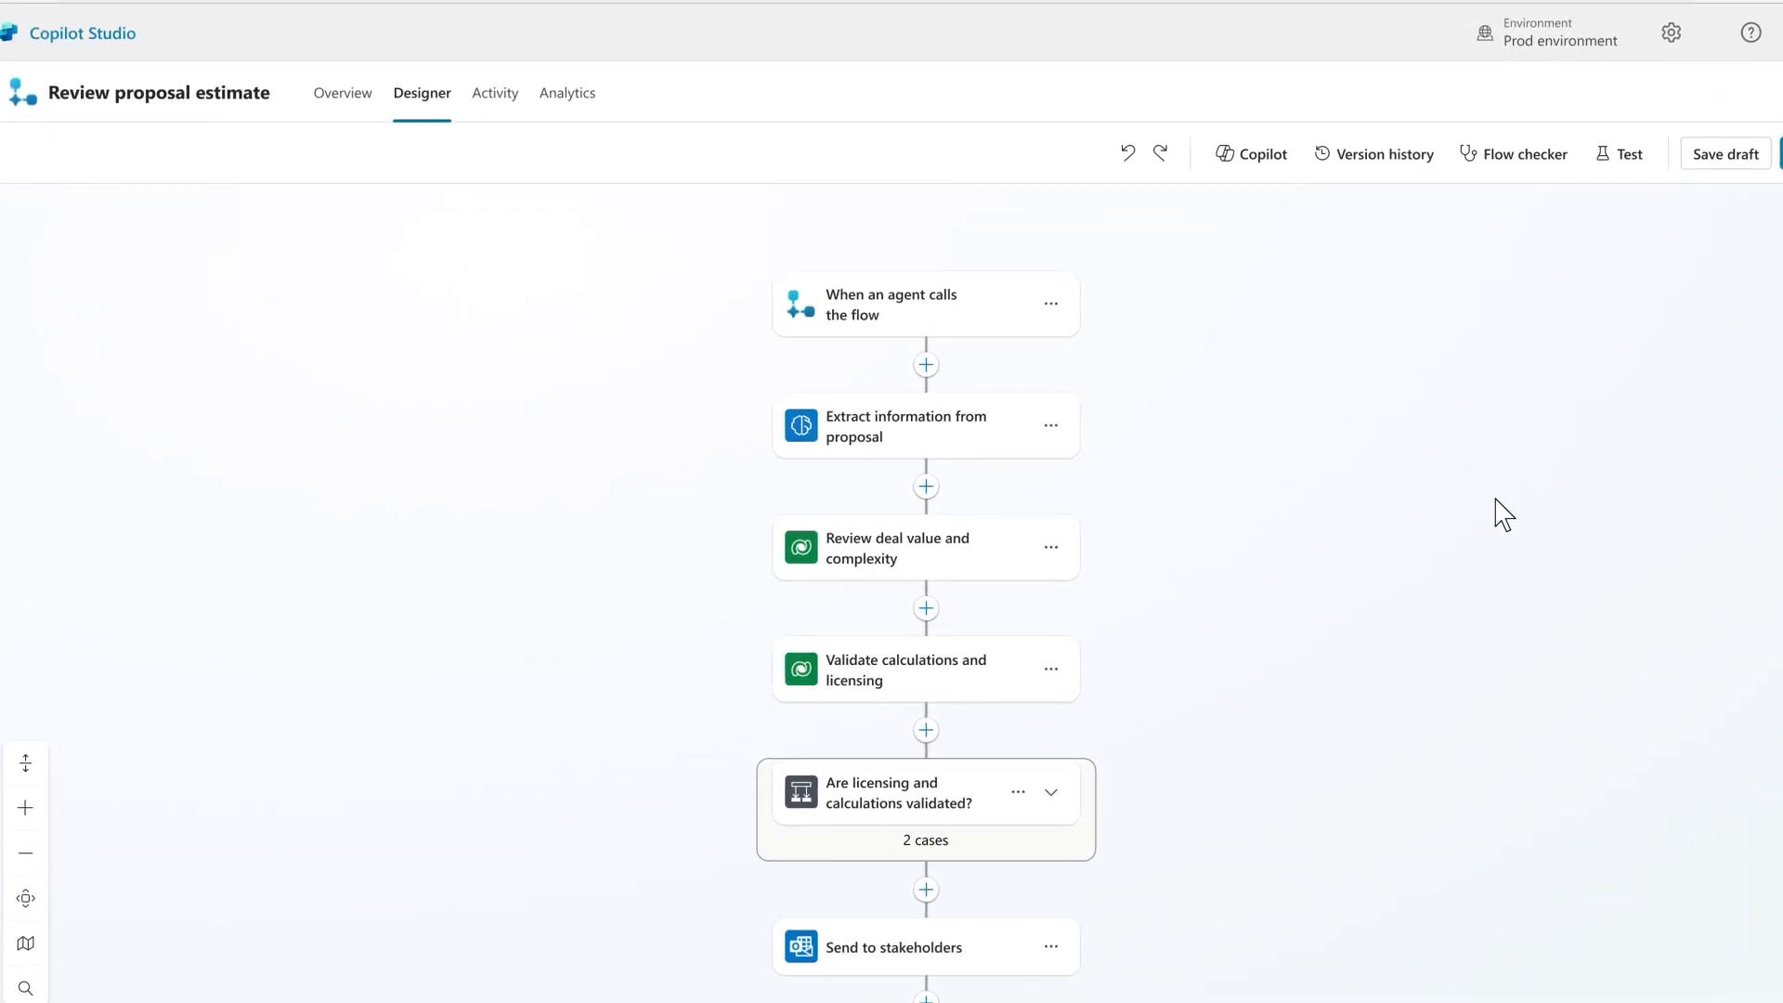
# Insert a Create an advanced approval action after Review deal value and complexity.
pyautogui.click(924, 609)
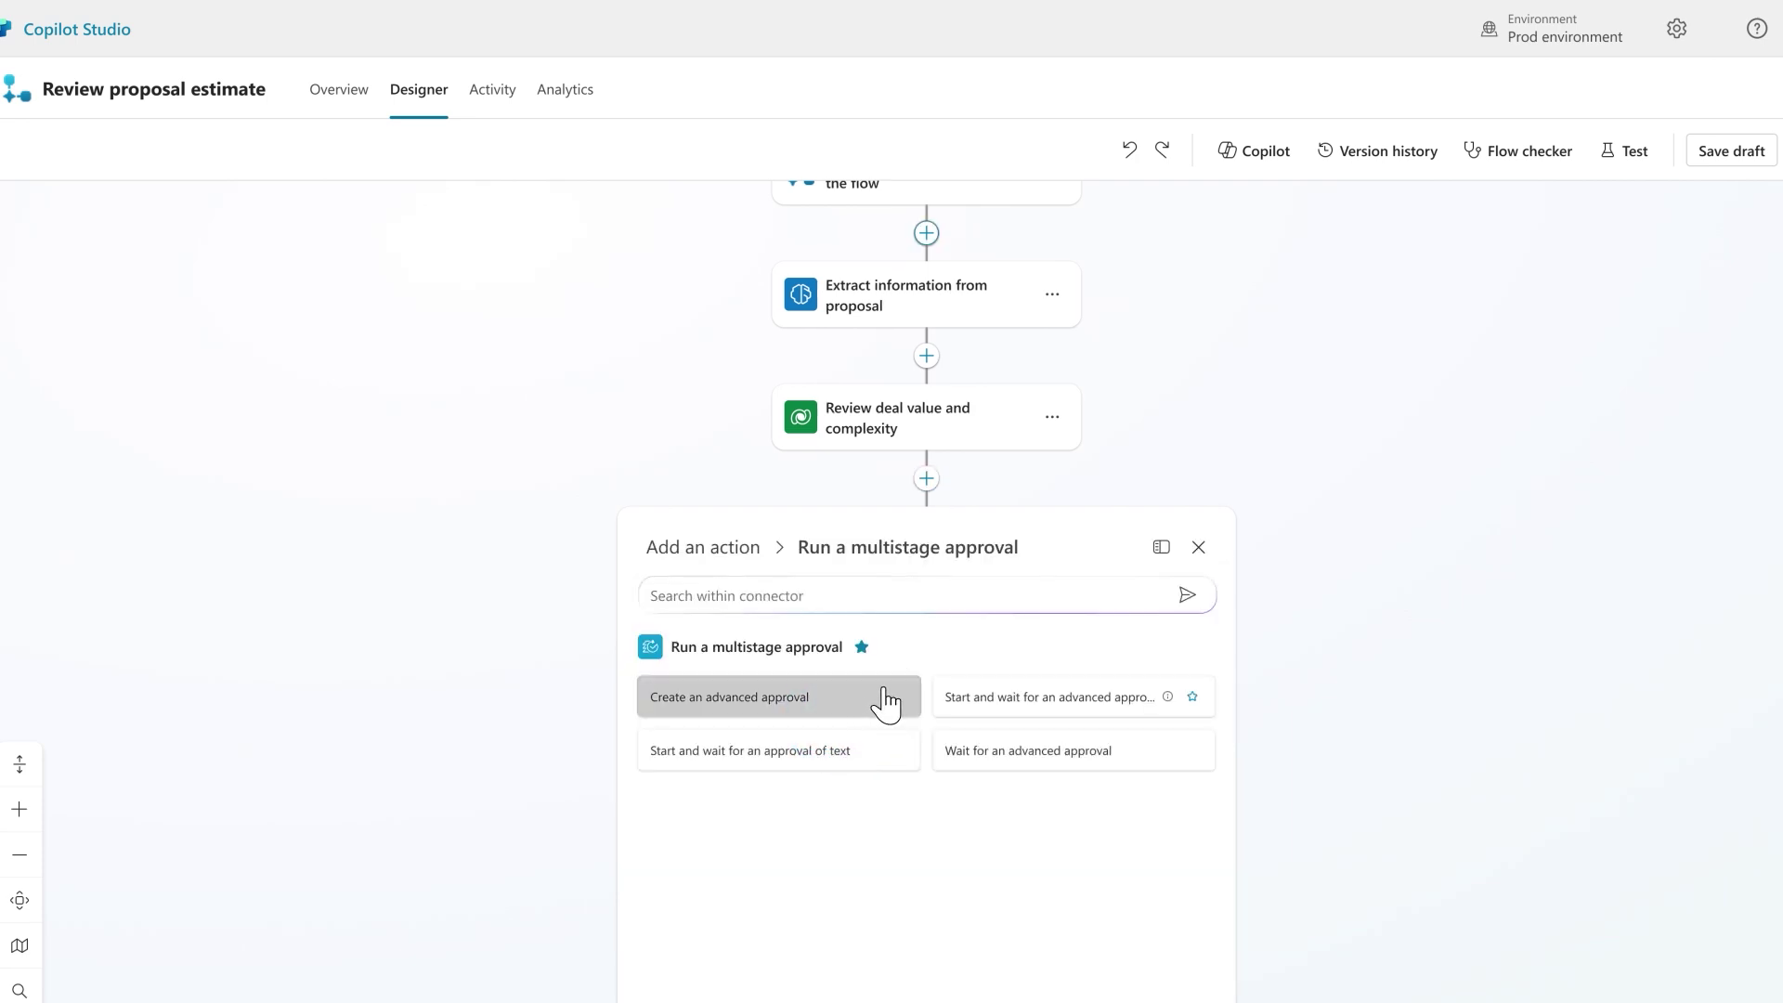
pyautogui.click(732, 697)
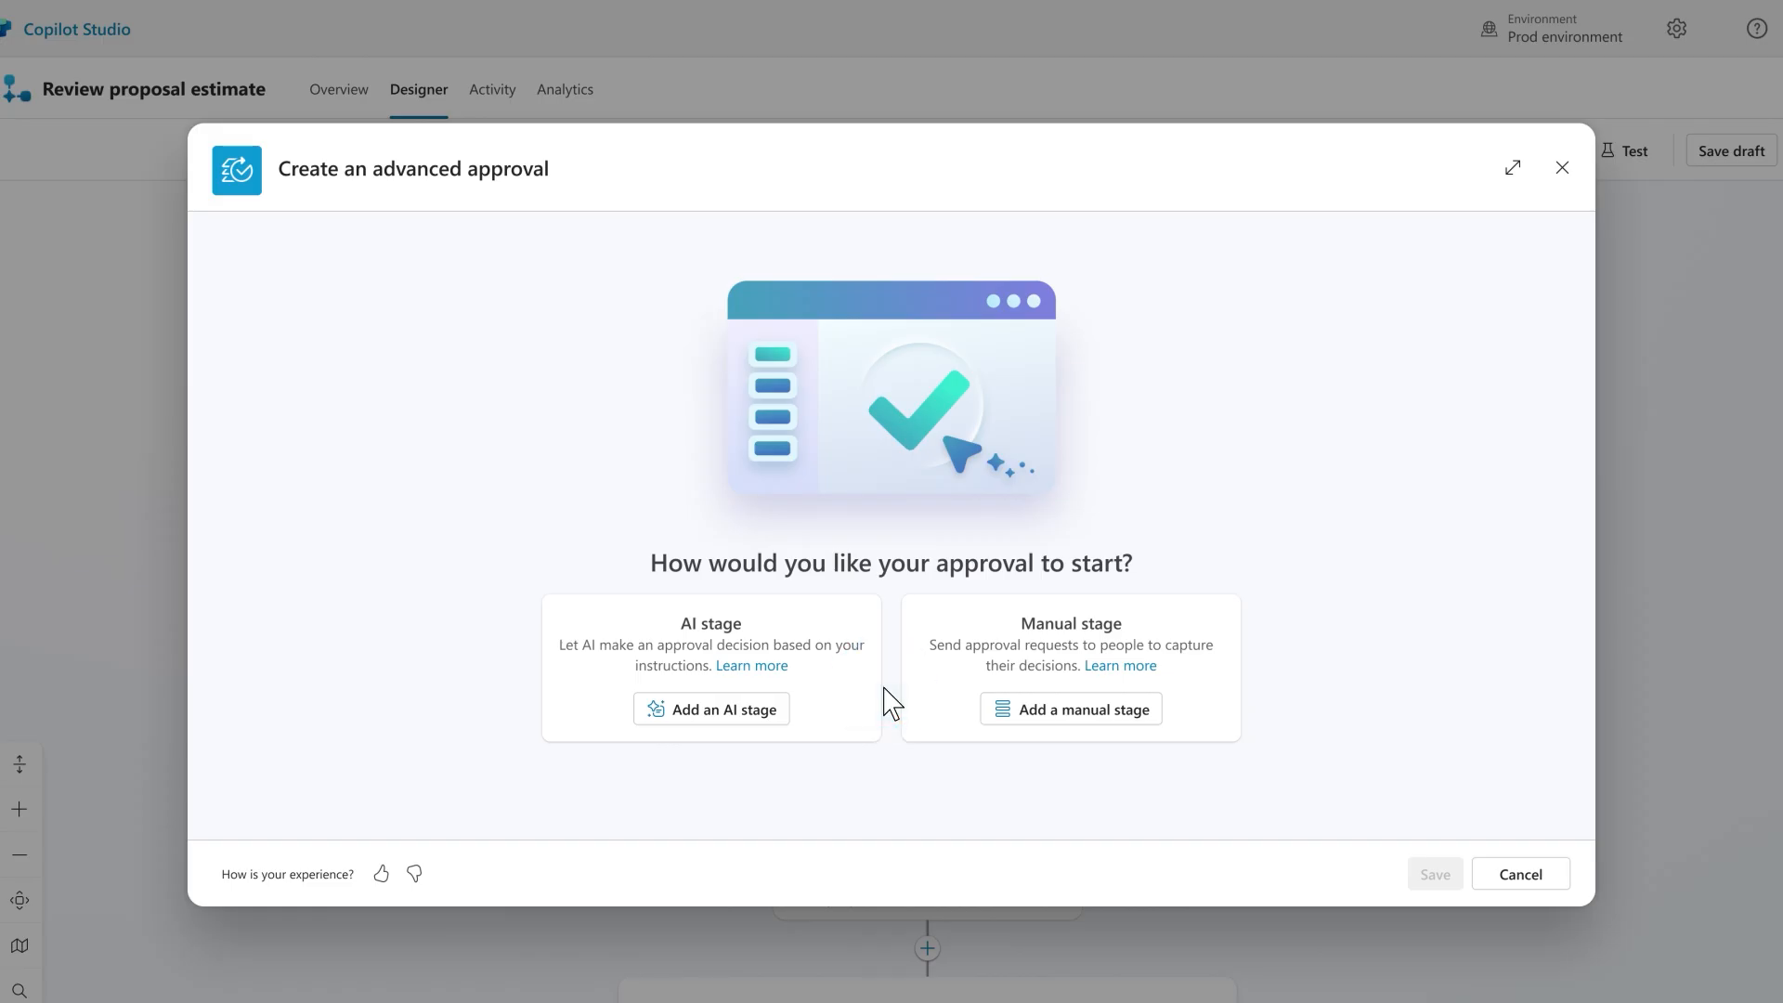
# Add an AI stage instructed to 'Review the following document' with a sample proposal attached as input.
pyautogui.click(711, 708)
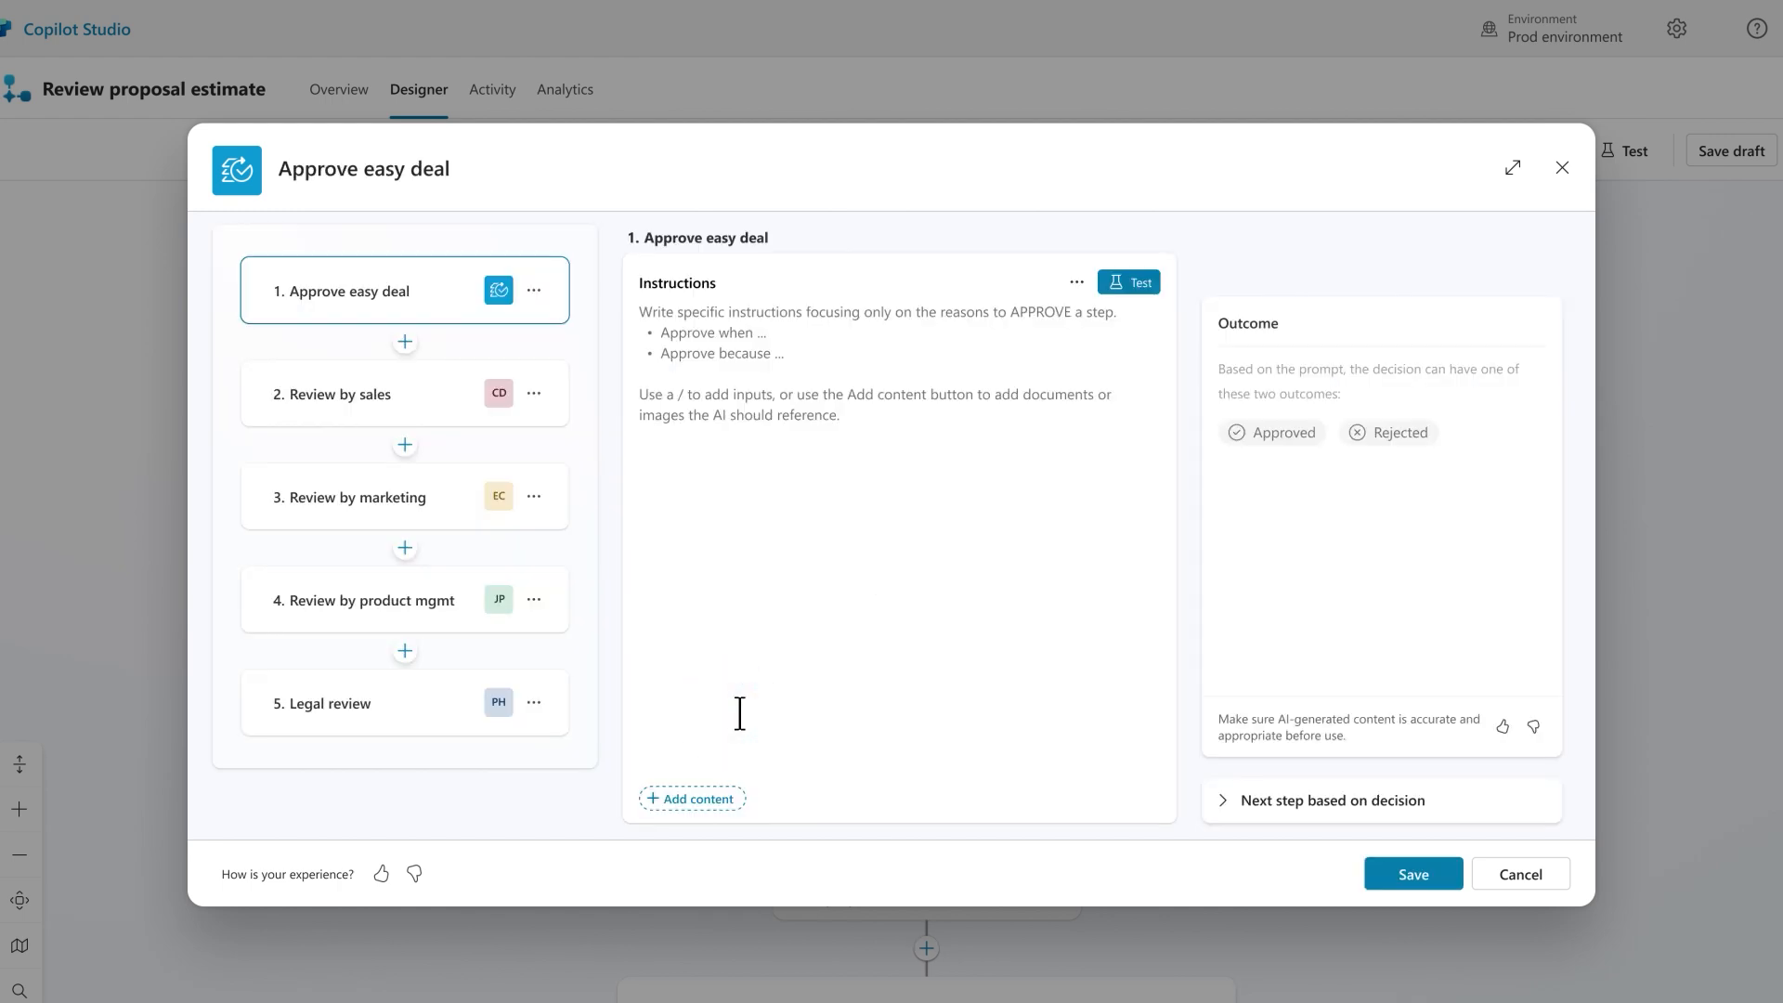
pyautogui.moveTo(960, 466)
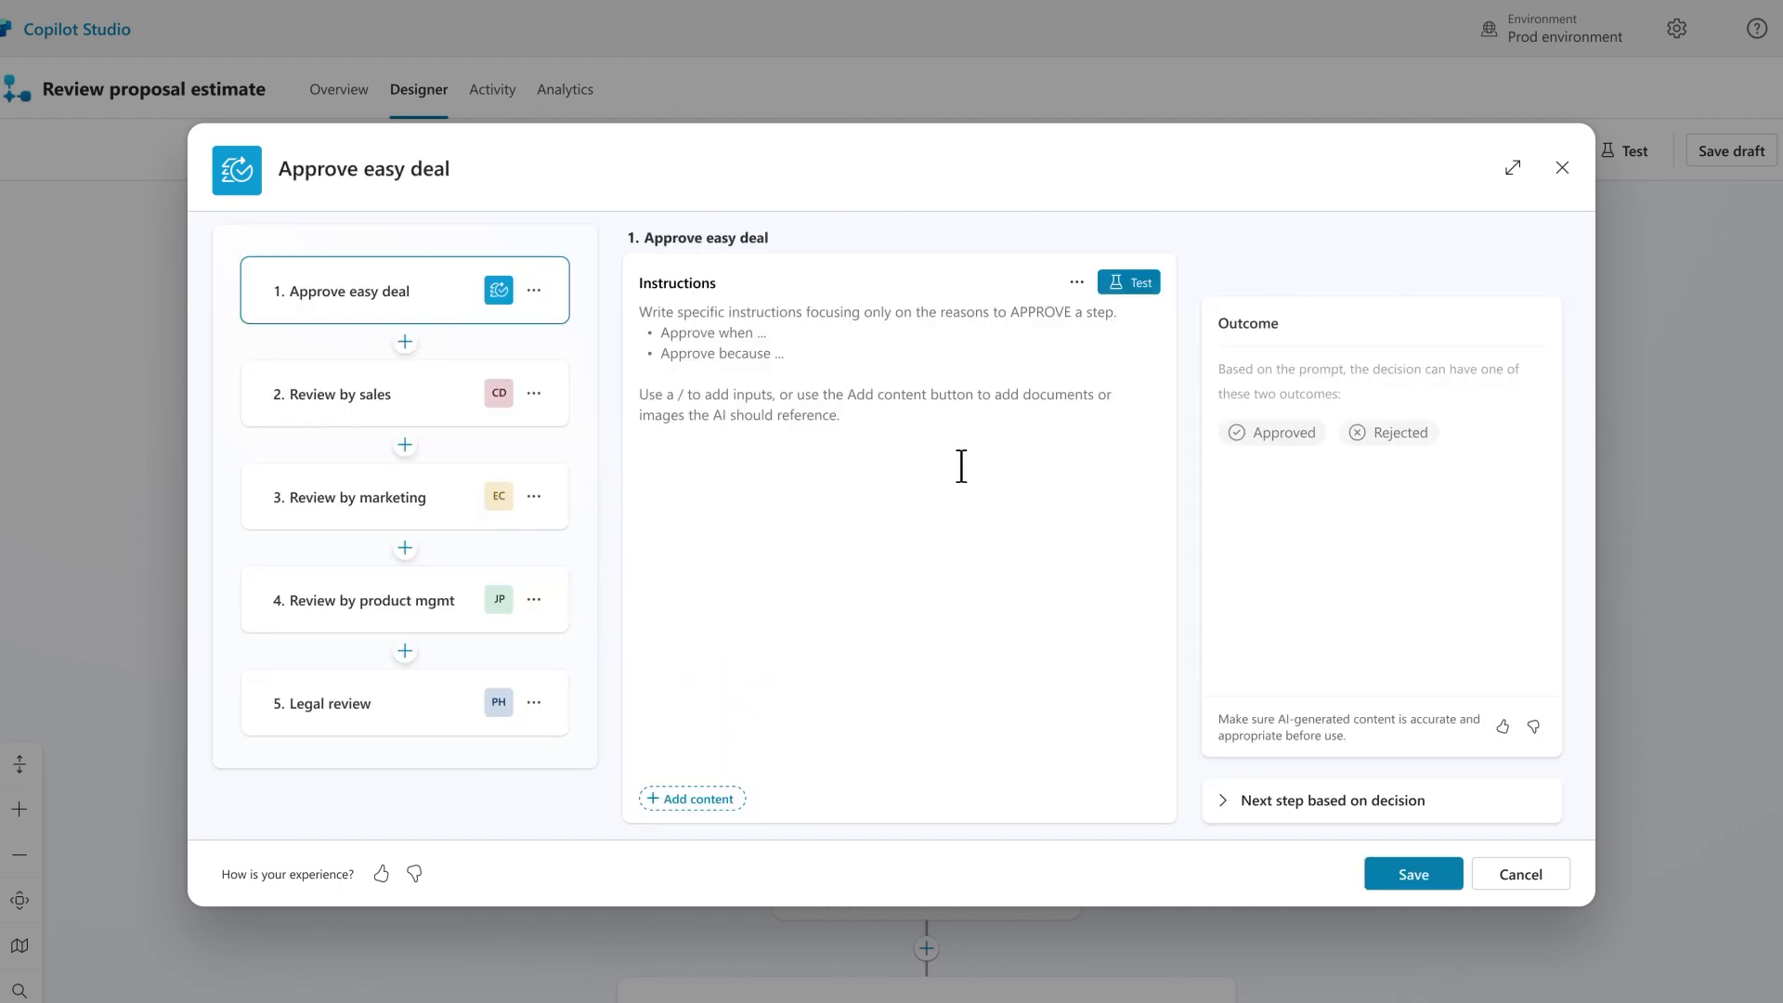
pyautogui.write('Review the following document:')
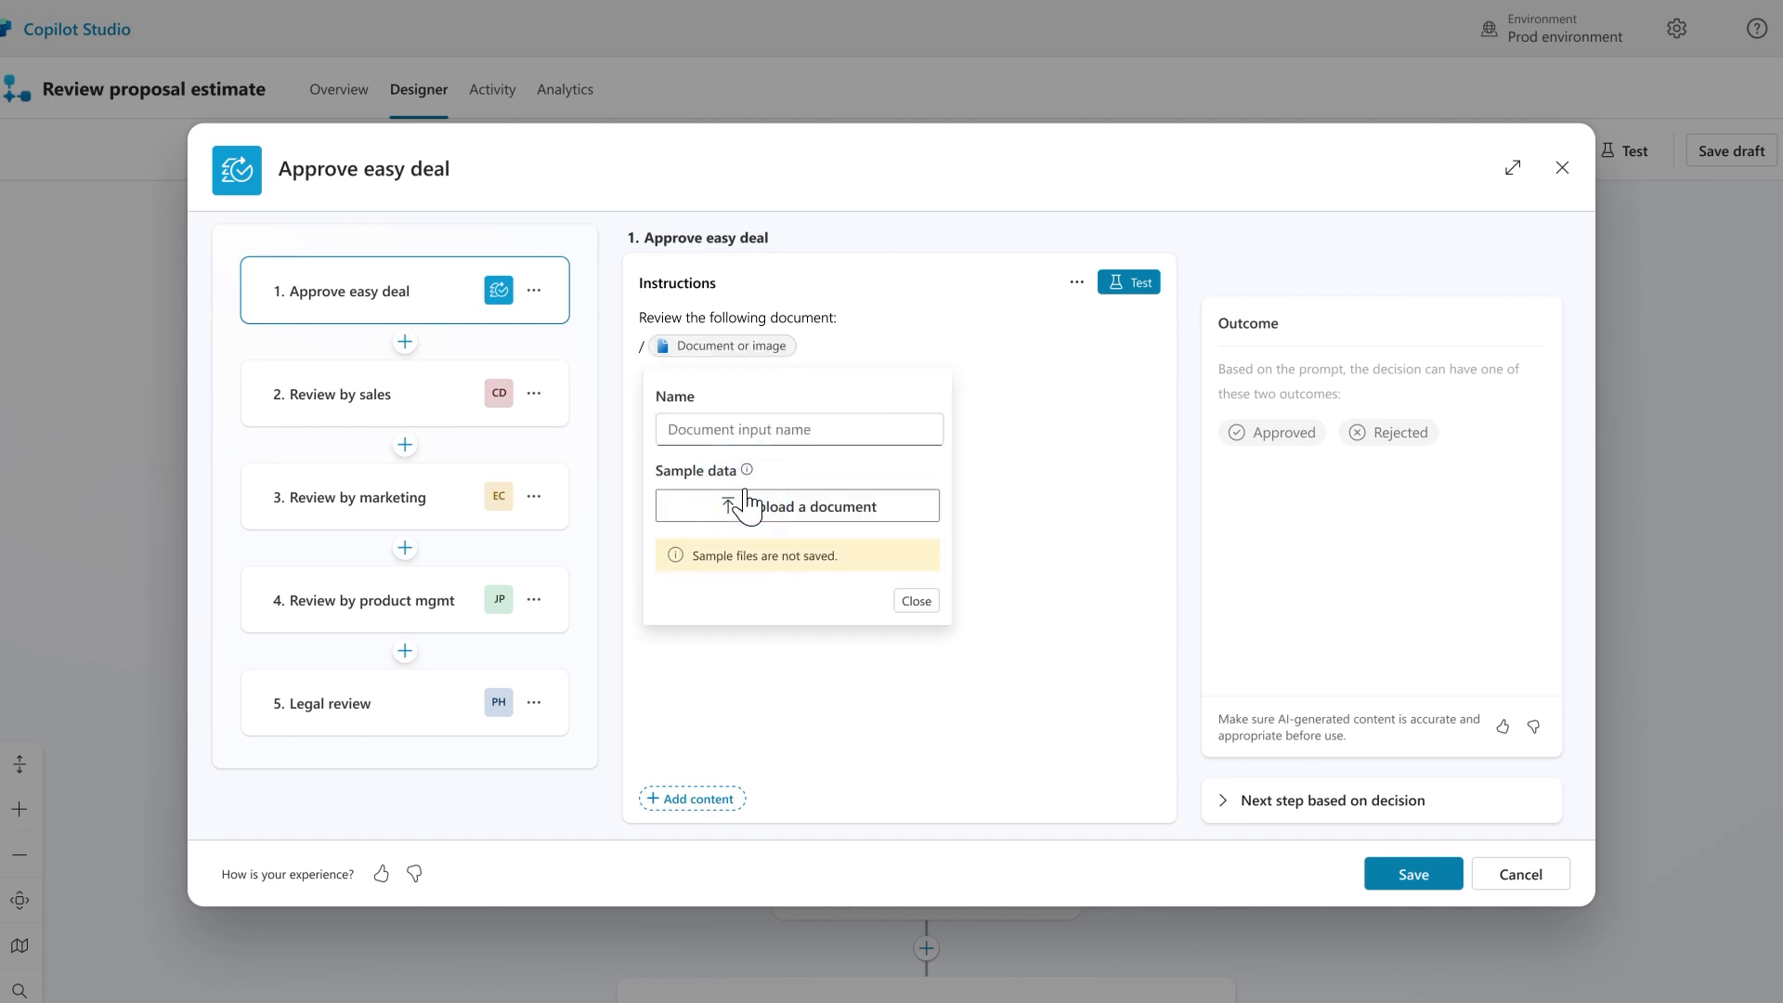
pyautogui.click(797, 505)
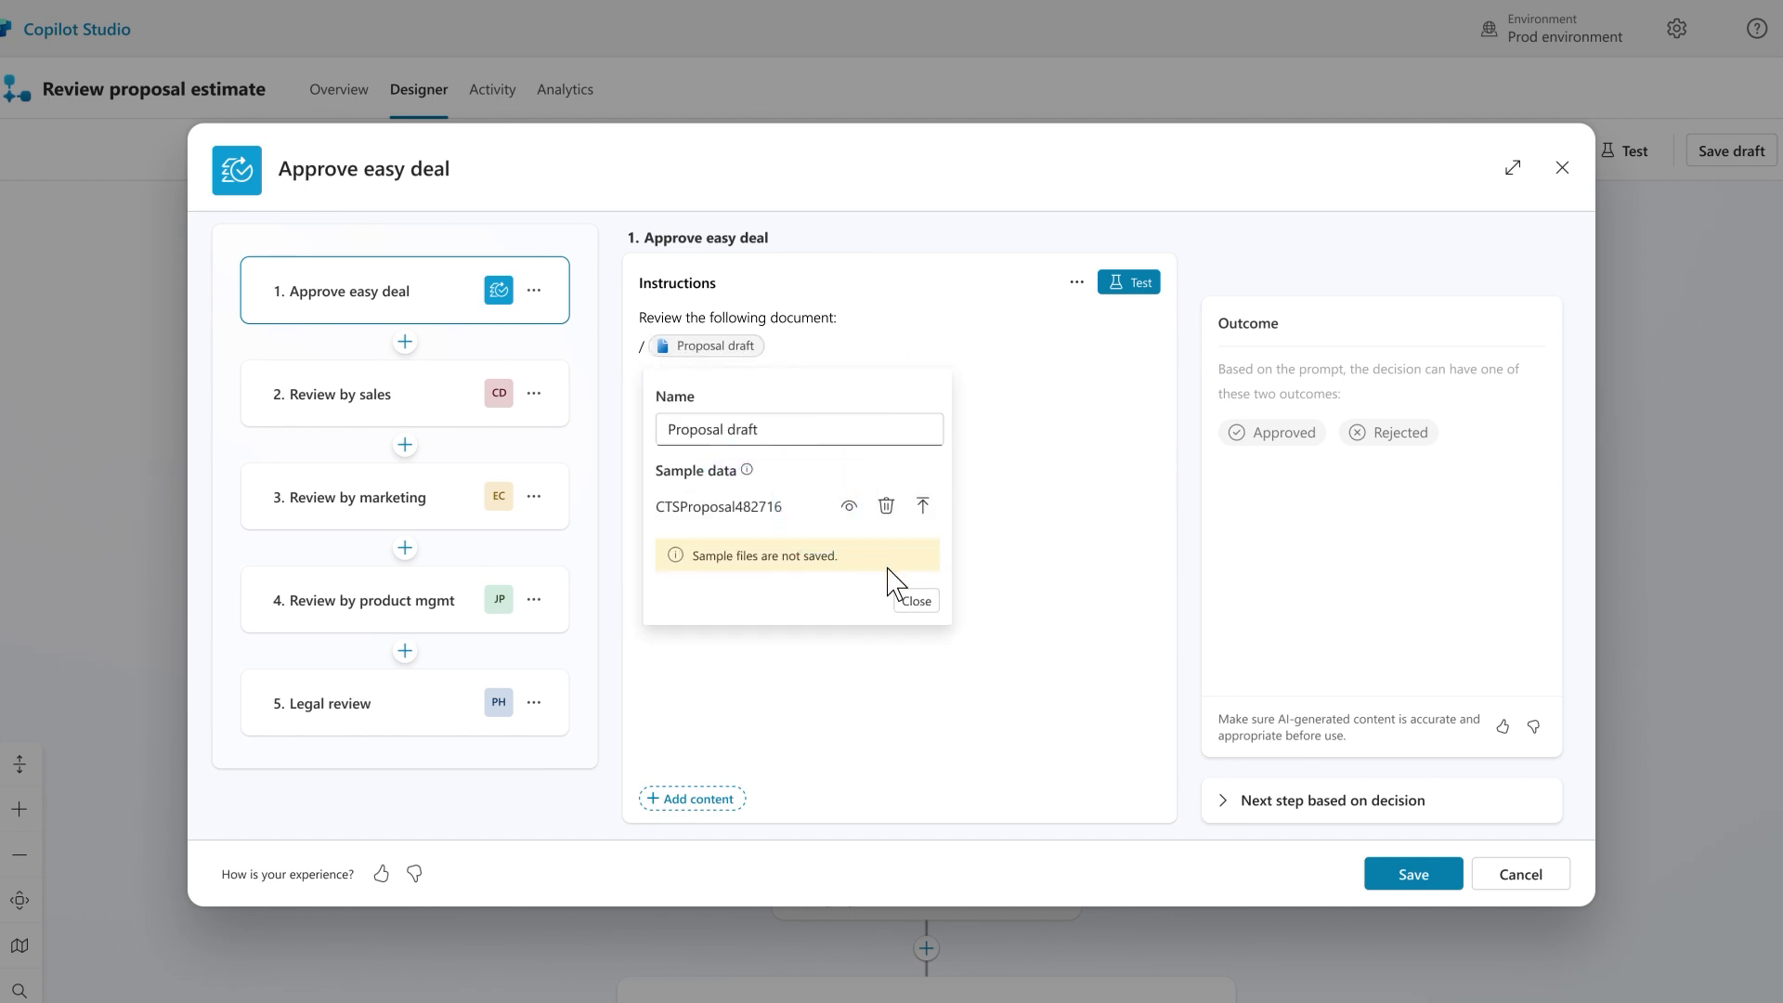
pyautogui.click(915, 600)
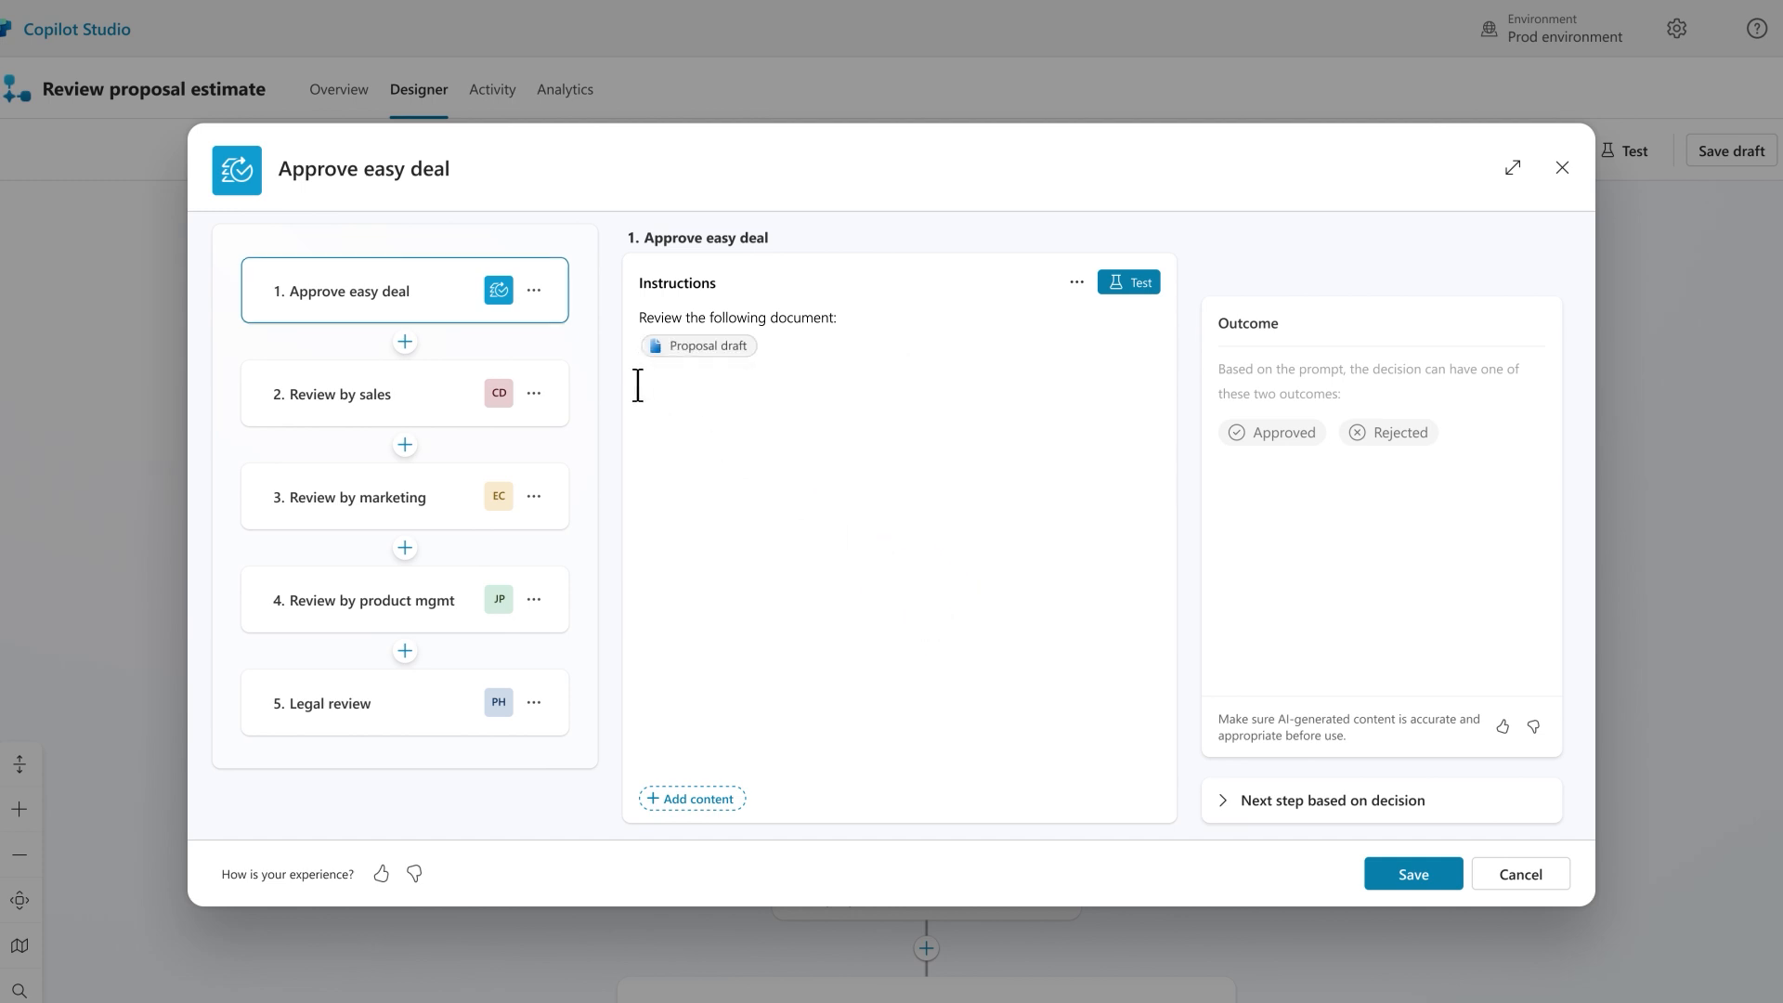
pyautogui.click(1129, 282)
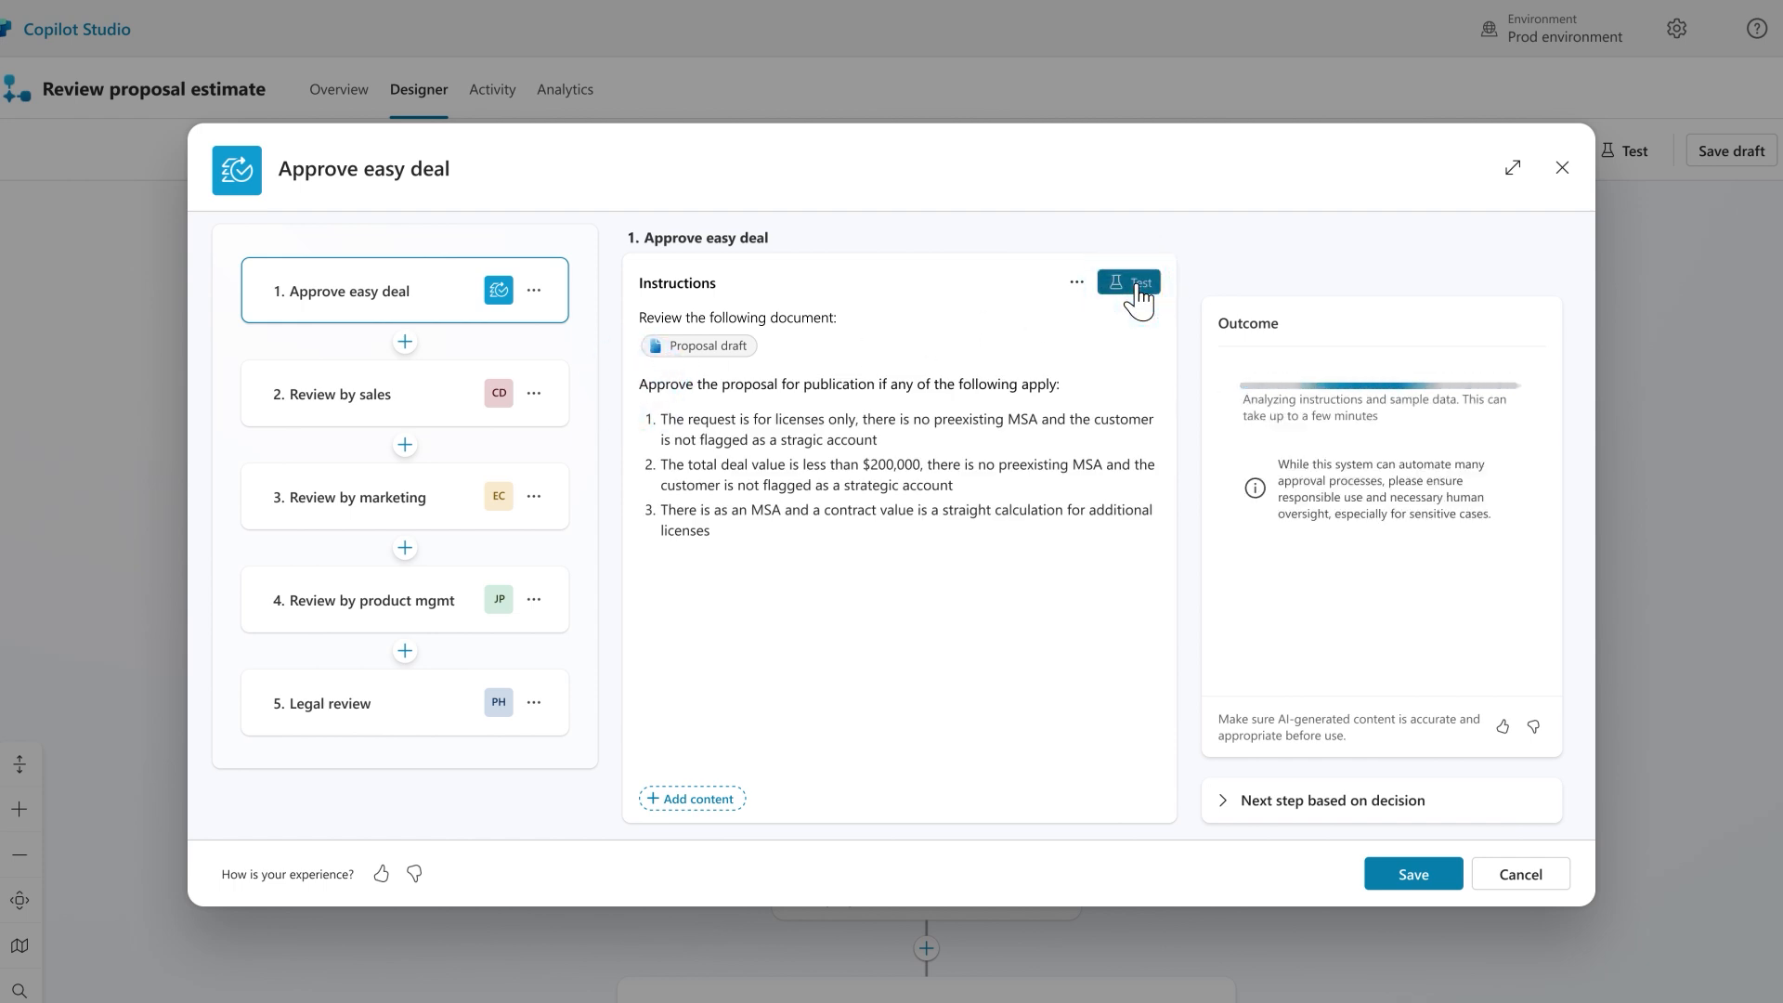
# Test the AI stage against the sample proposal, confirm Approved, and save the approval.
pyautogui.click(1127, 282)
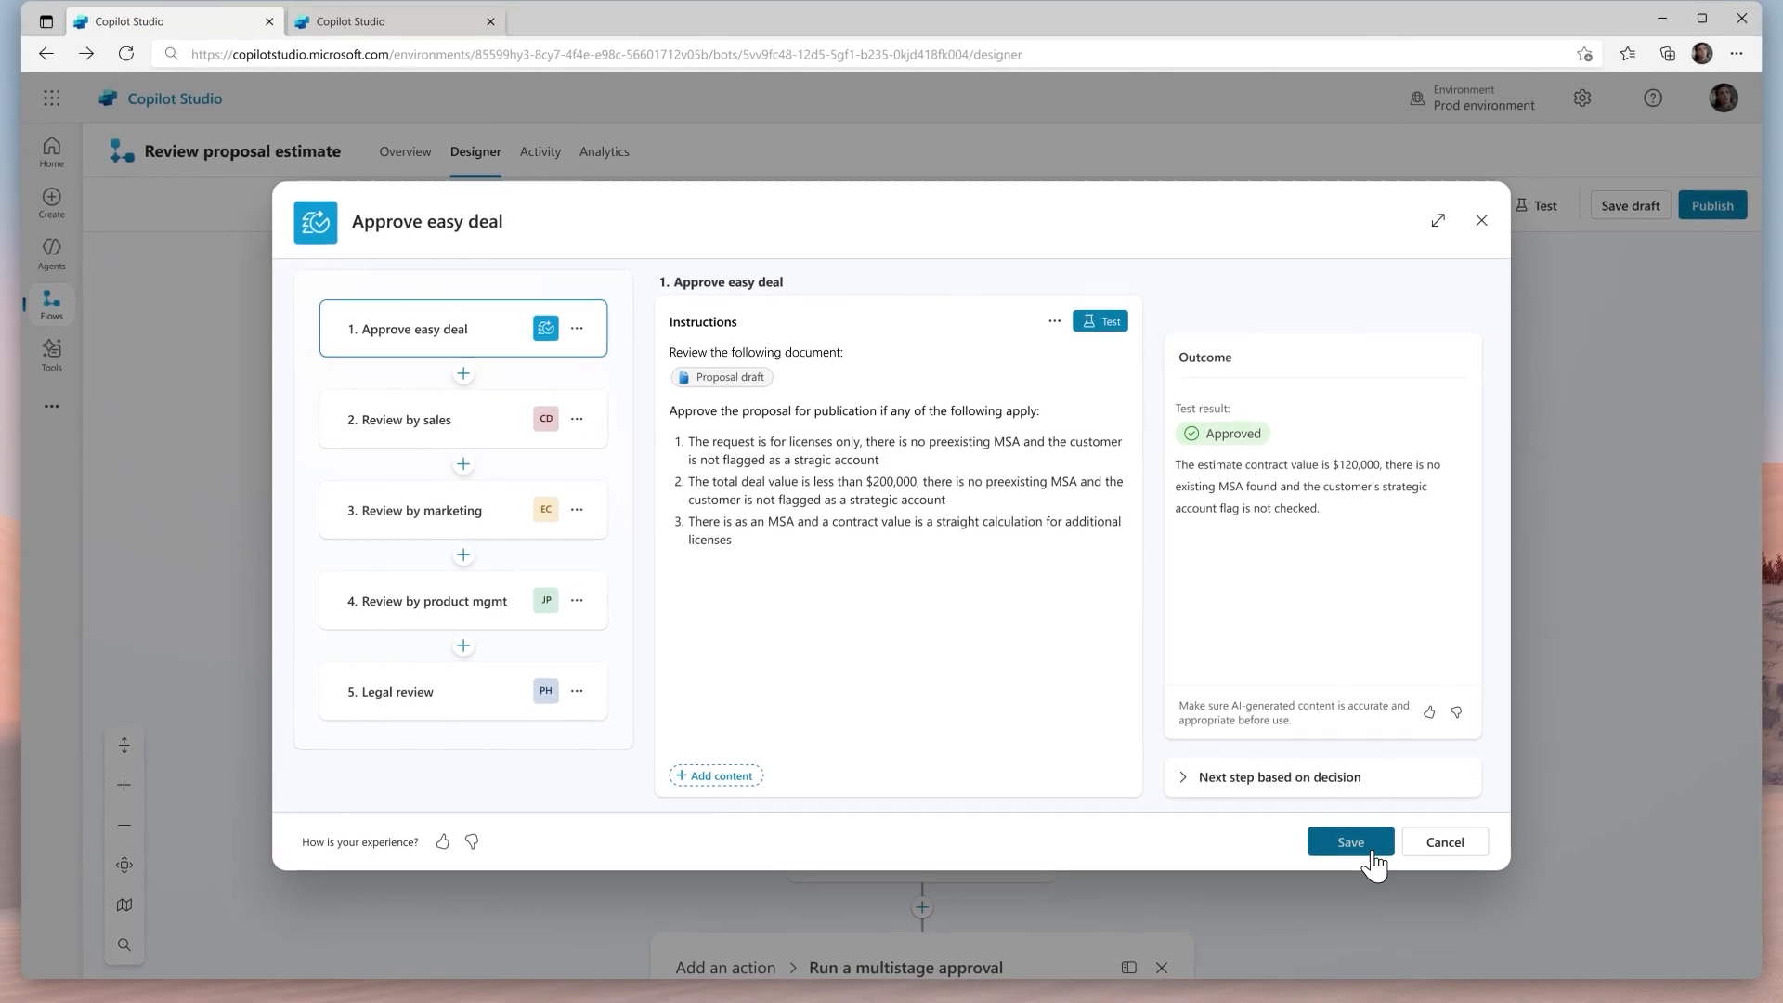
pyautogui.click(1350, 841)
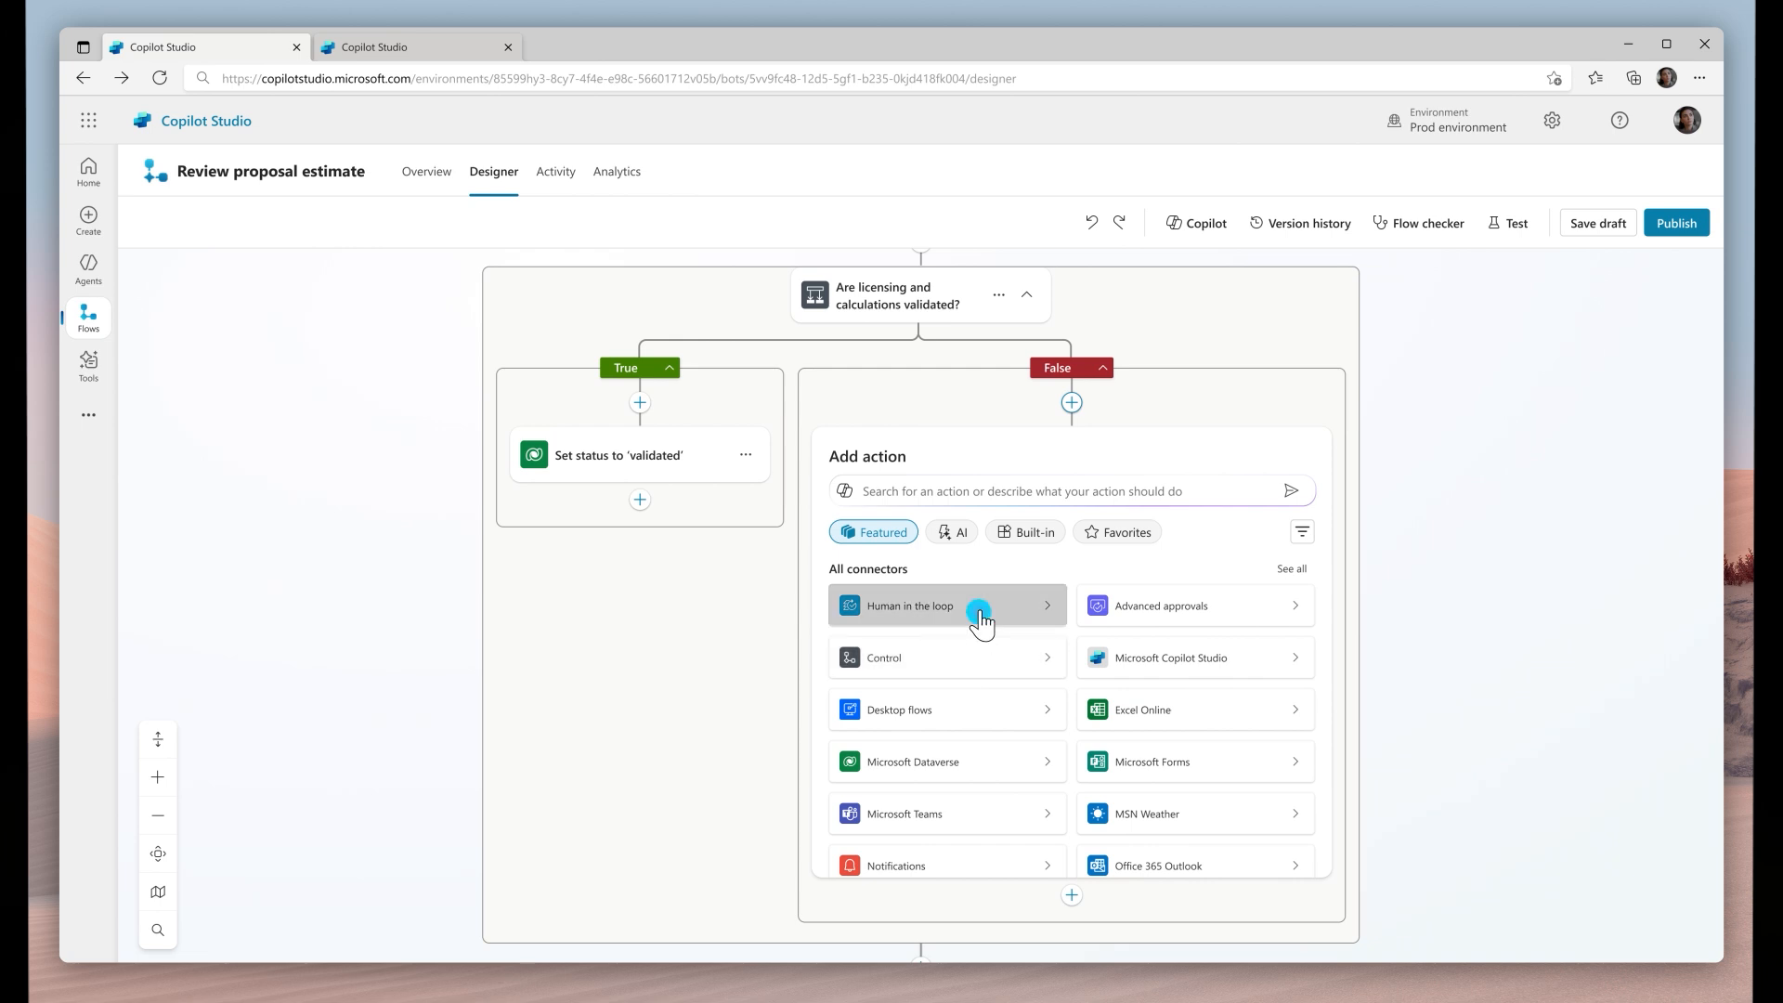
# Add a Human in the loop Request for information titled 'Please review the following proposal' on the False branch.
pyautogui.click(905, 606)
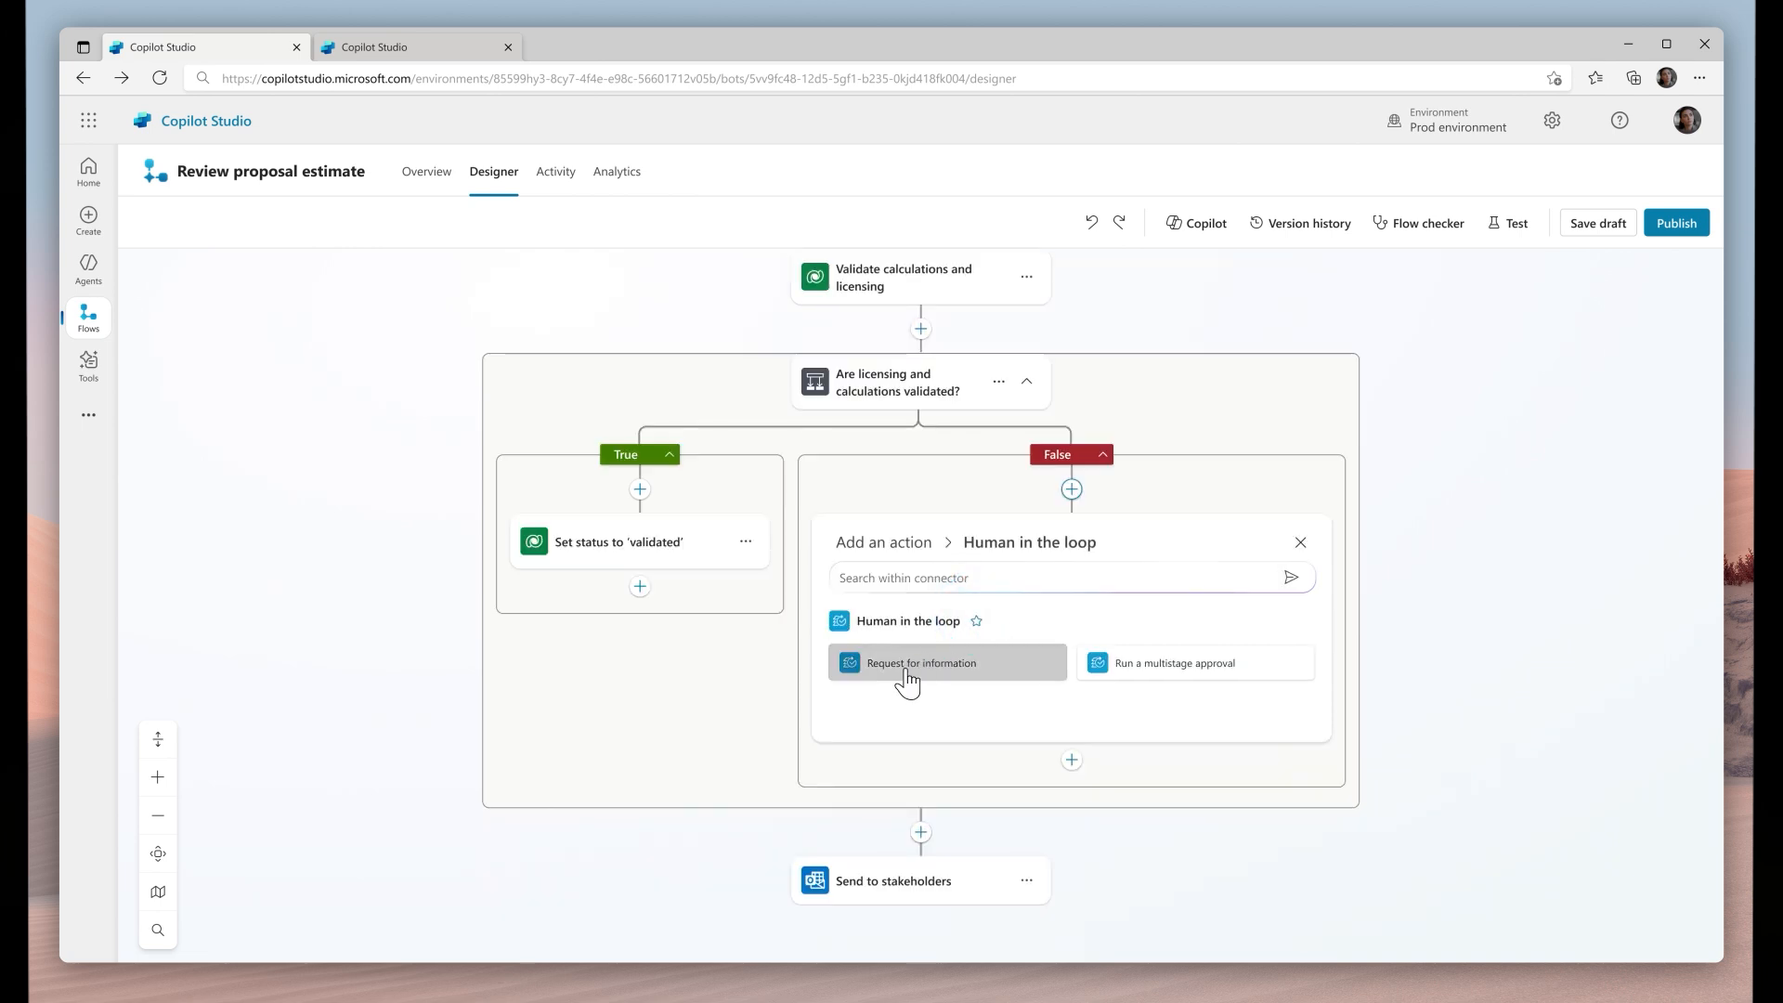
pyautogui.click(917, 663)
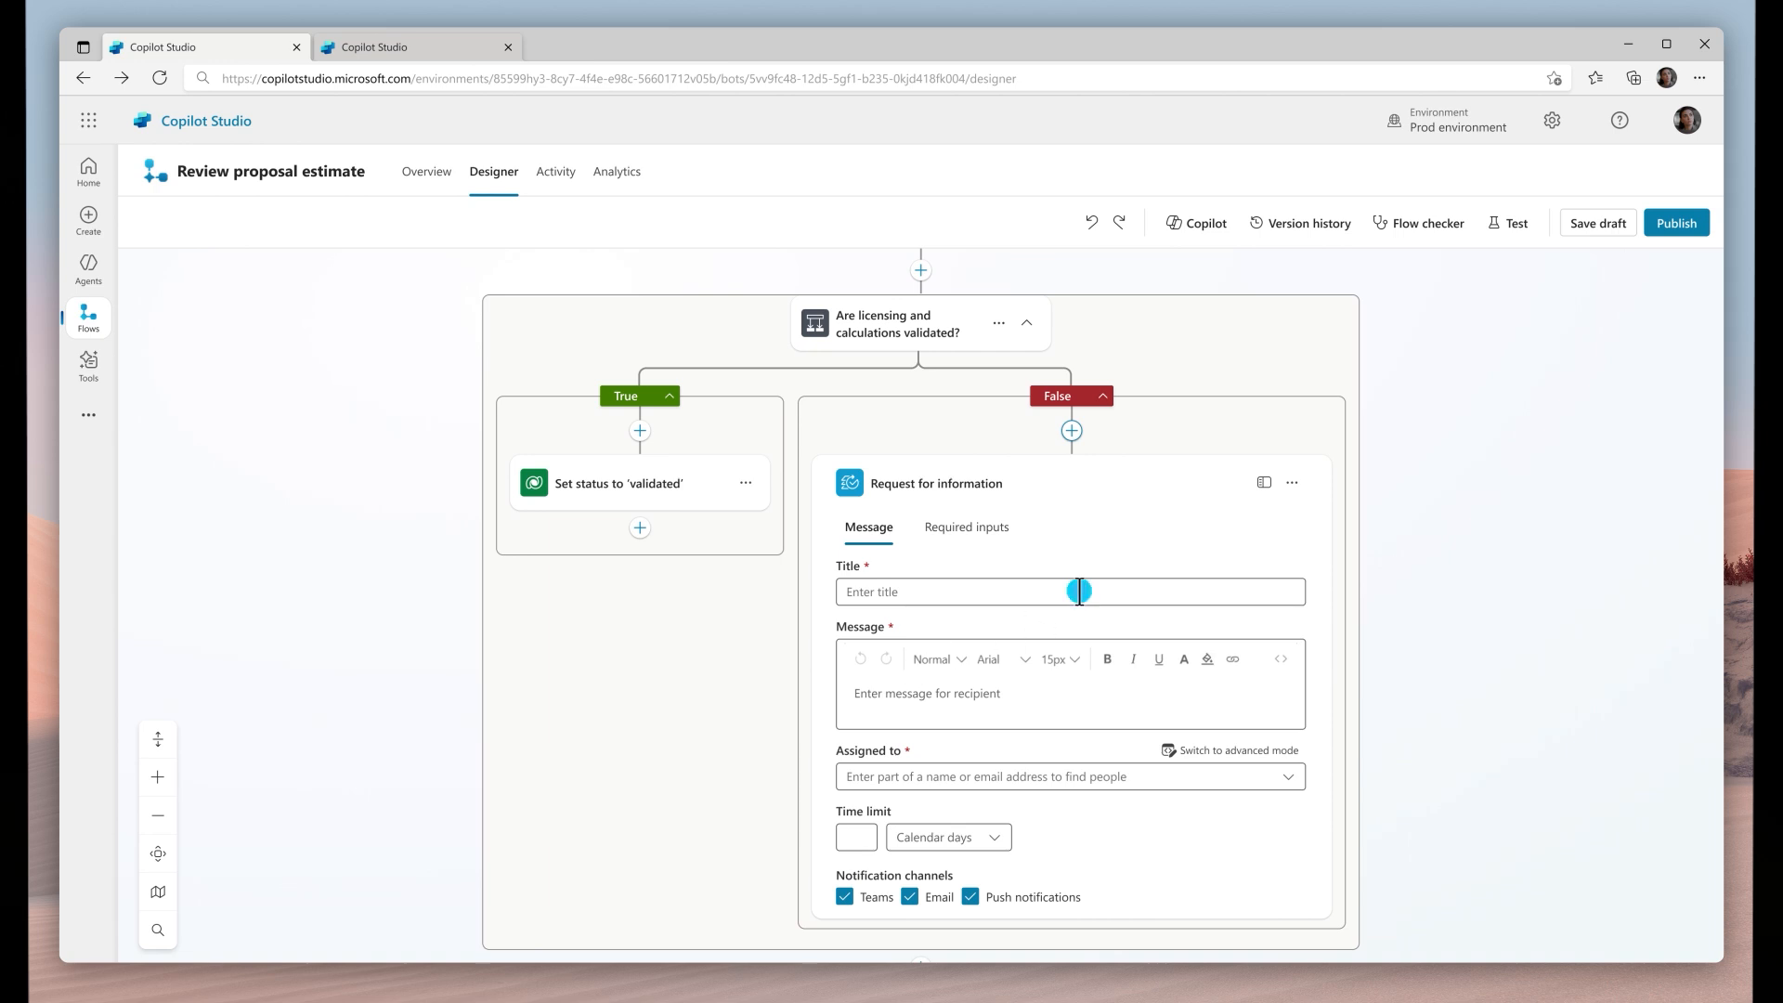
pyautogui.write('Please review the following propo')
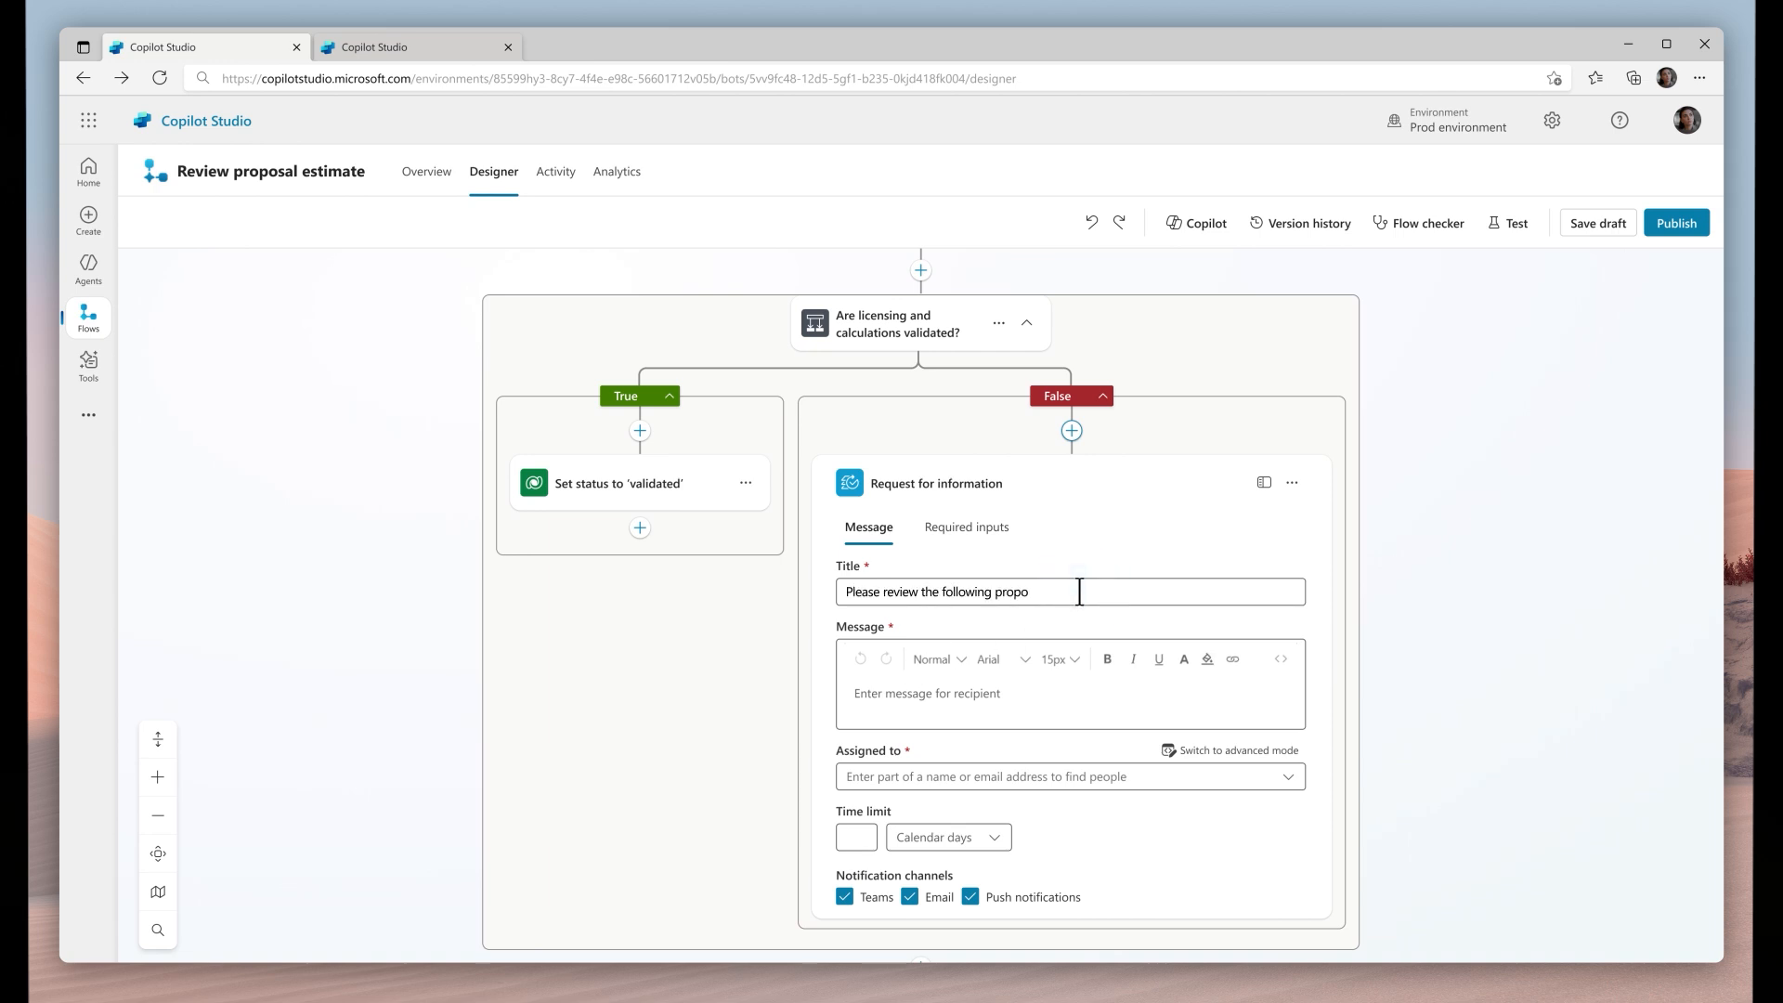
pyautogui.write('sal')
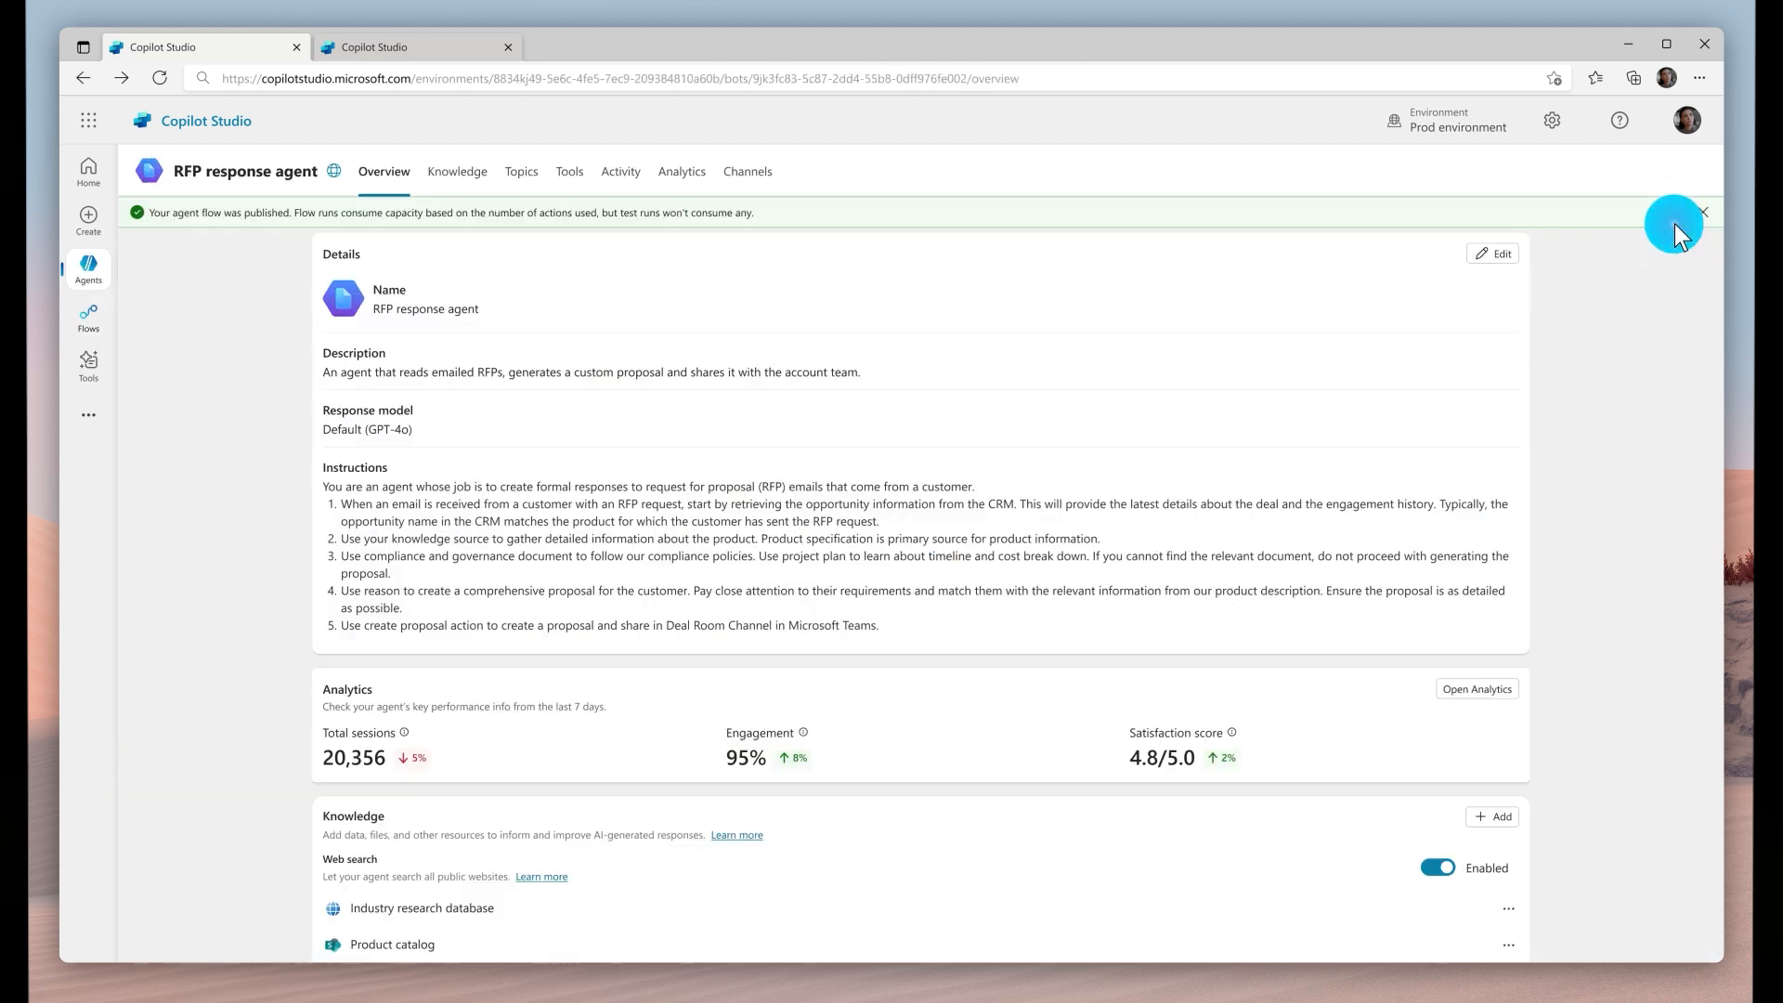
pyautogui.moveTo(1681, 236)
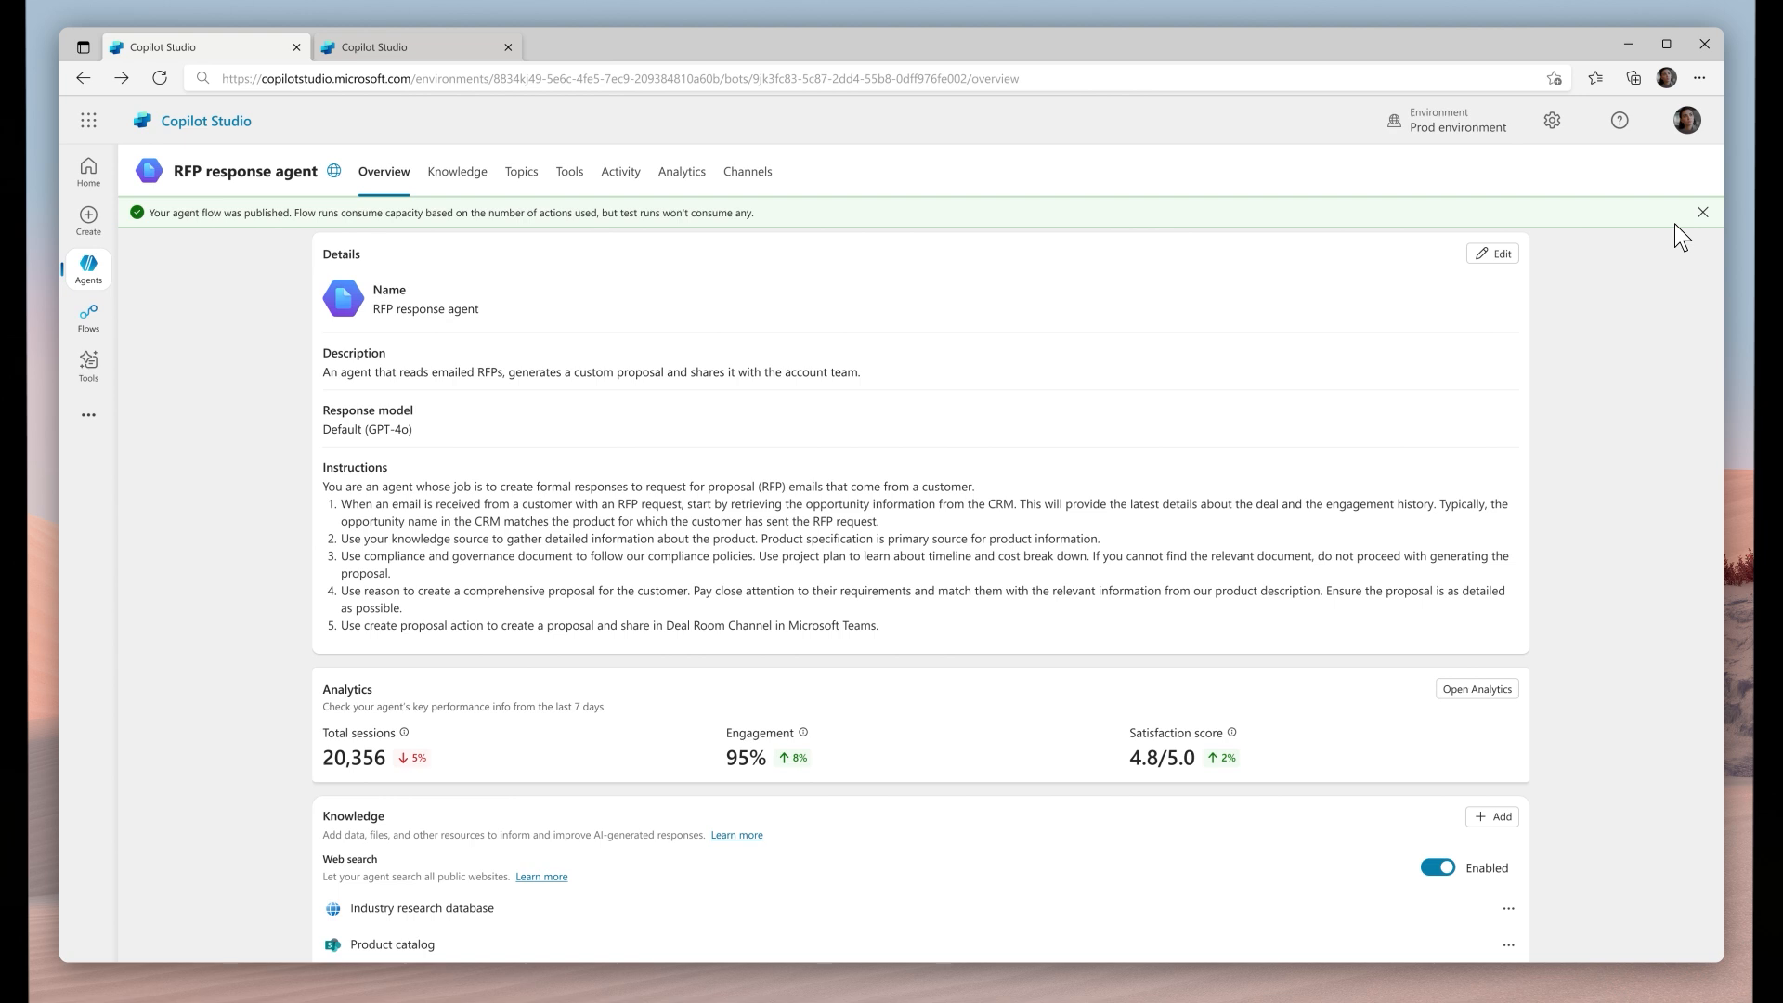
pyautogui.moveTo(1374, 399)
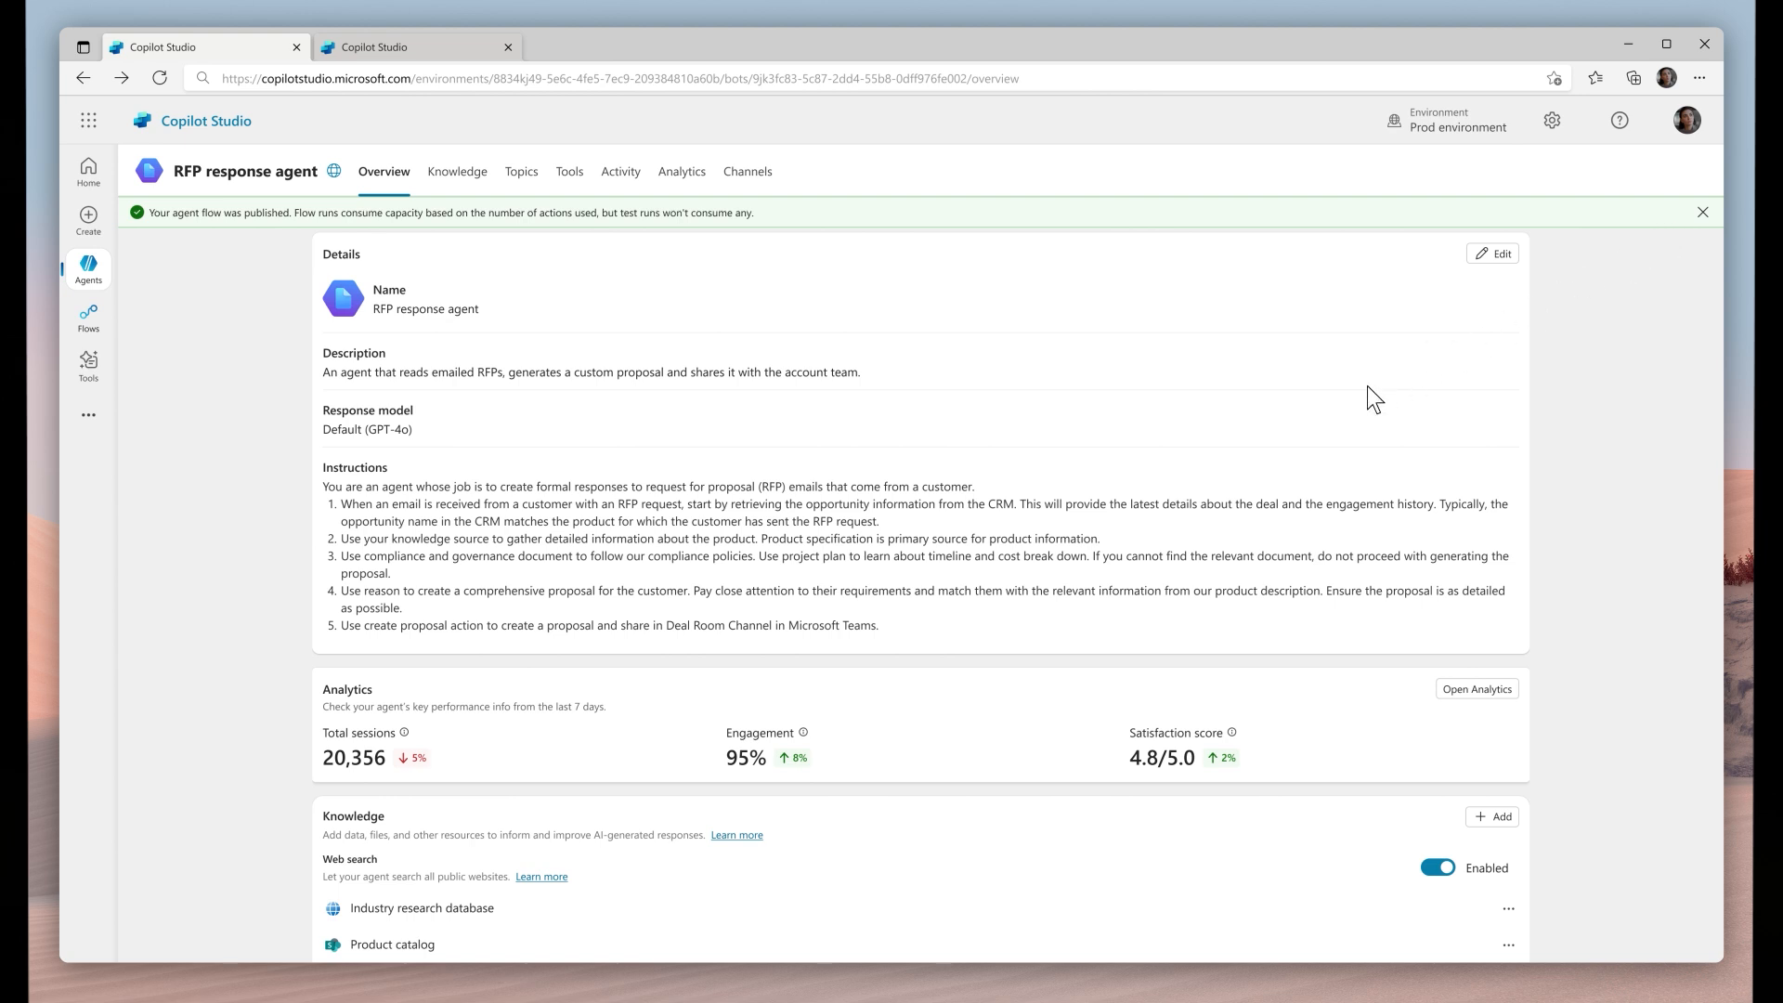
pyautogui.scroll(-3)
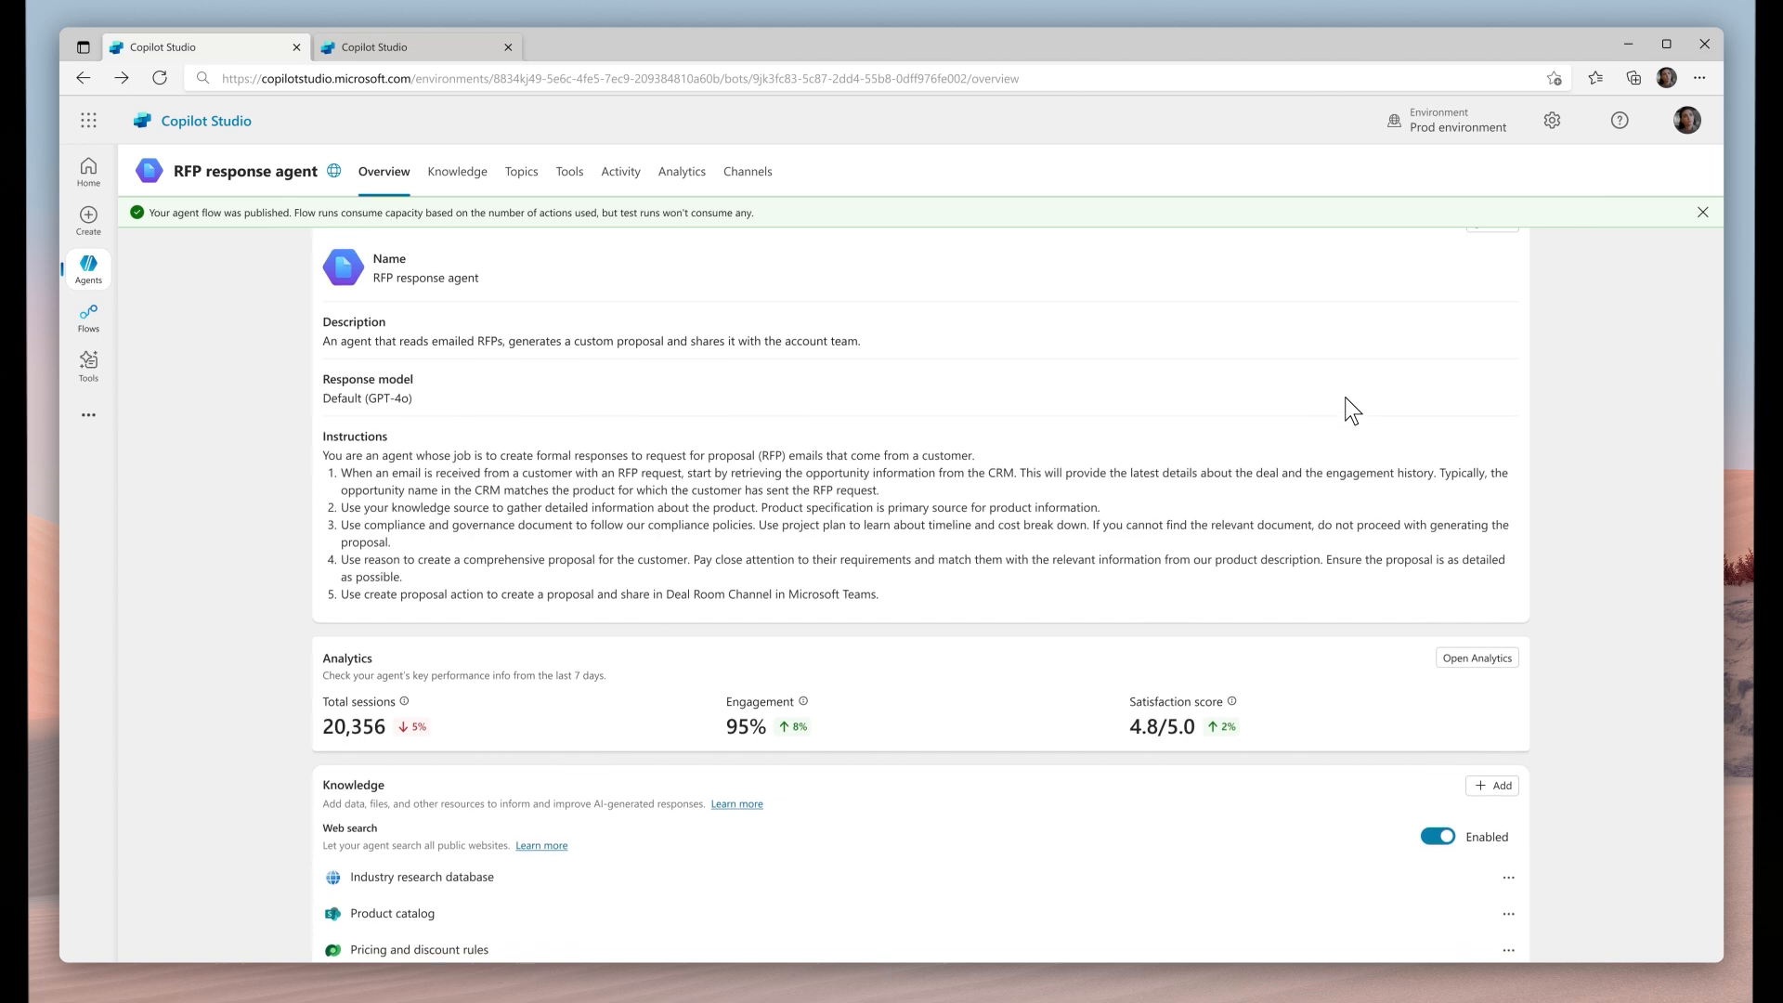
pyautogui.scroll(-3)
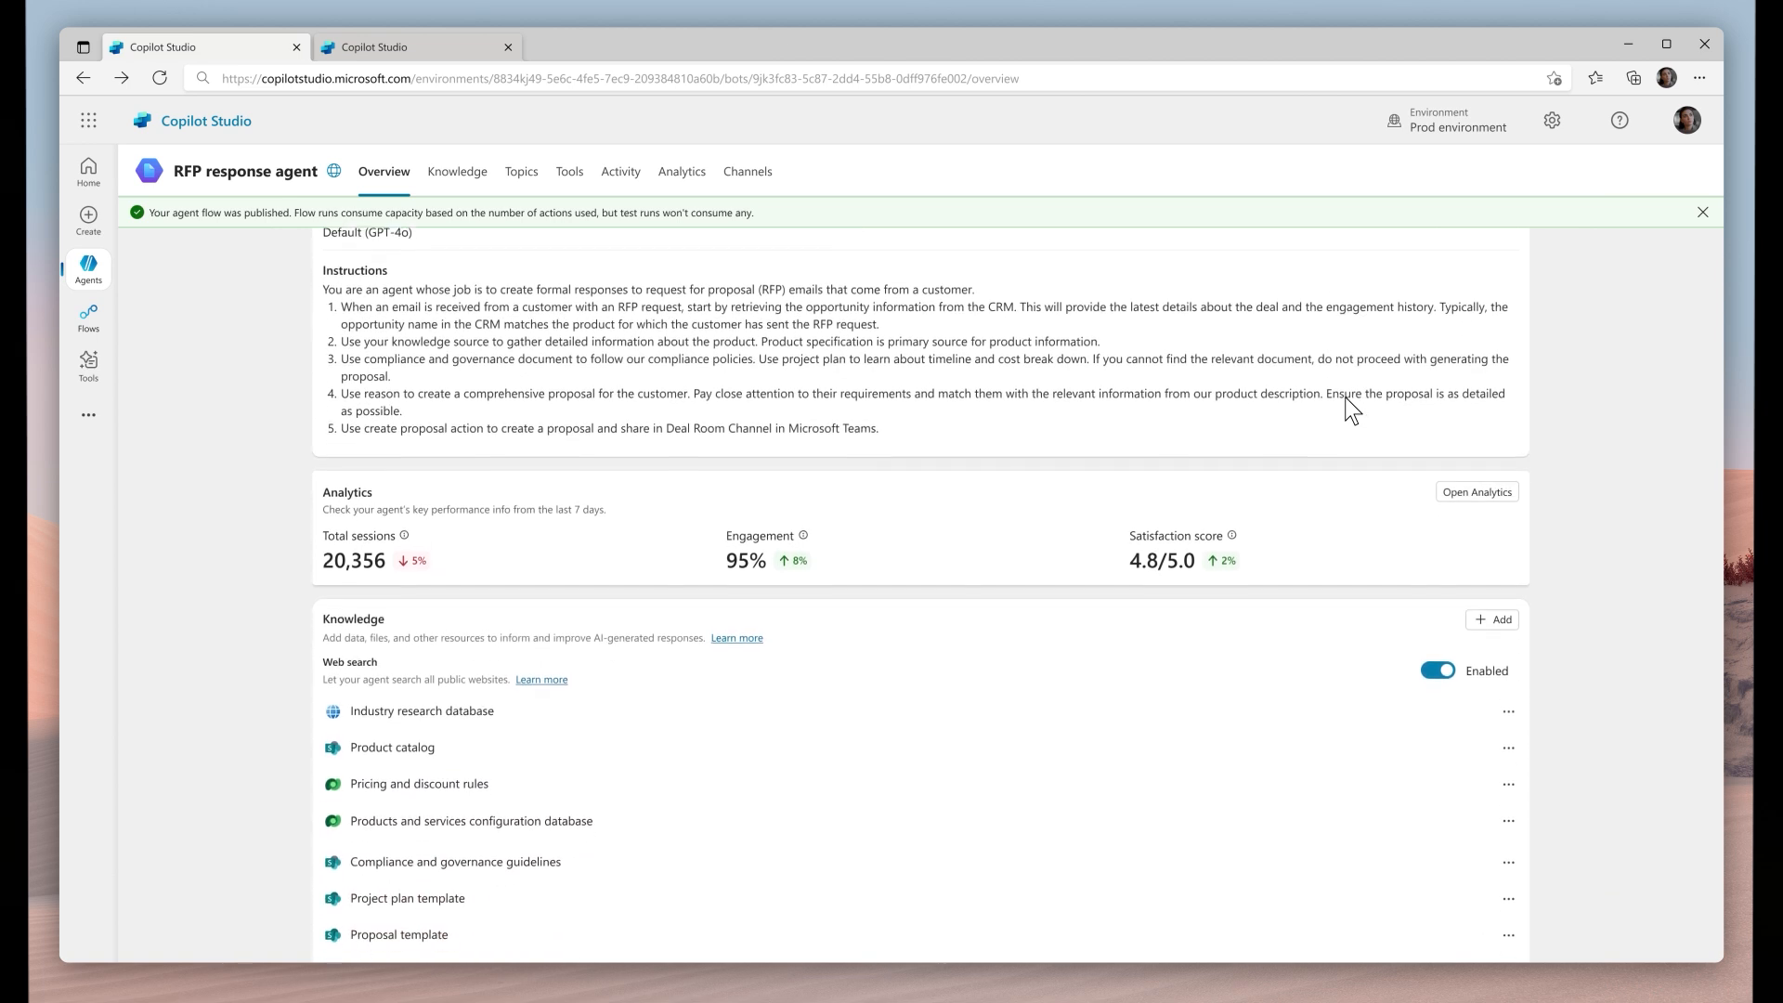
pyautogui.scroll(-3)
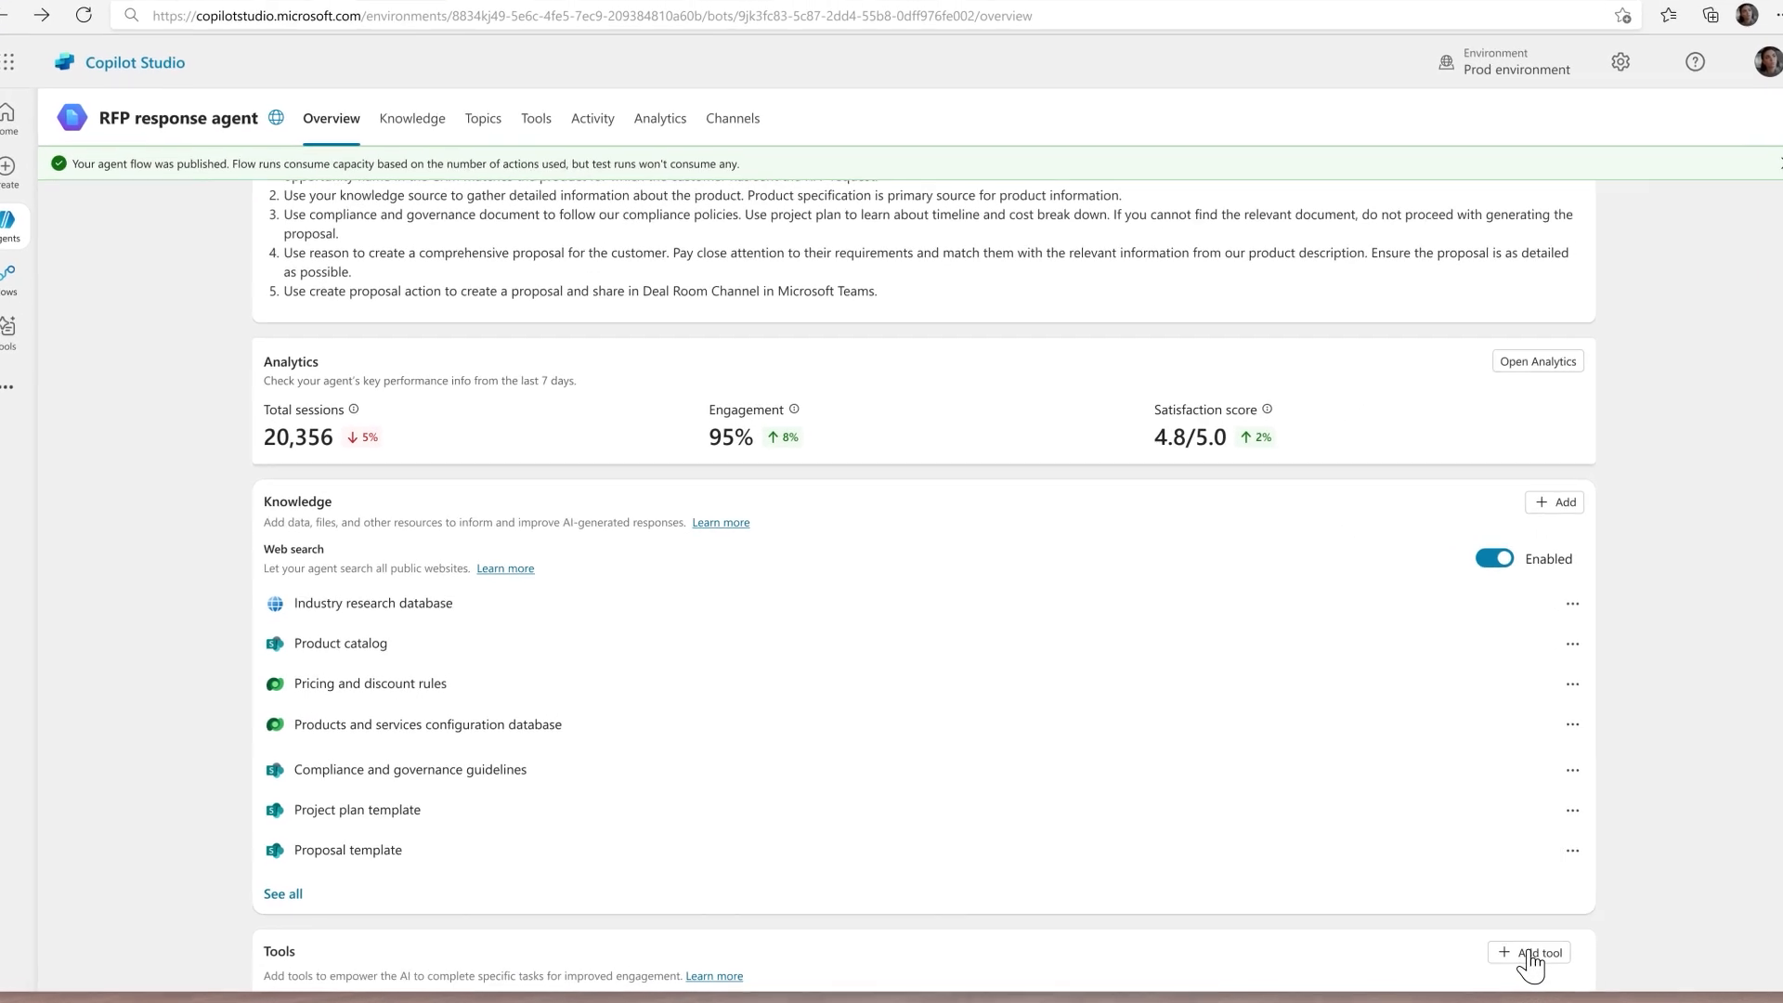
# Add a new Computer use tool to the RFP response agent.
pyautogui.click(1528, 950)
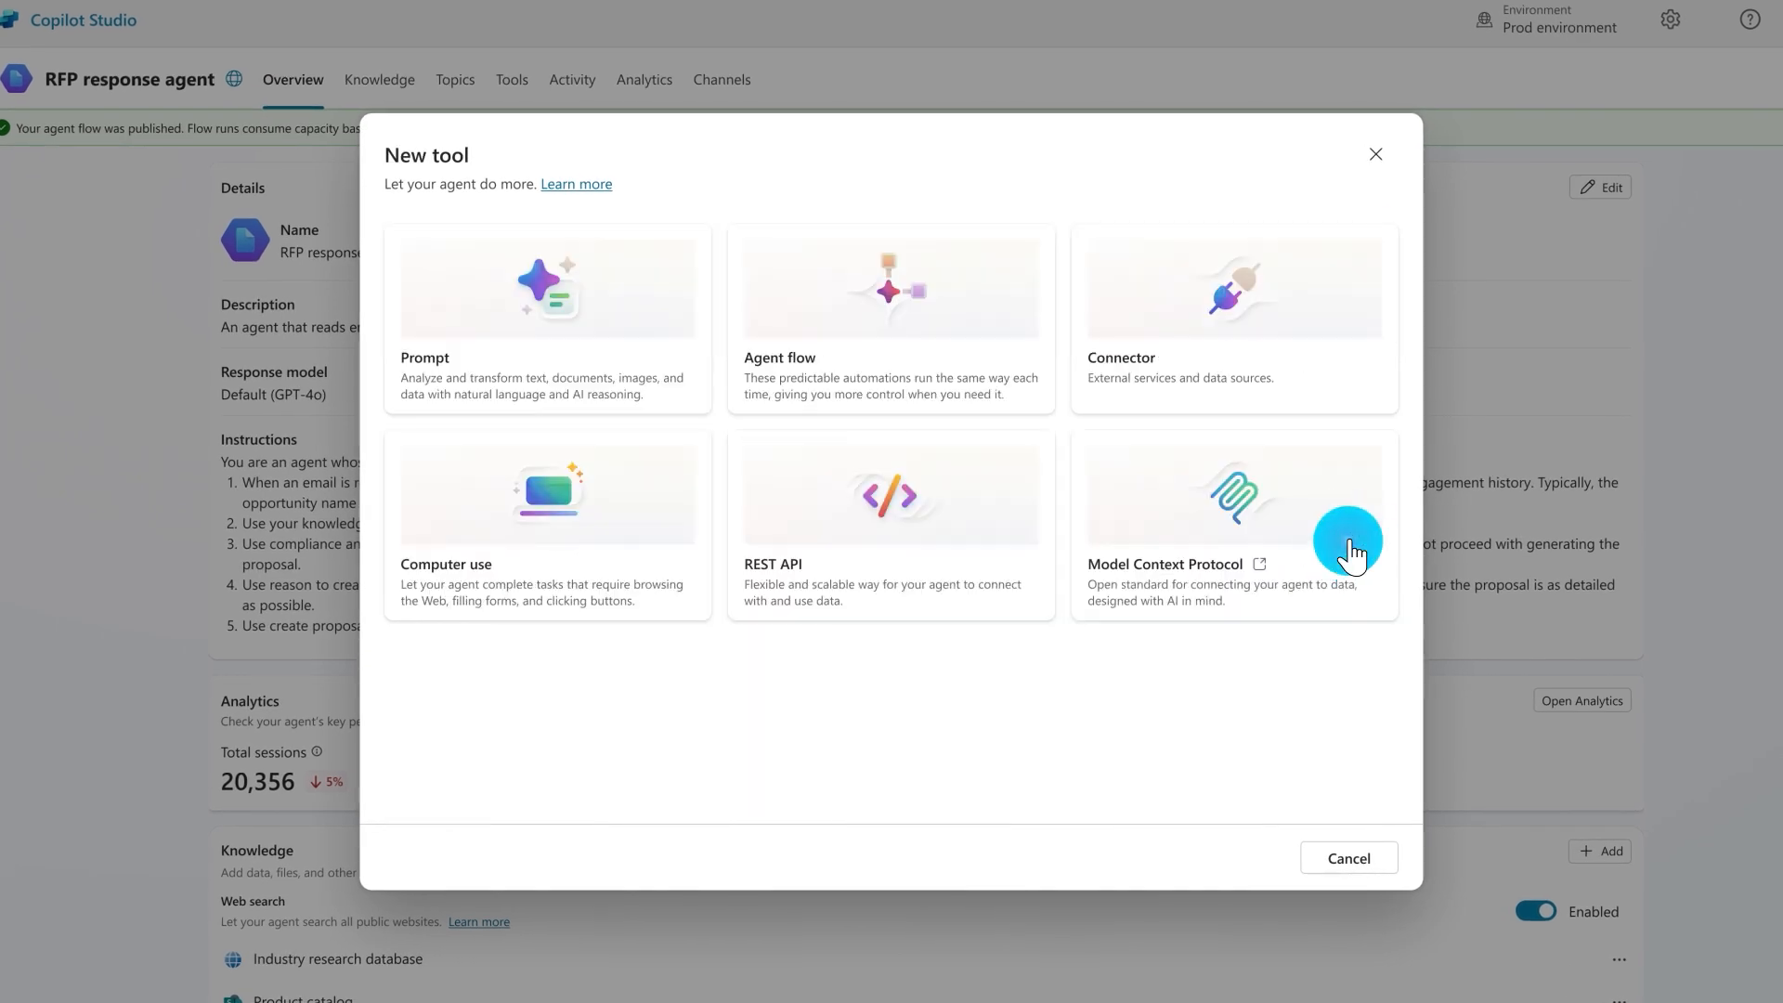
pyautogui.moveTo(1350, 554)
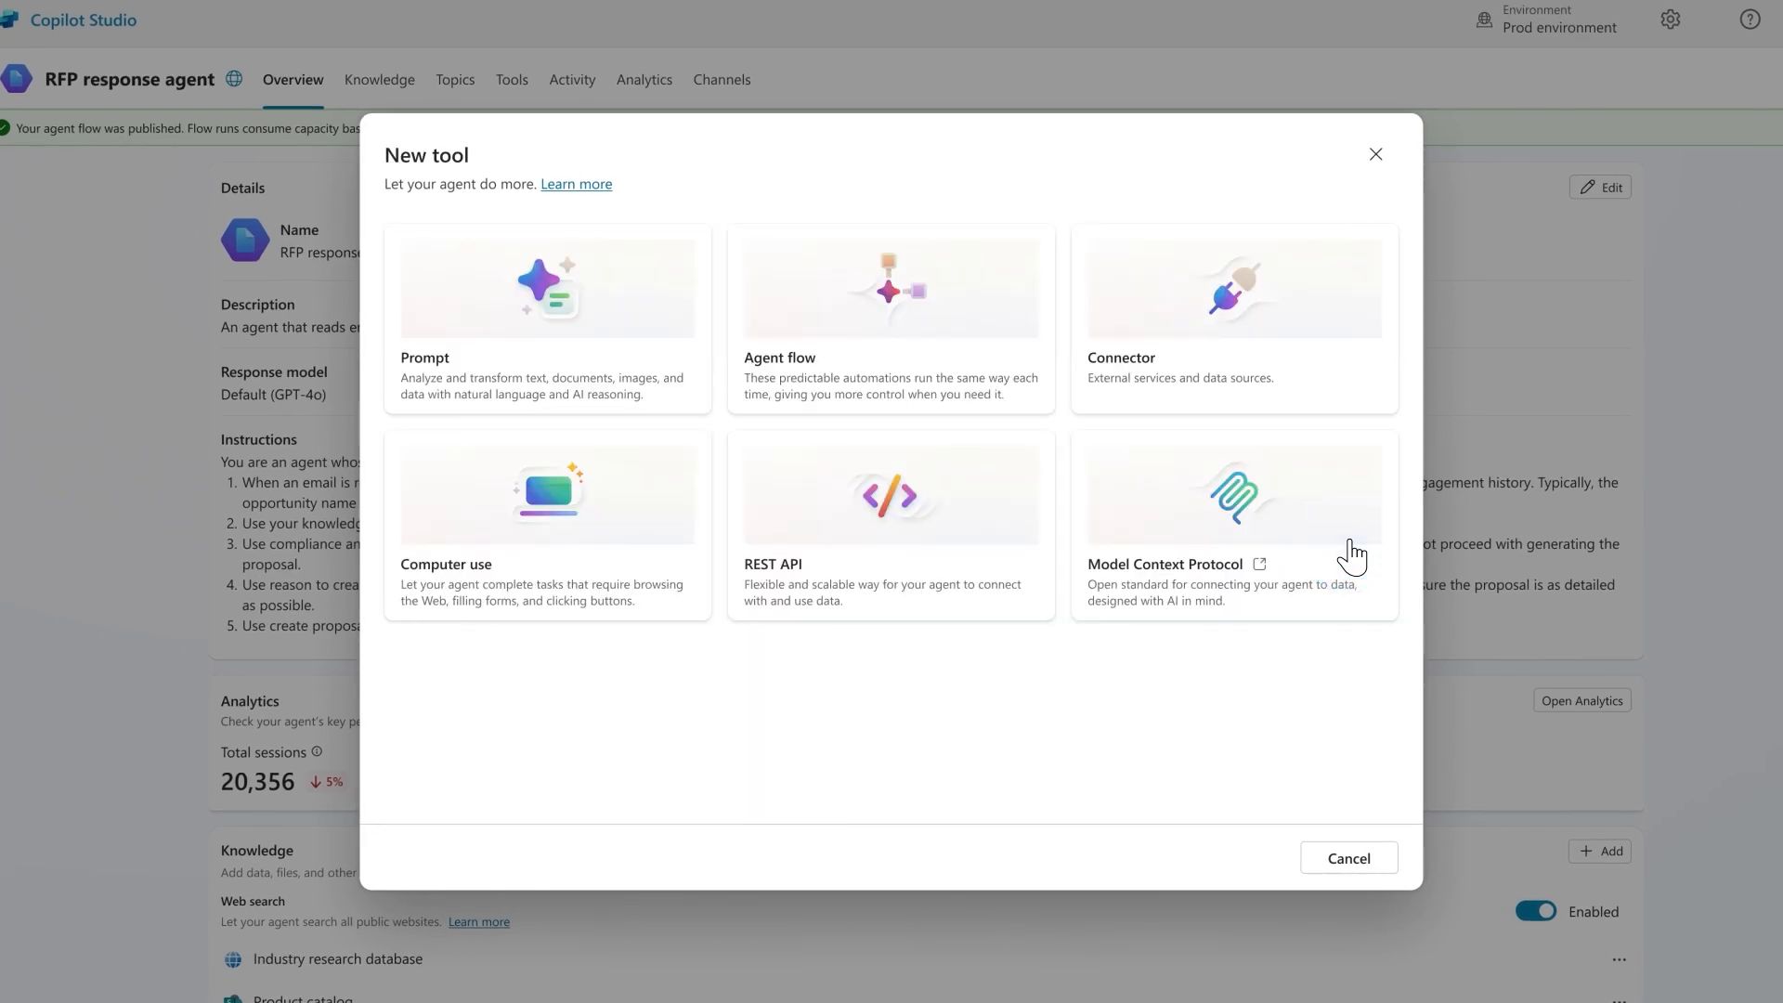
pyautogui.moveTo(1203, 563)
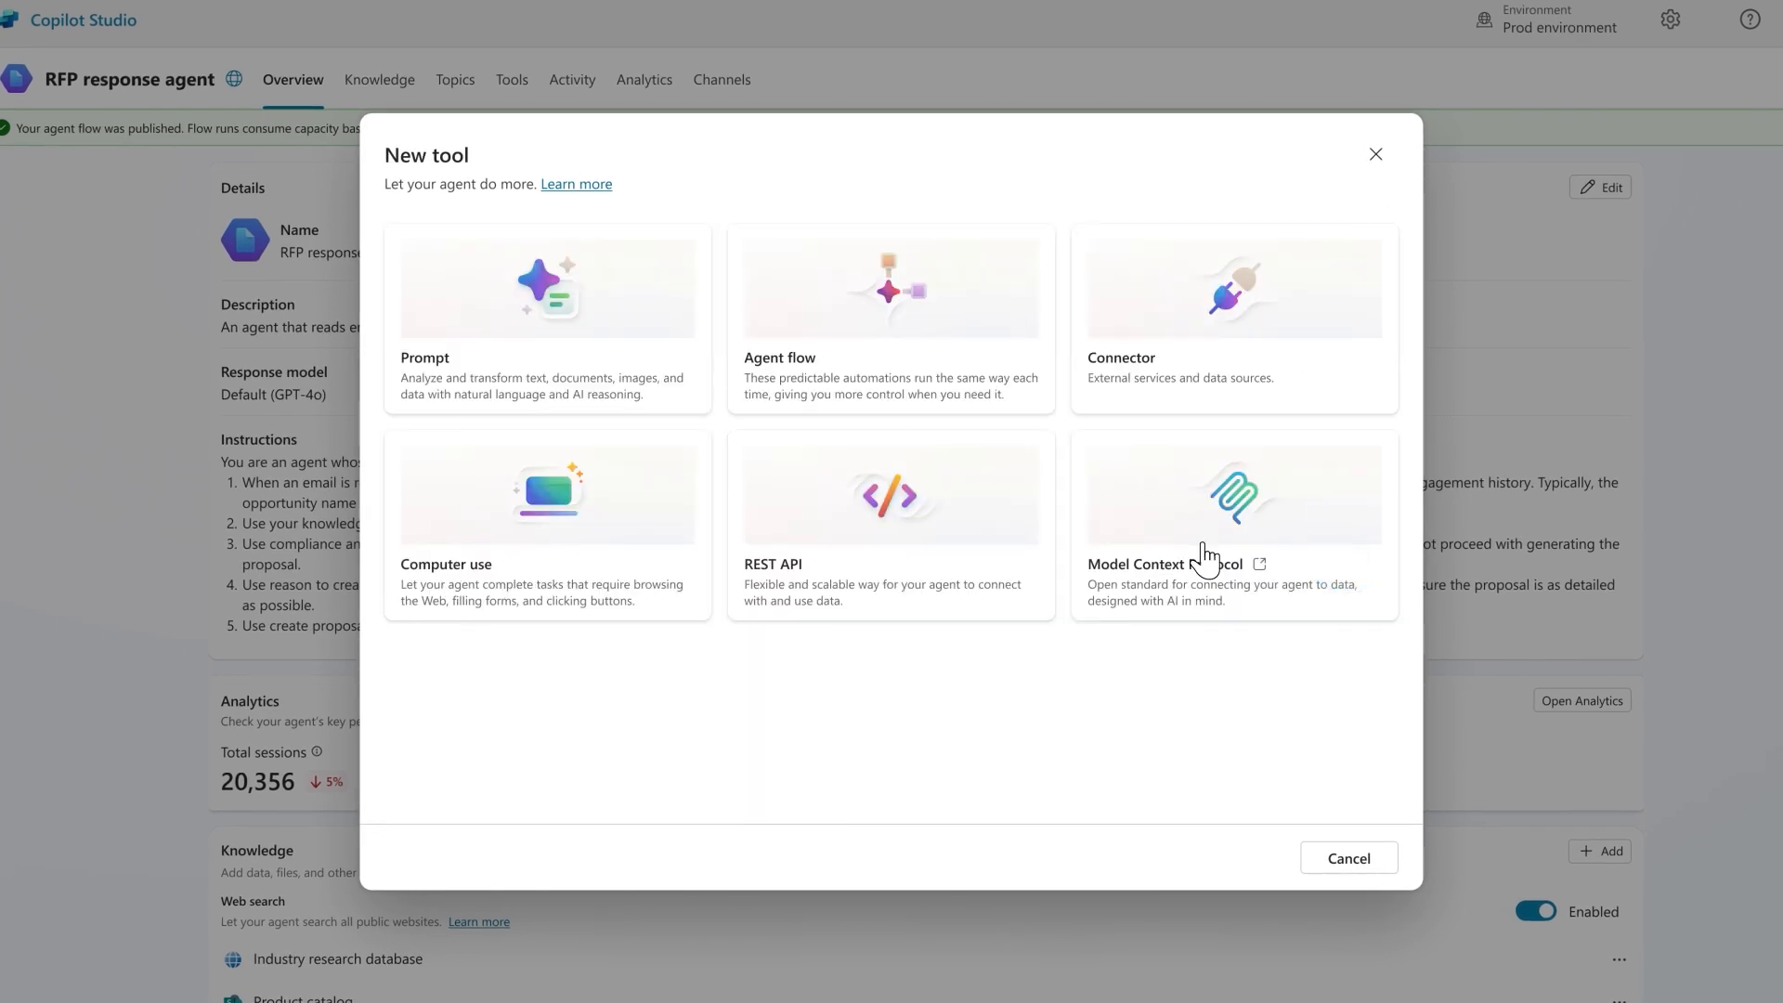
pyautogui.click(546, 524)
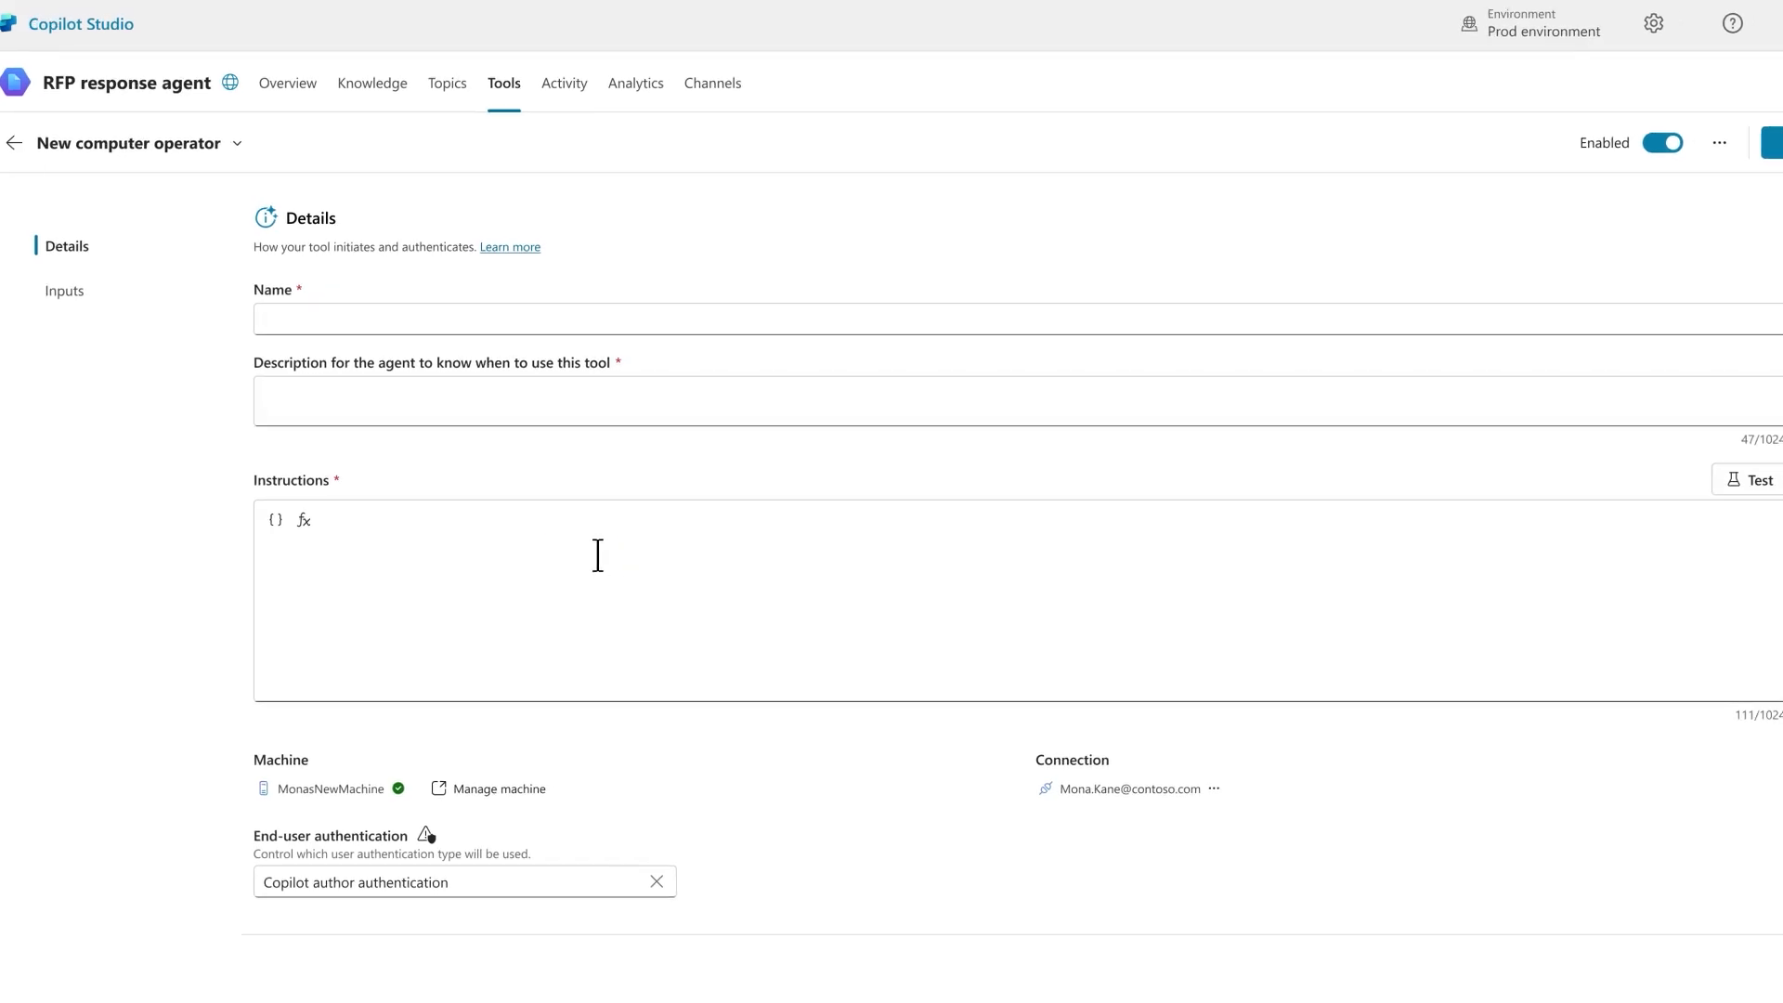
# Name the tool 'Upload RFP response', describe it as used when a proposal is created and marked as reviewed, and start a test.
pyautogui.write('Upload RFP')
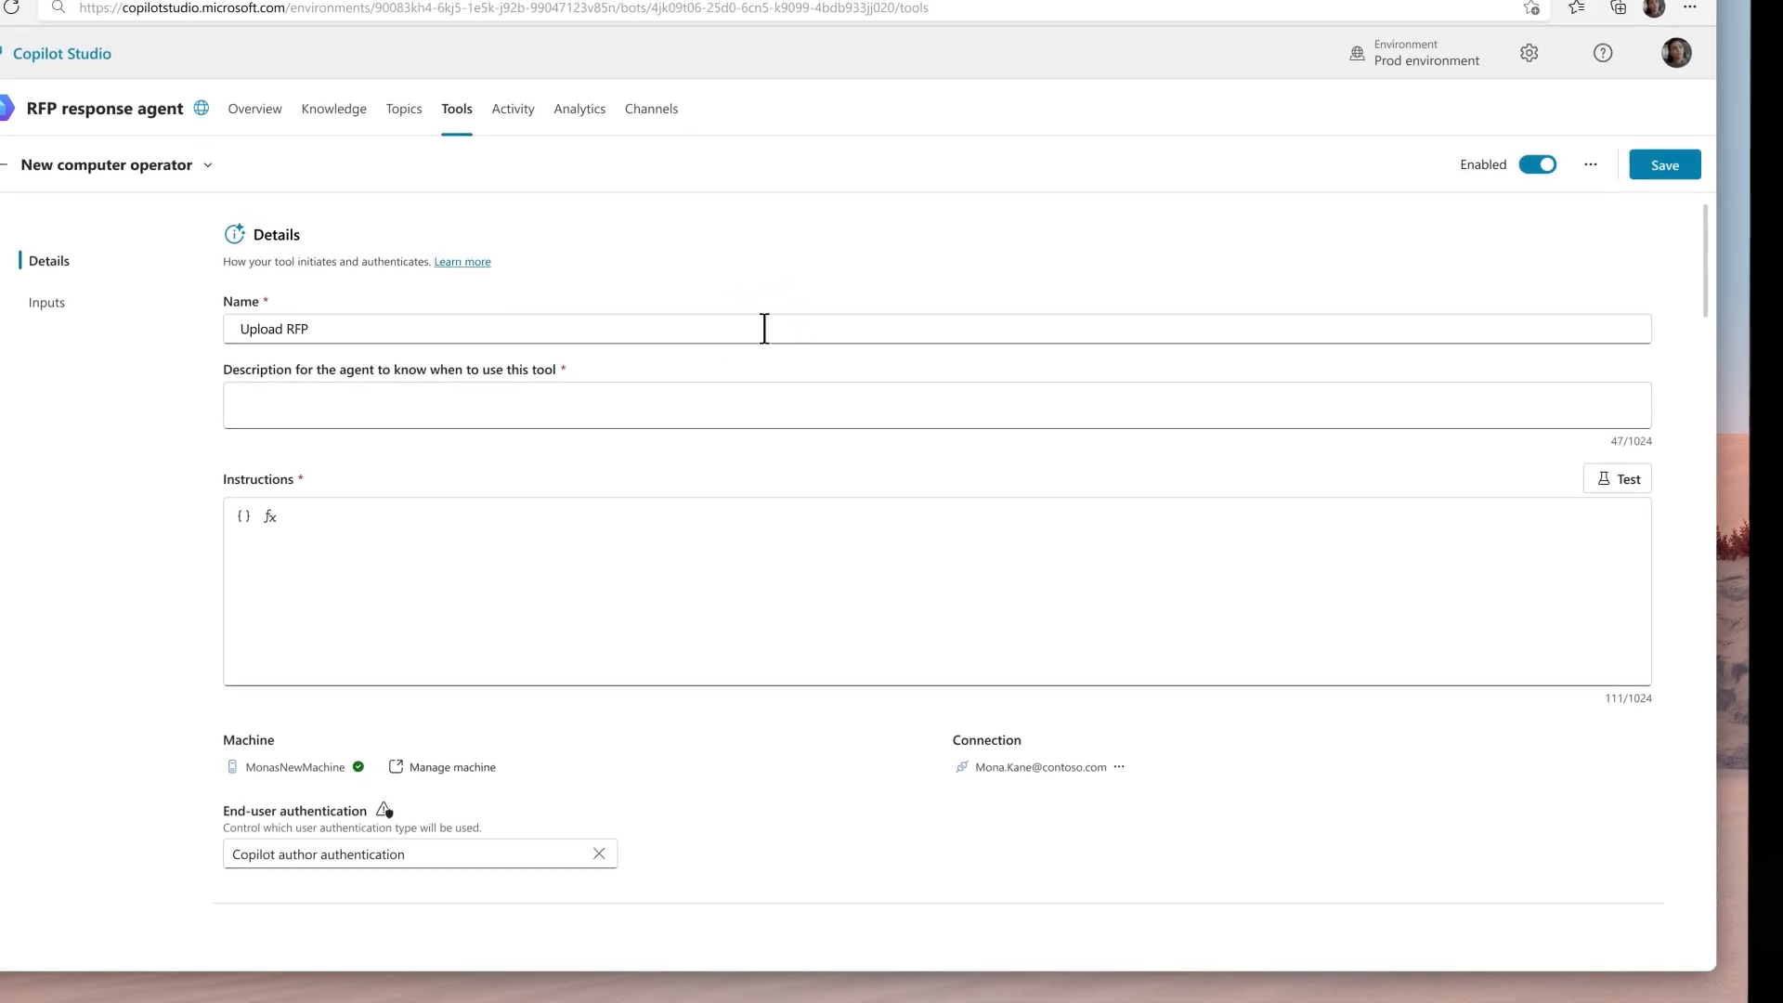
pyautogui.write('response')
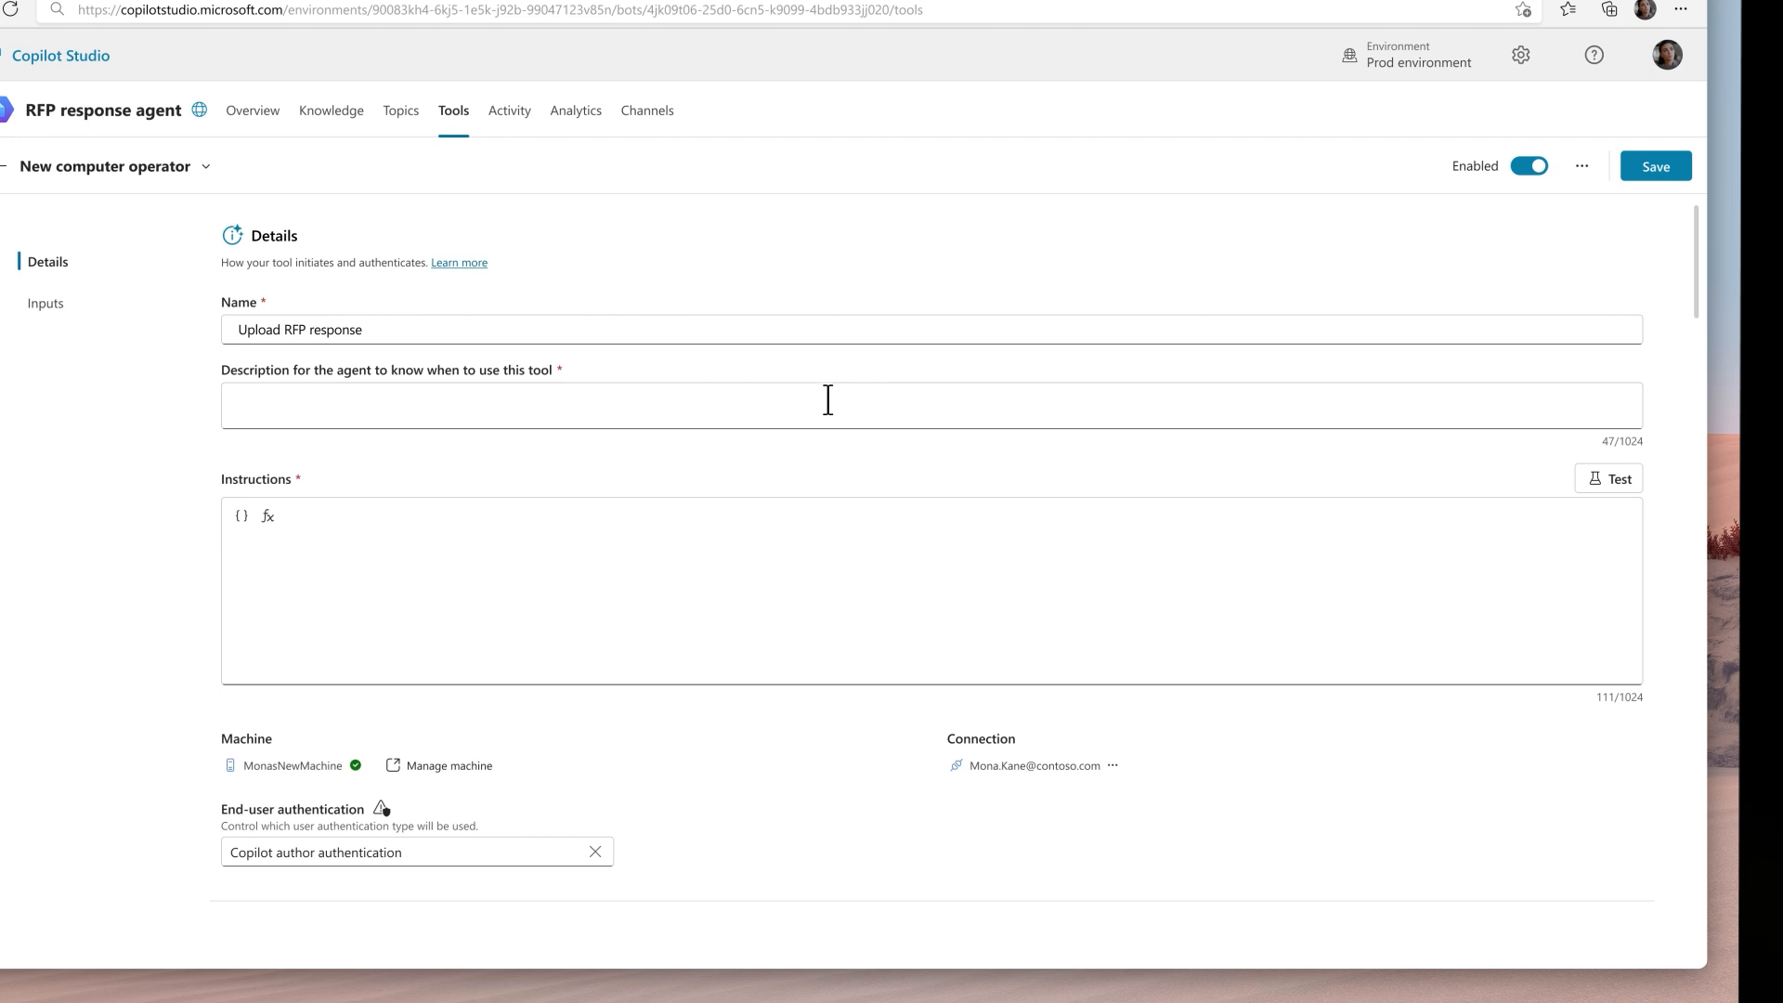
pyautogui.write('When a proposal is created and marked')
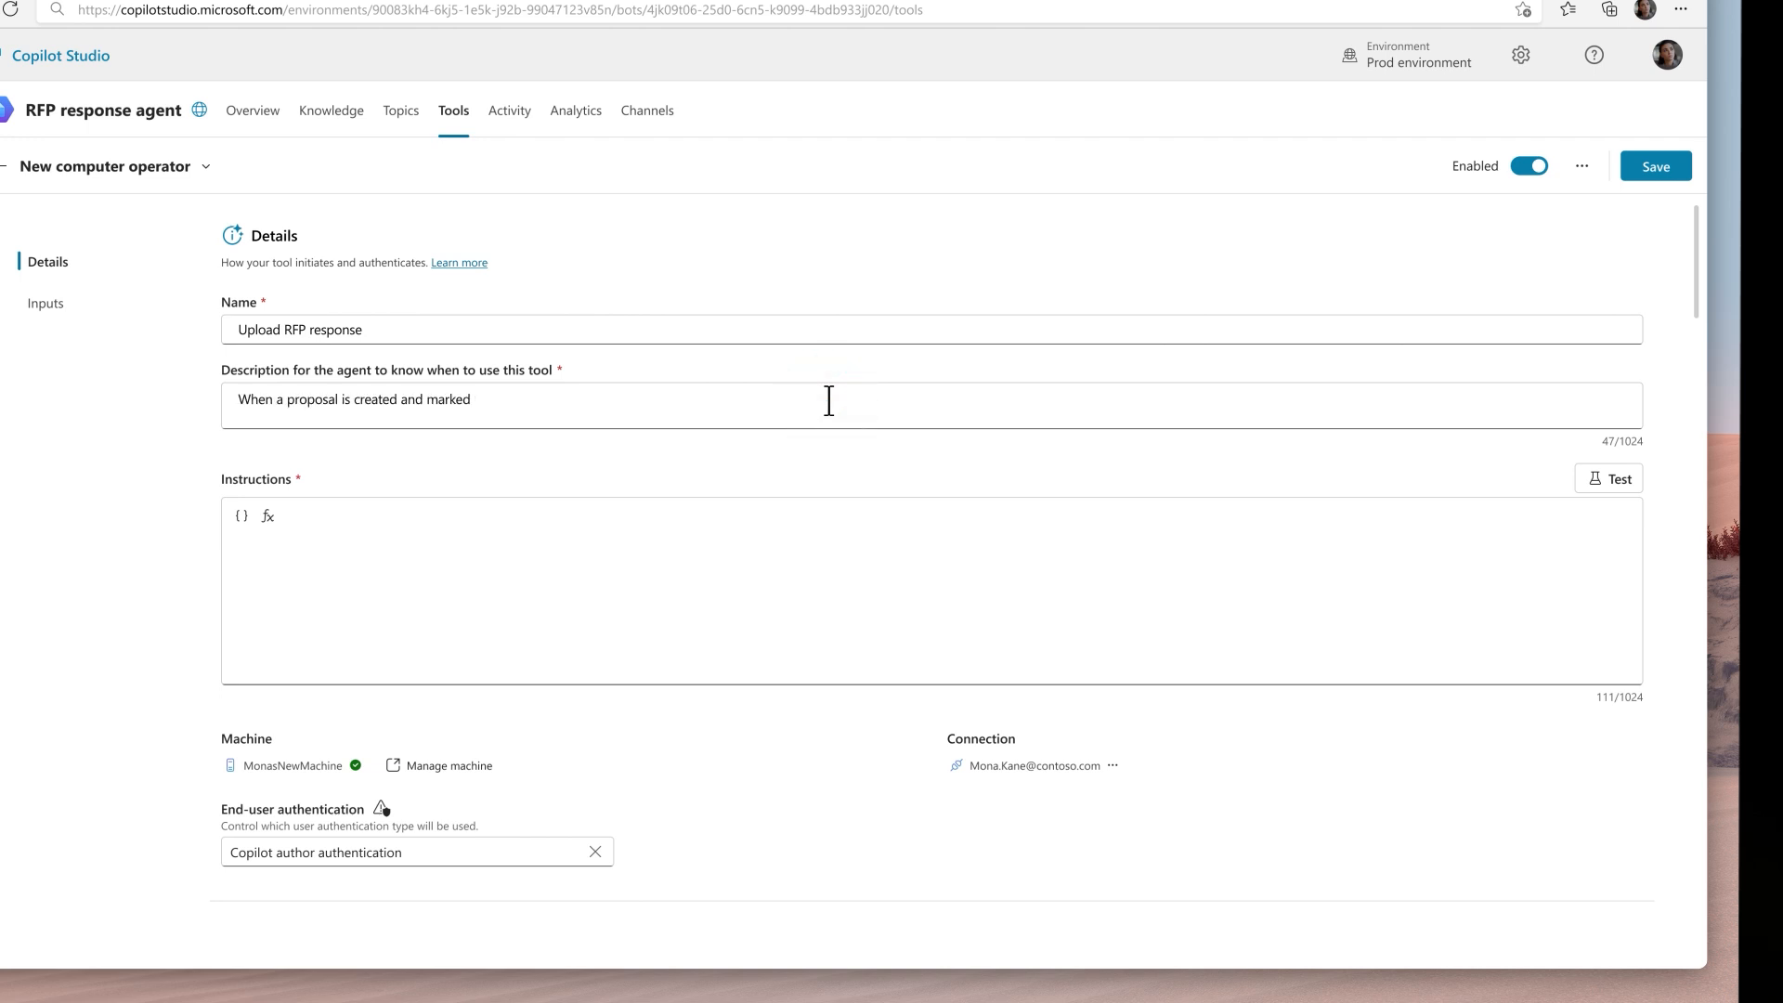
pyautogui.write('as reviewed')
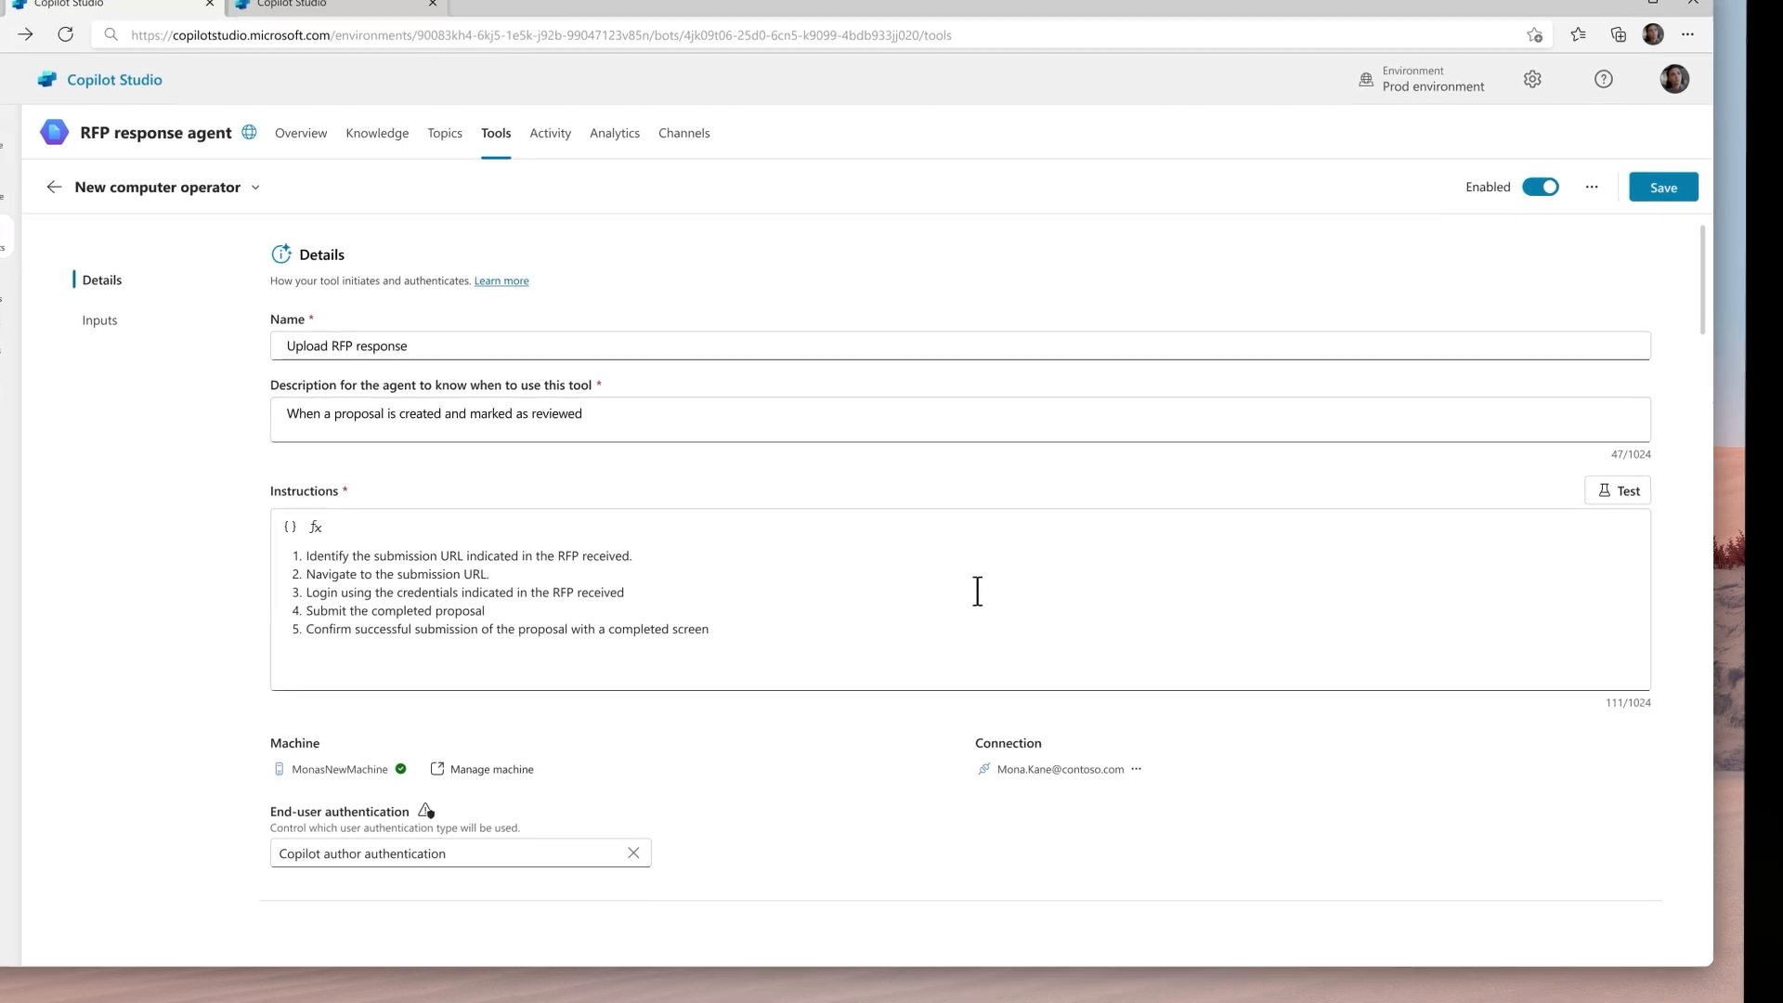
pyautogui.click(1623, 490)
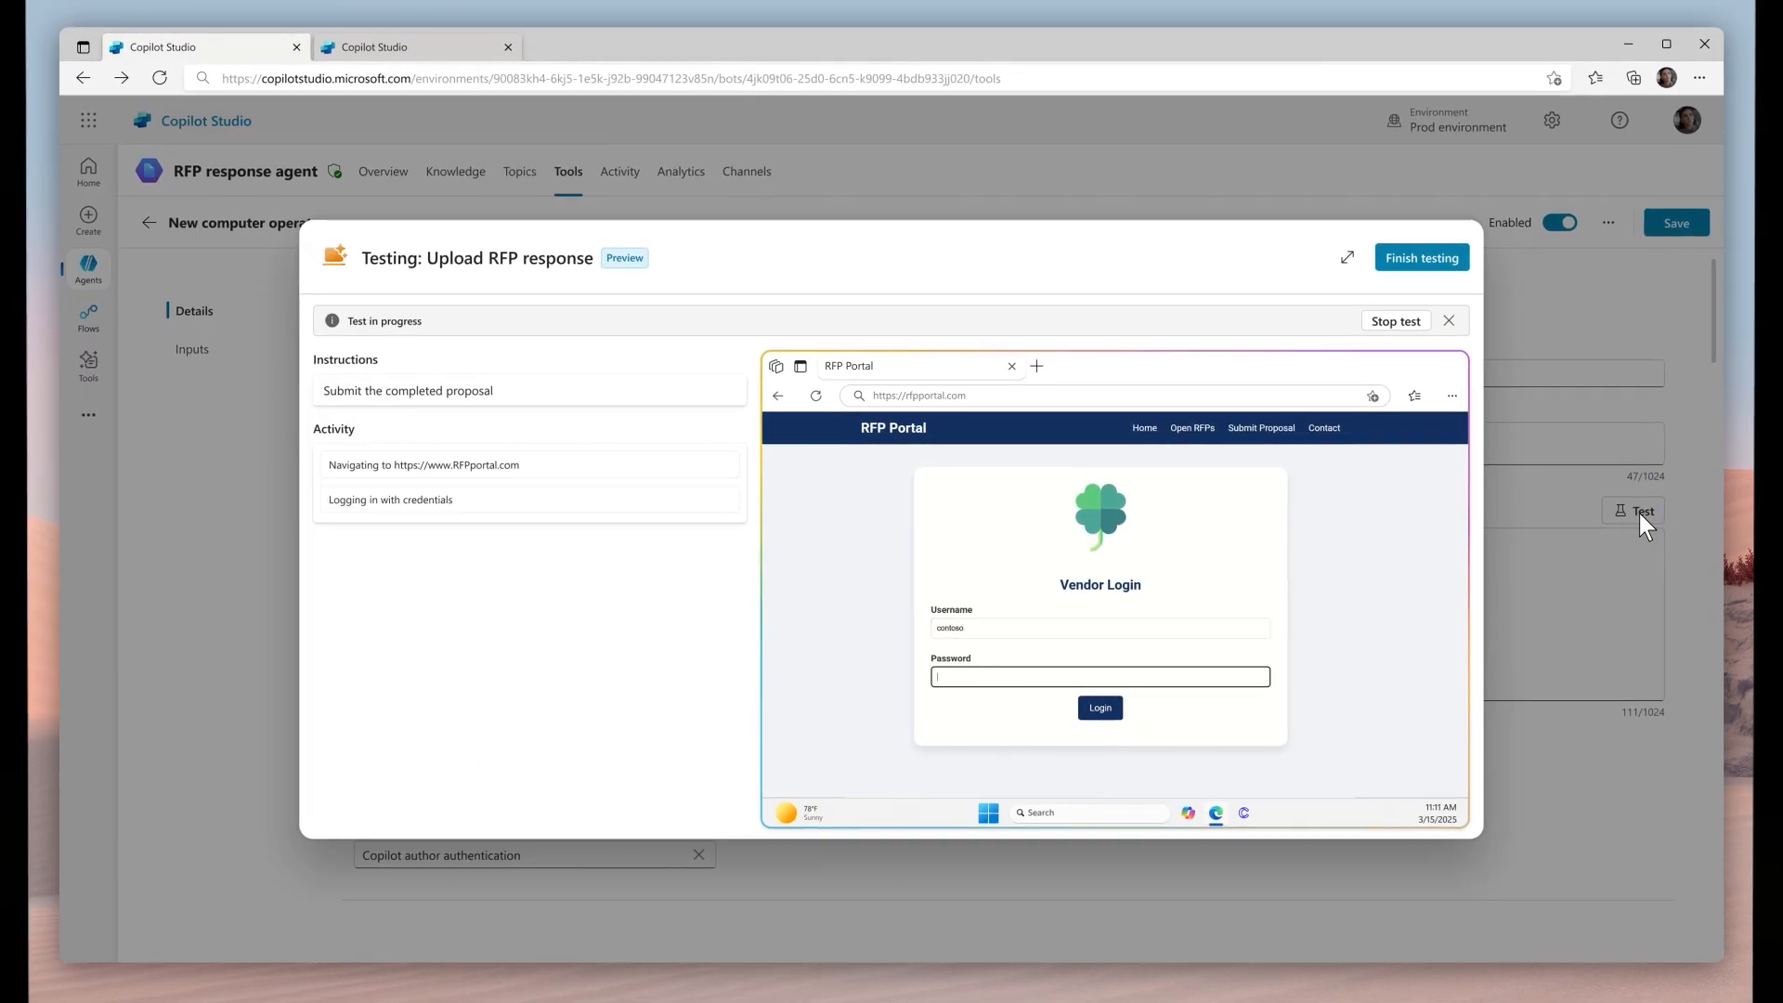
# Supply the portal password and watch the run fill company details and upload the proposal PDF.
pyautogui.write('password')
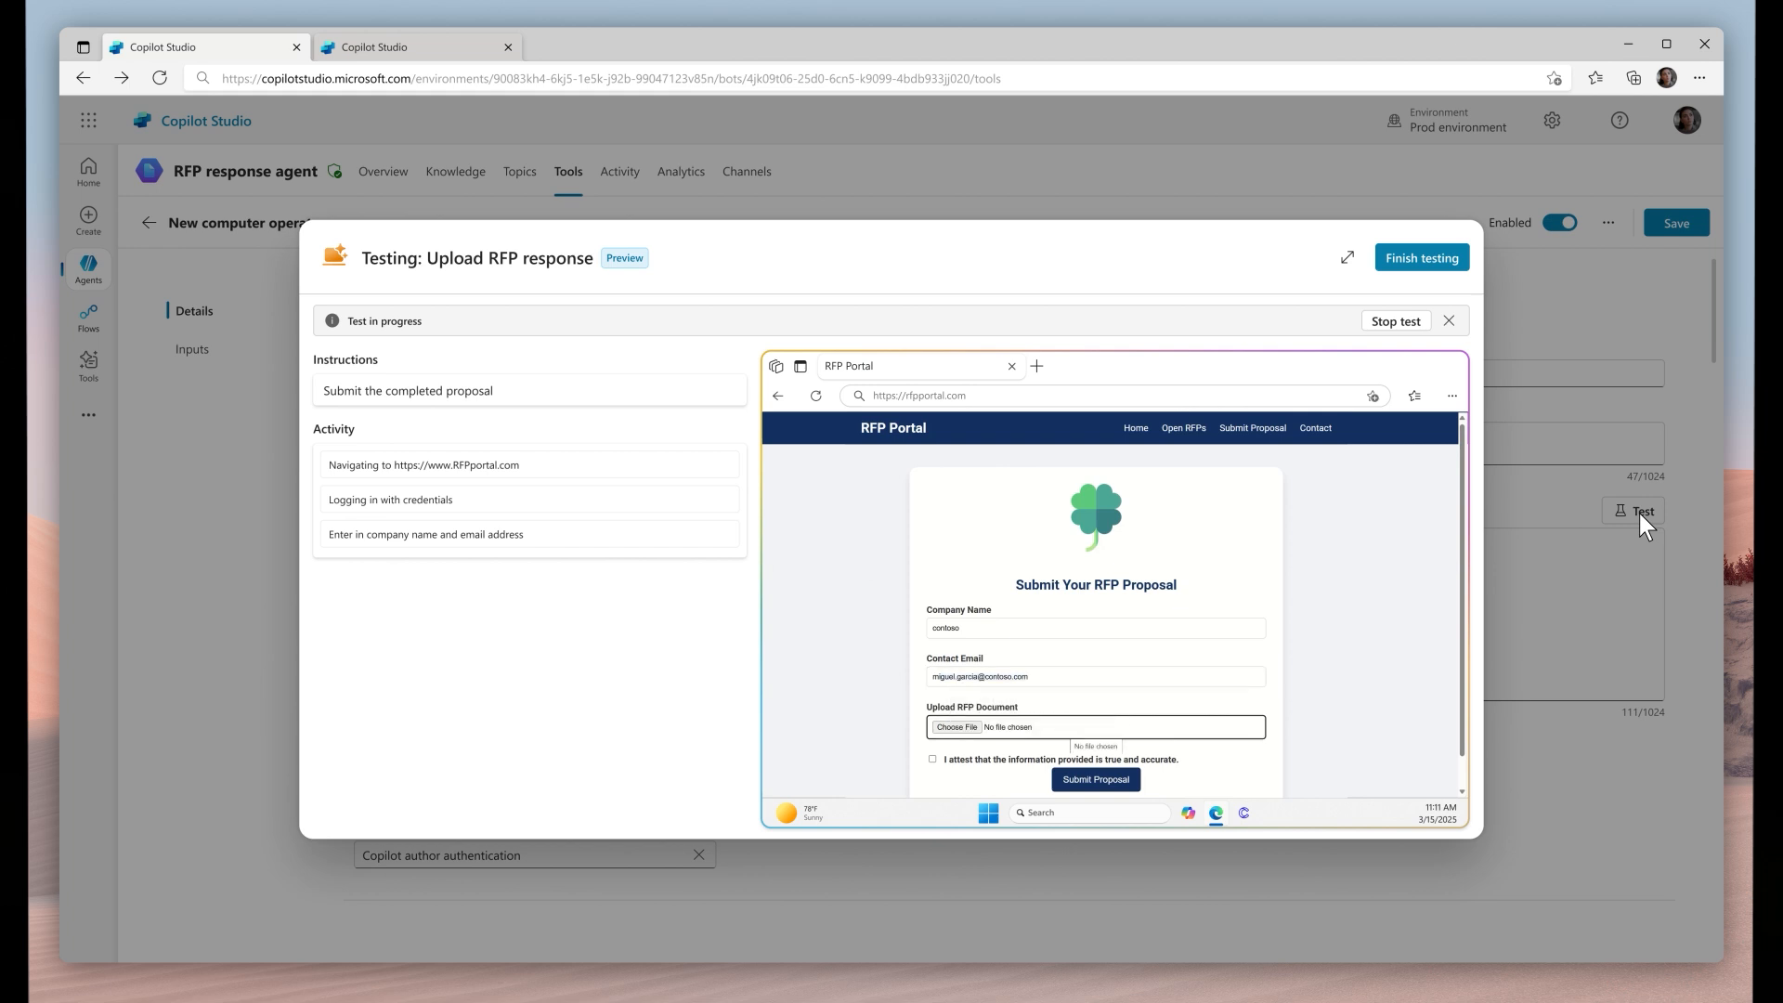
pyautogui.click(954, 726)
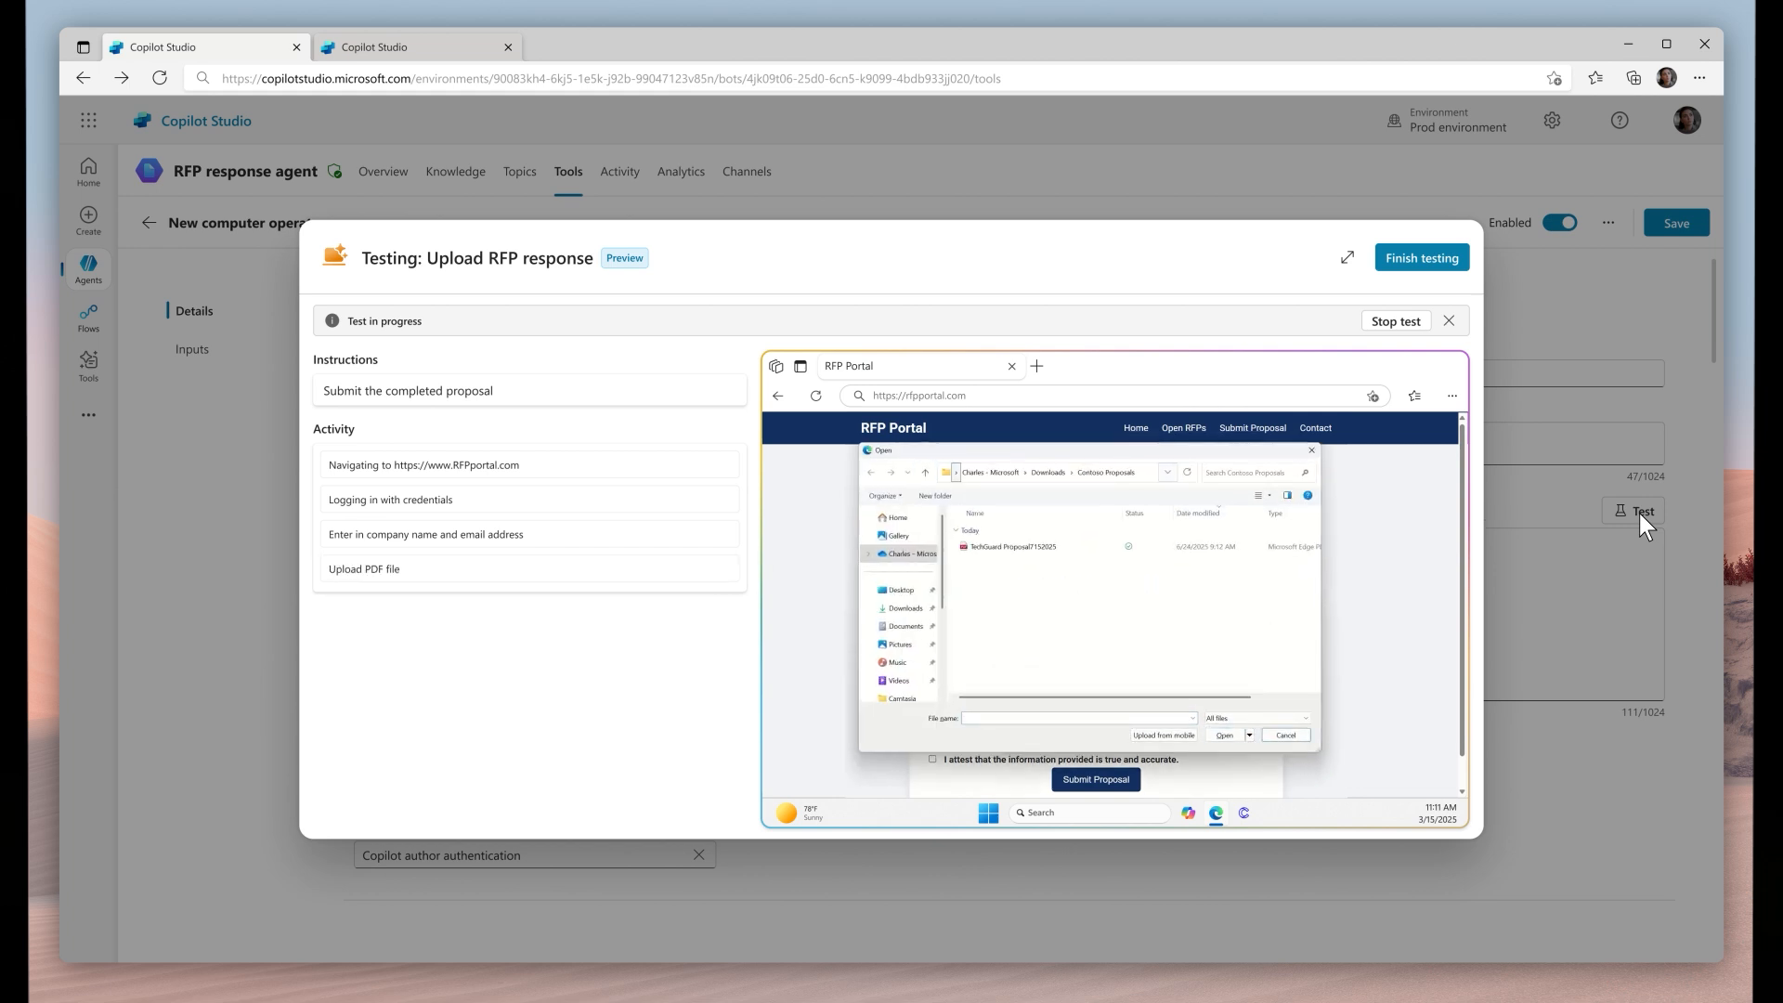
pyautogui.click(1012, 546)
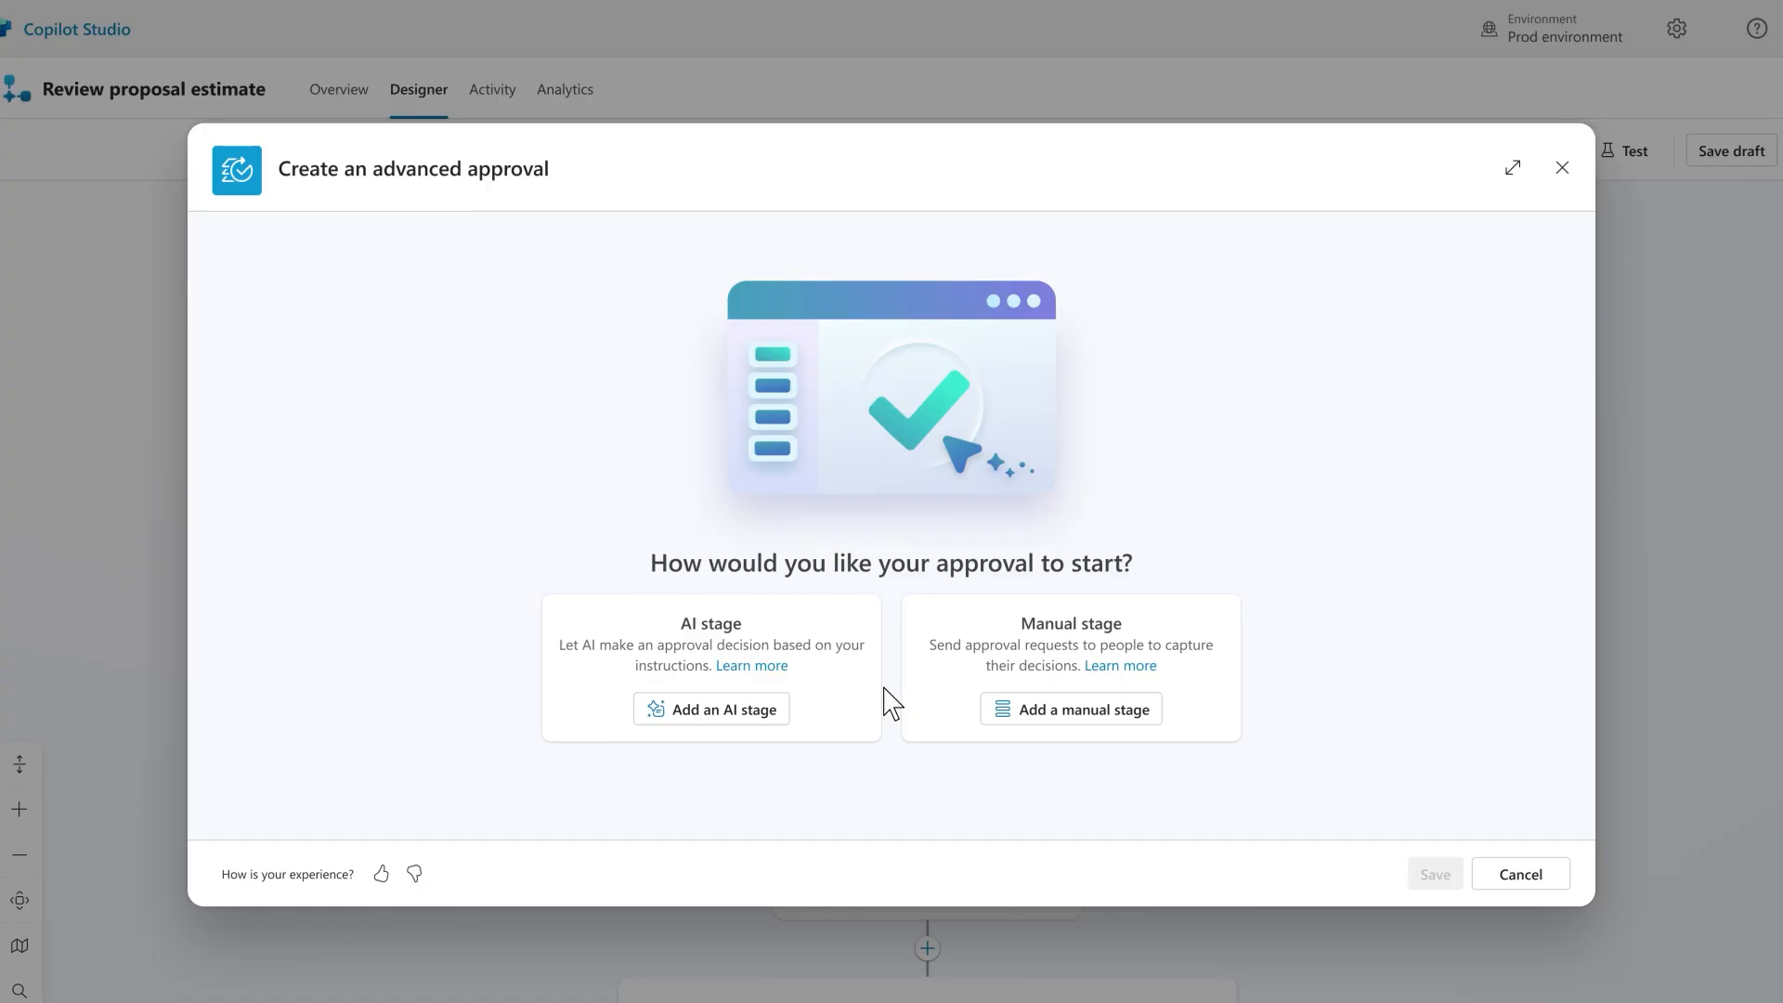
# Under the licensing check's False branch, bring up the Human in the loop connector's actions.
pyautogui.click(710, 708)
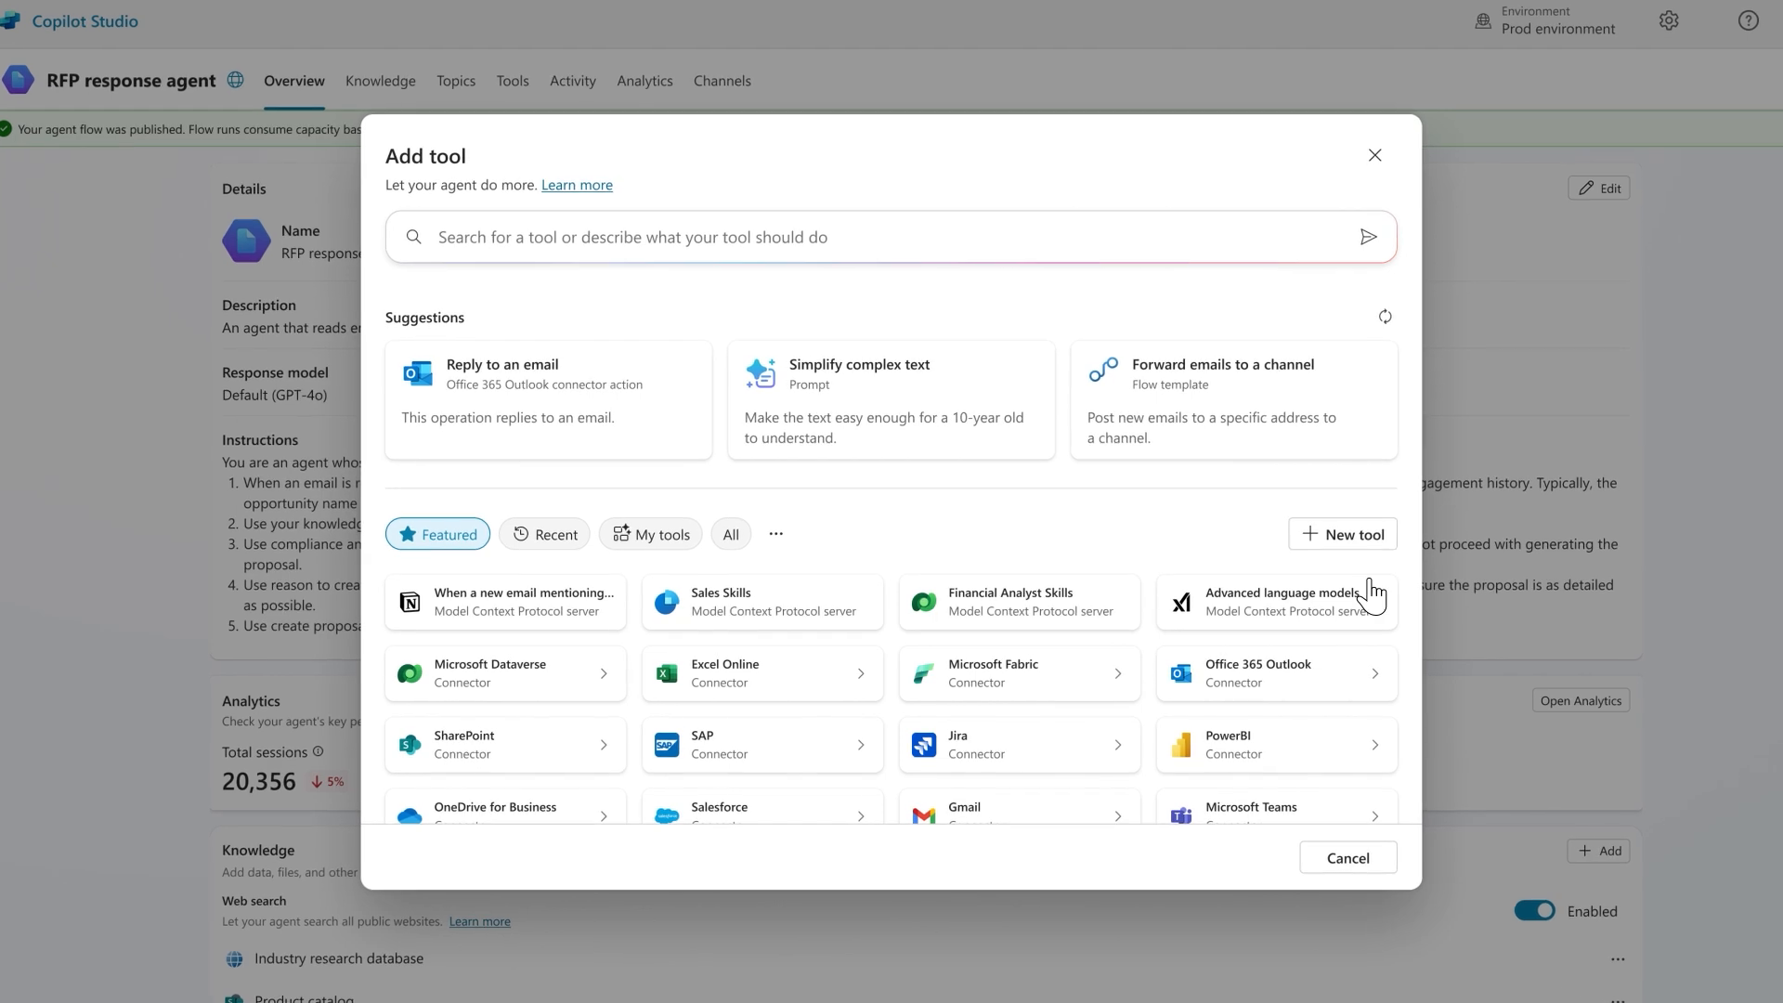
pyautogui.click(1341, 533)
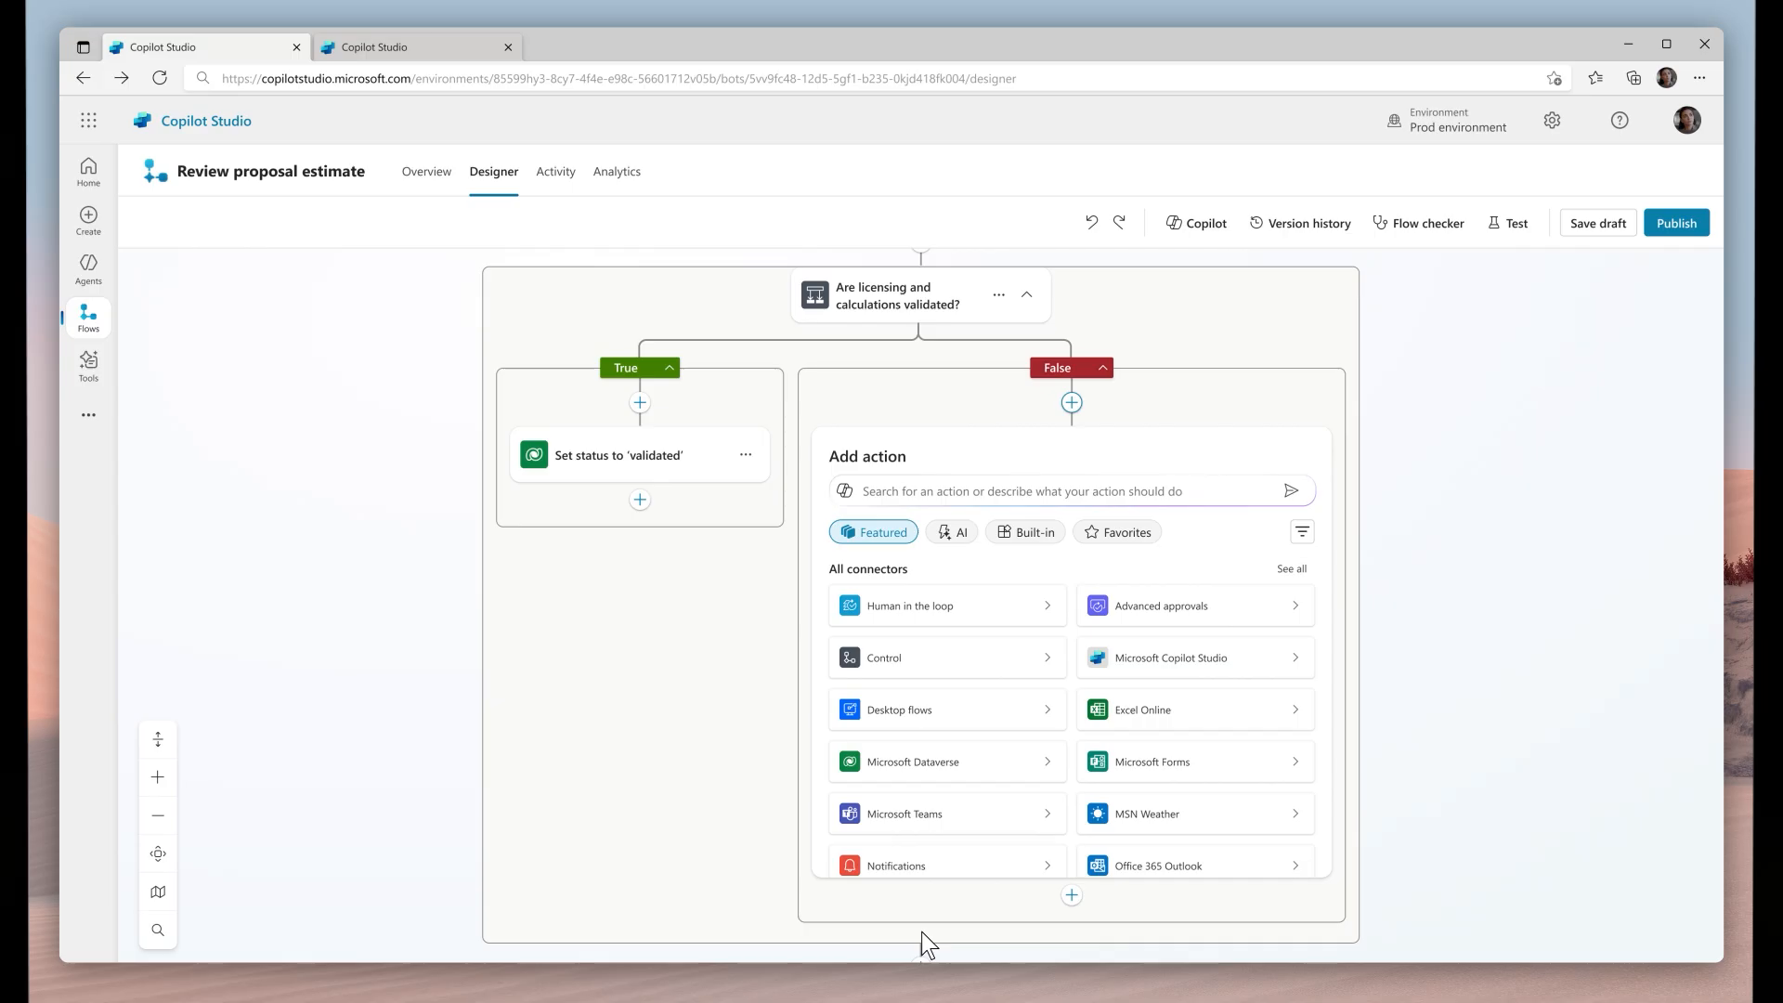
pyautogui.moveTo(979, 657)
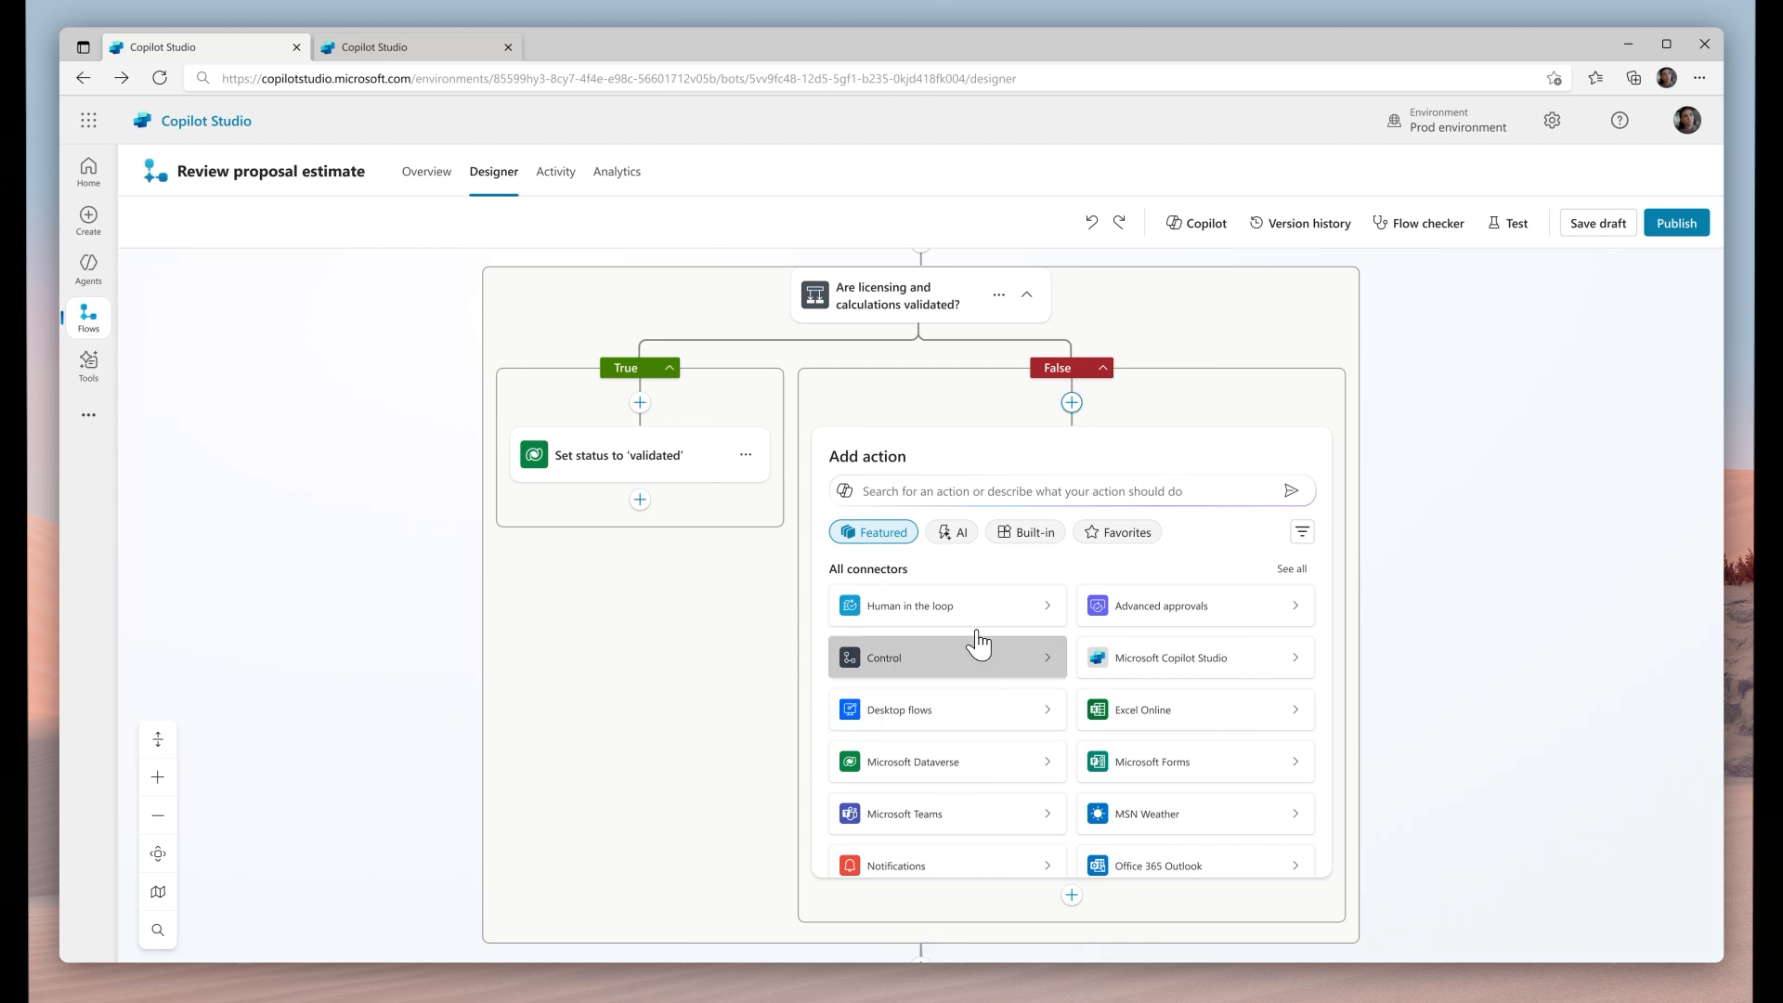
pyautogui.click(908, 605)
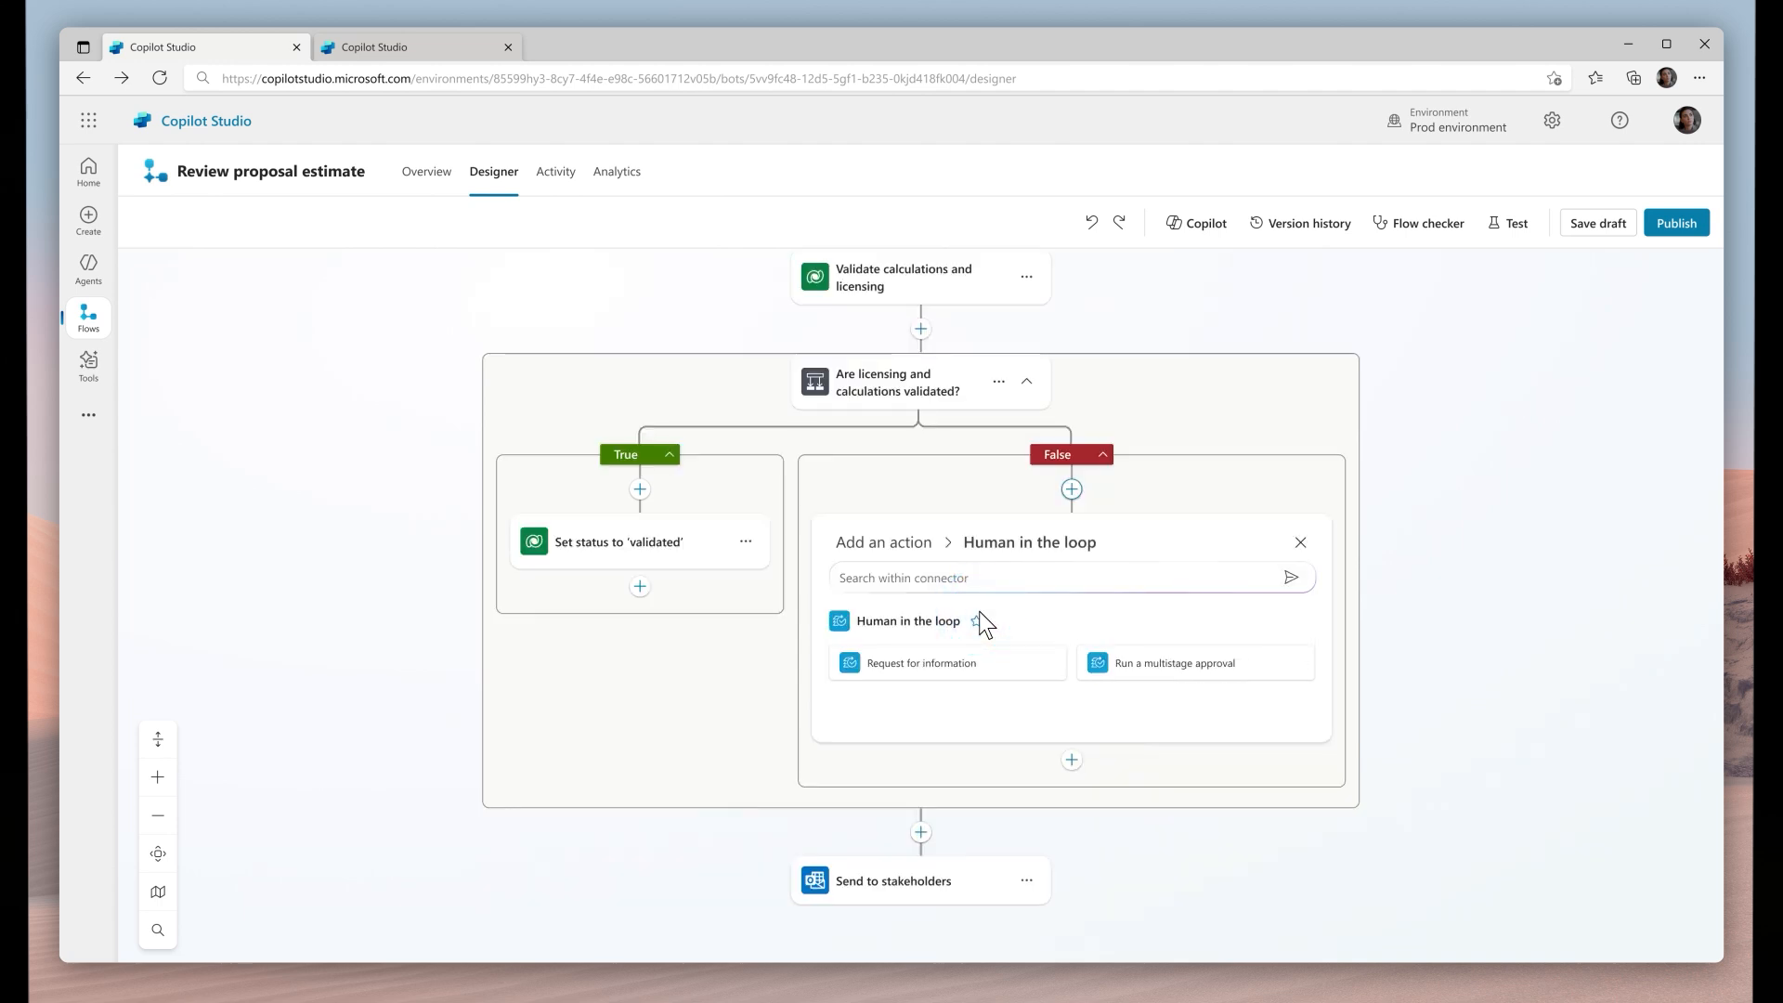